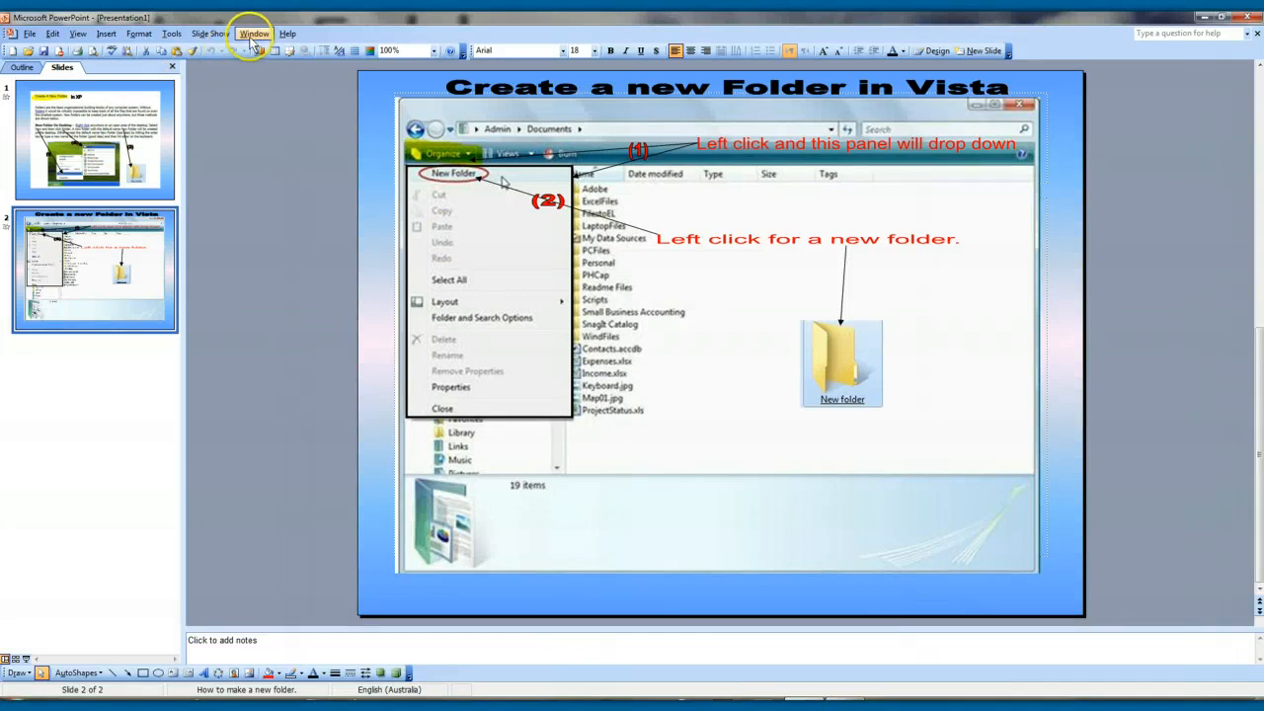
Step: Start the slide show on the 'Create A New Folder In XP' slide
{"action": "left_click", "coordinate": [210, 33]}
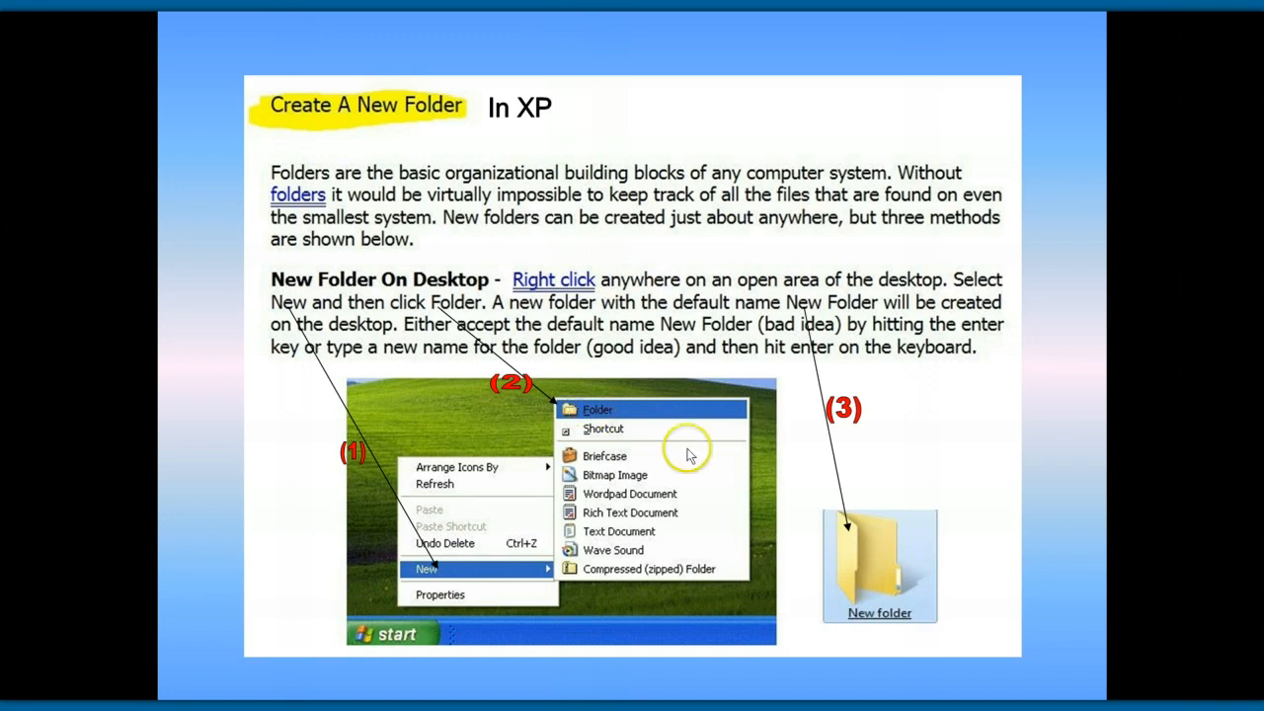
{"action": "mouse_move", "coordinate": [833, 580]}
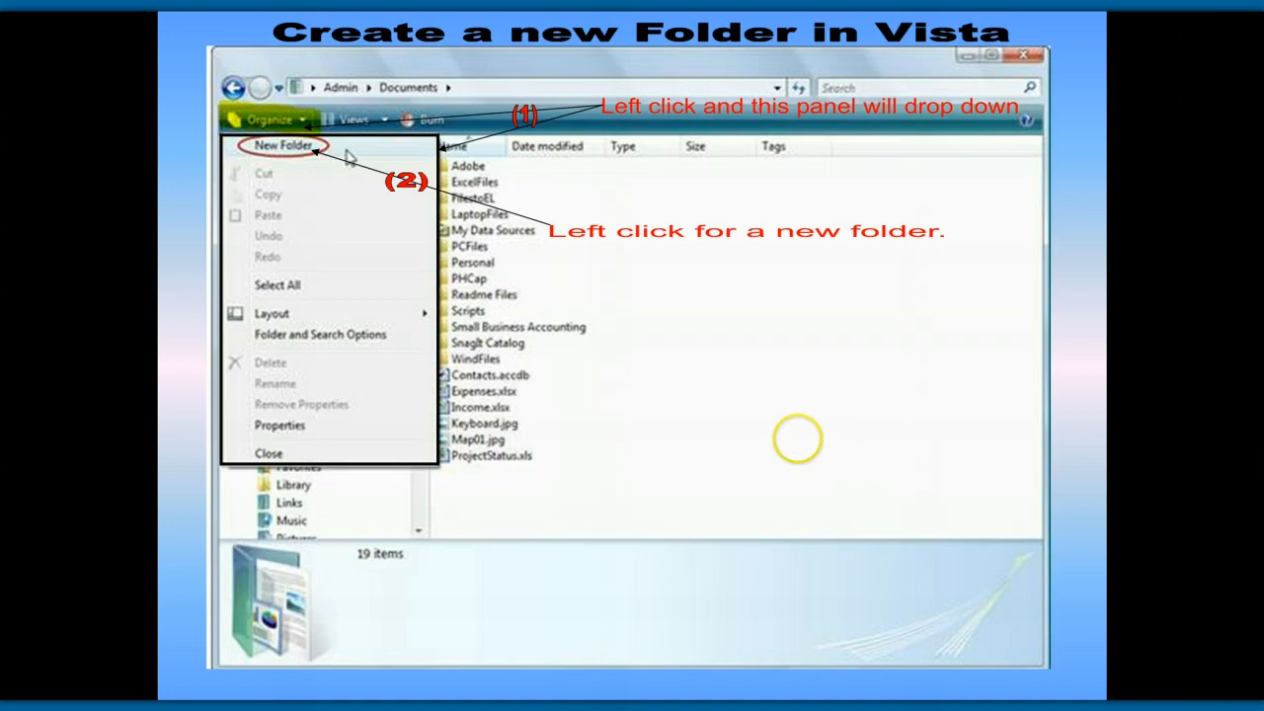
{"action": "mouse_move", "coordinate": [637, 380]}
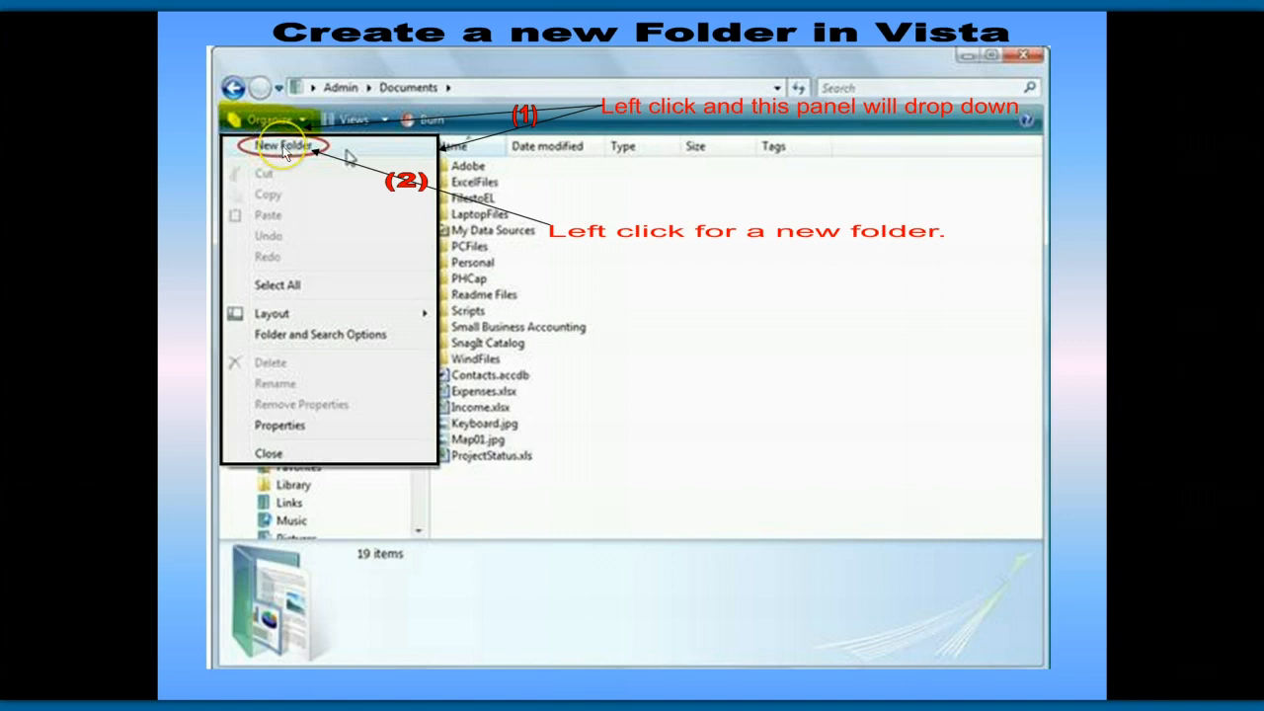
Step: Reveal the New folder icon animation on the Vista slide
{"action": "left_click", "coordinate": [285, 146]}
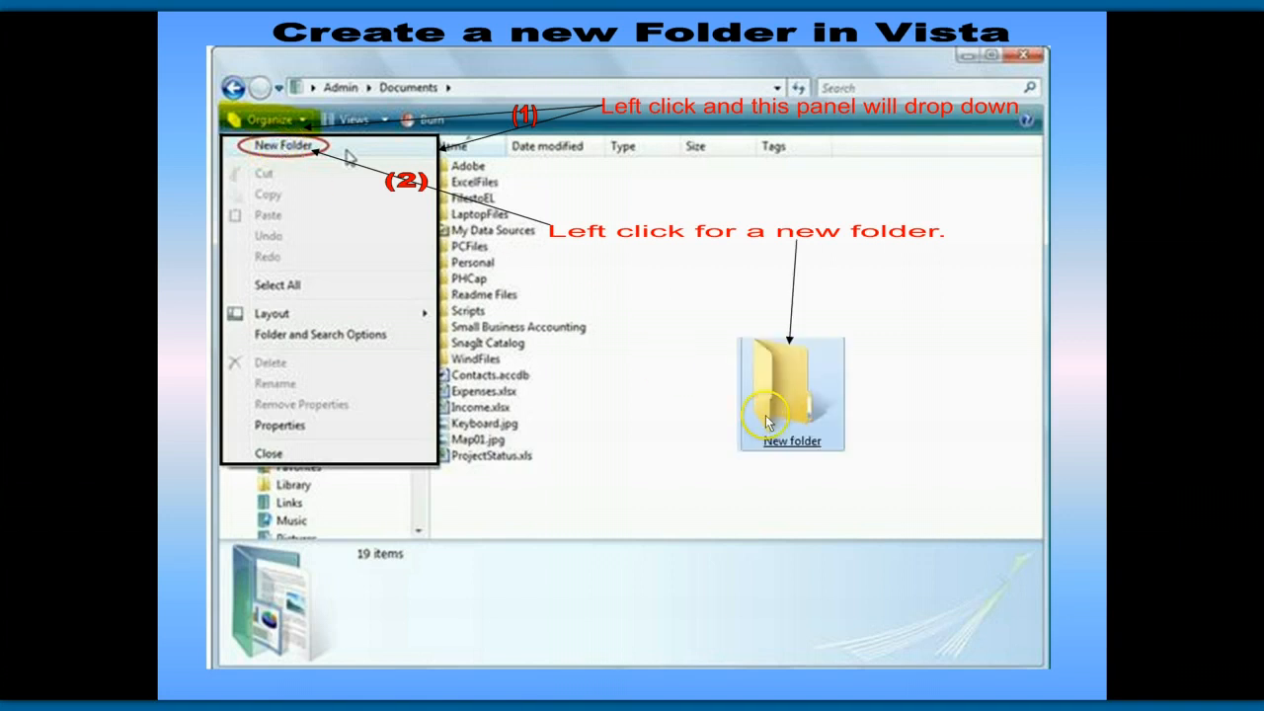
{"action": "mouse_move", "coordinate": [688, 465]}
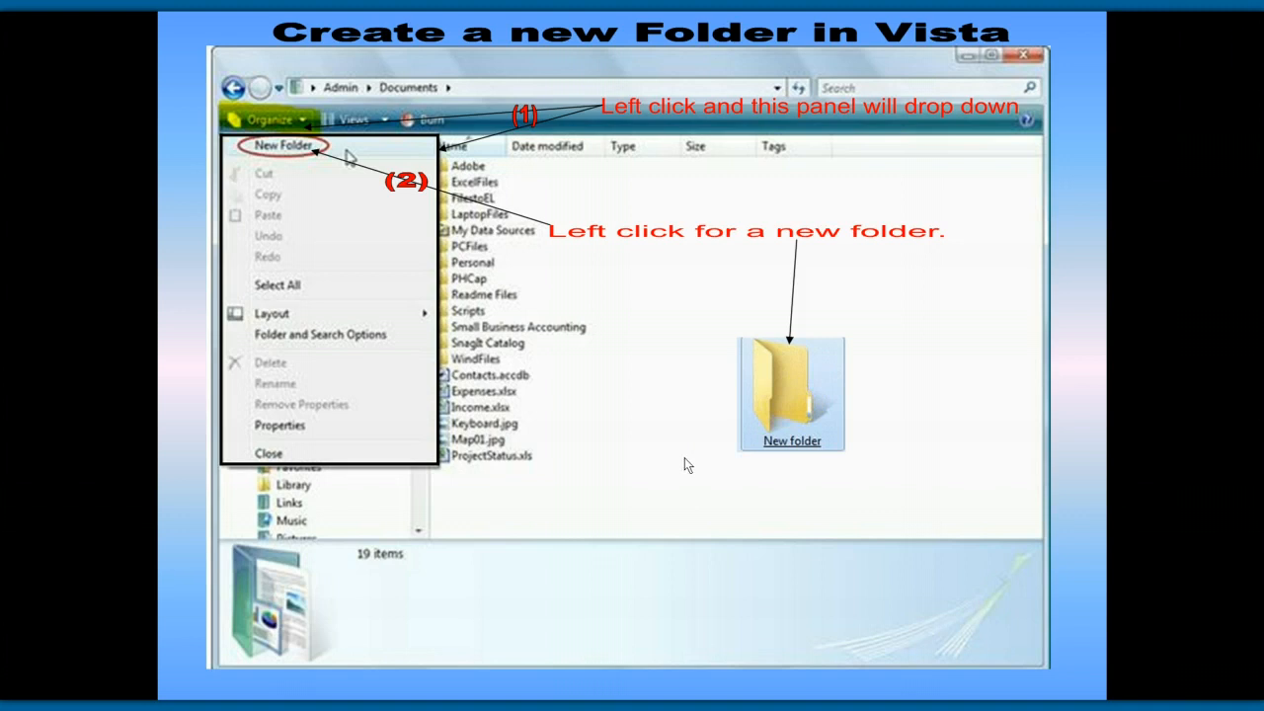
{"action": "mouse_move", "coordinate": [1136, 464]}
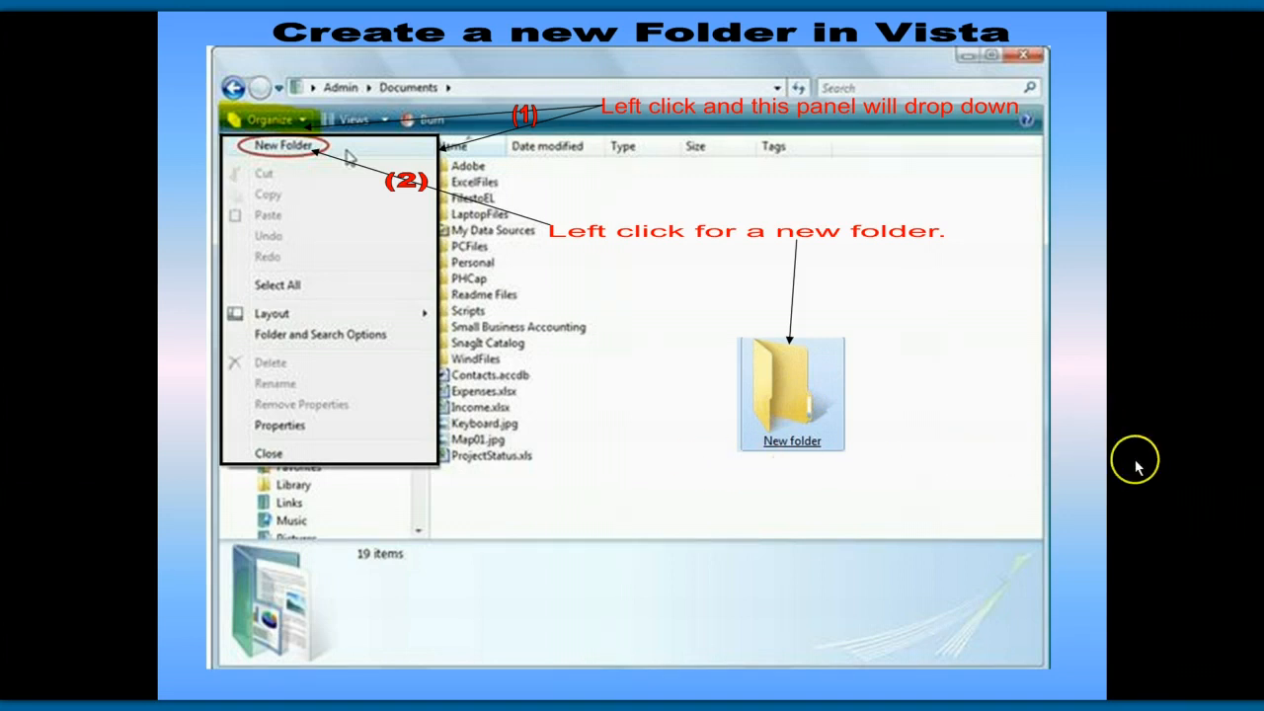
{"action": "mouse_move", "coordinate": [1126, 573]}
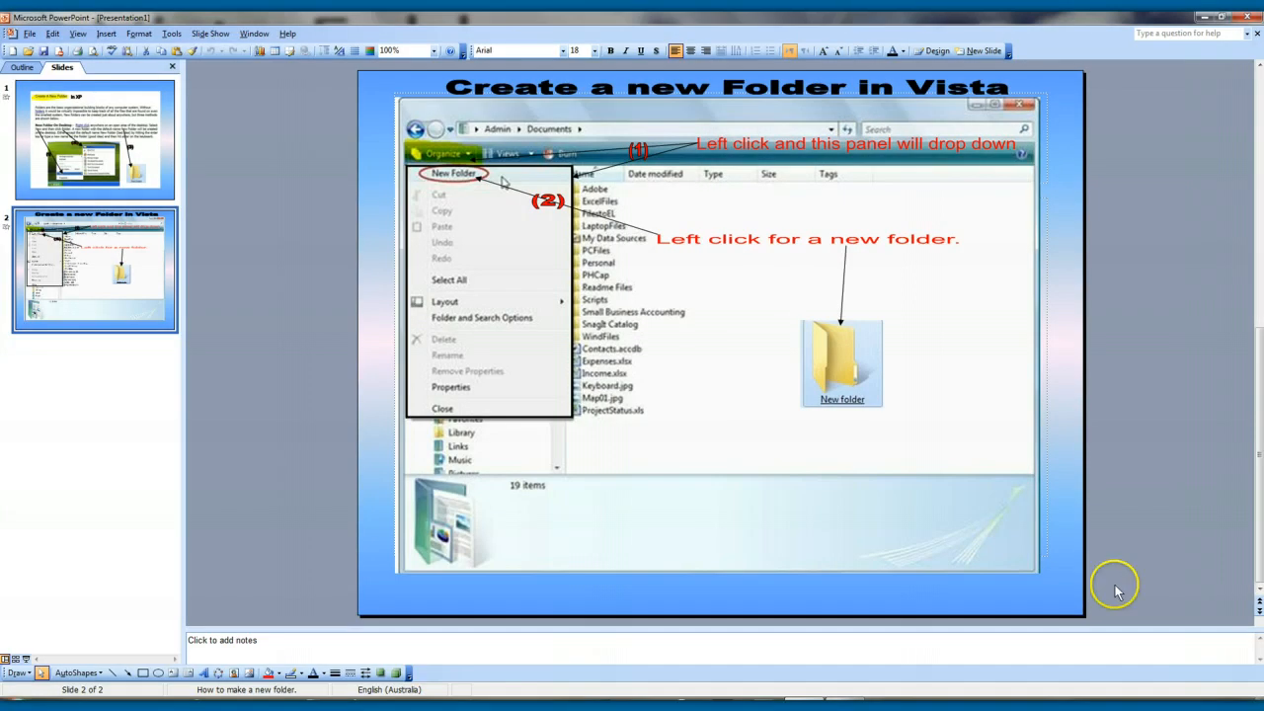
{"action": "mouse_move", "coordinate": [1092, 632]}
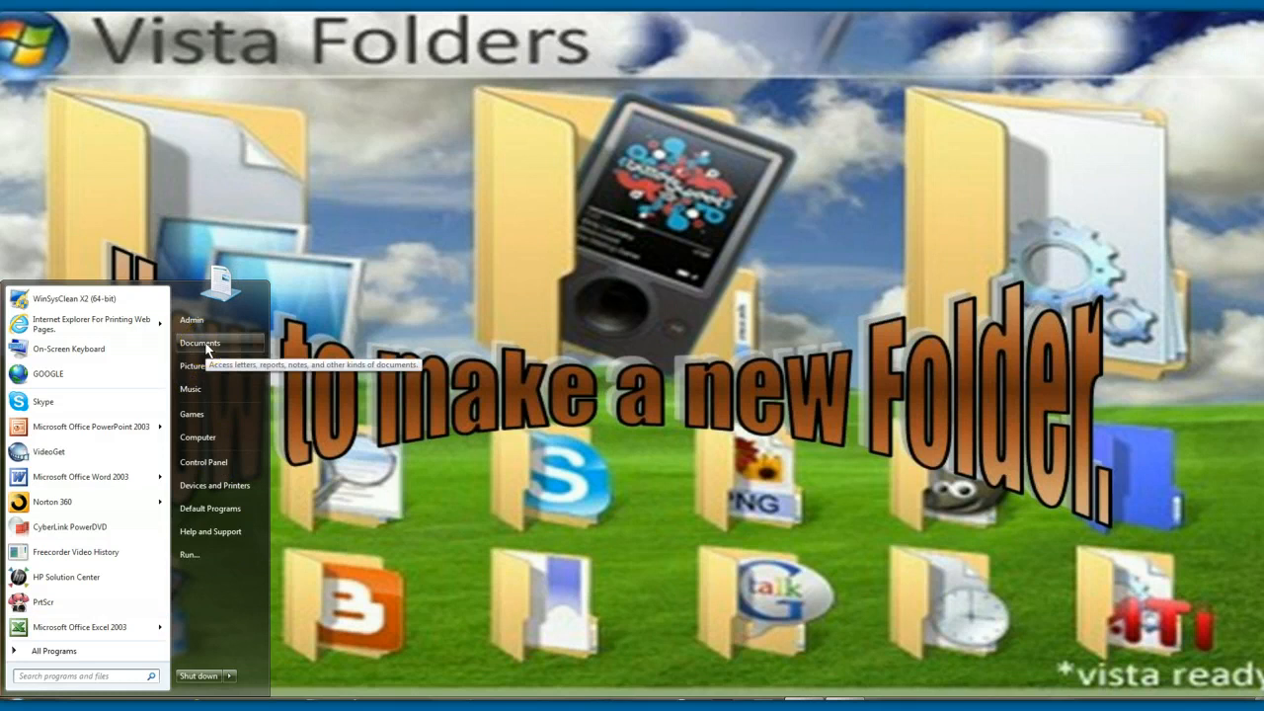
Step: Create a new folder in the Documents library and name it 'New Photos'
{"action": "left_click", "coordinate": [201, 343]}
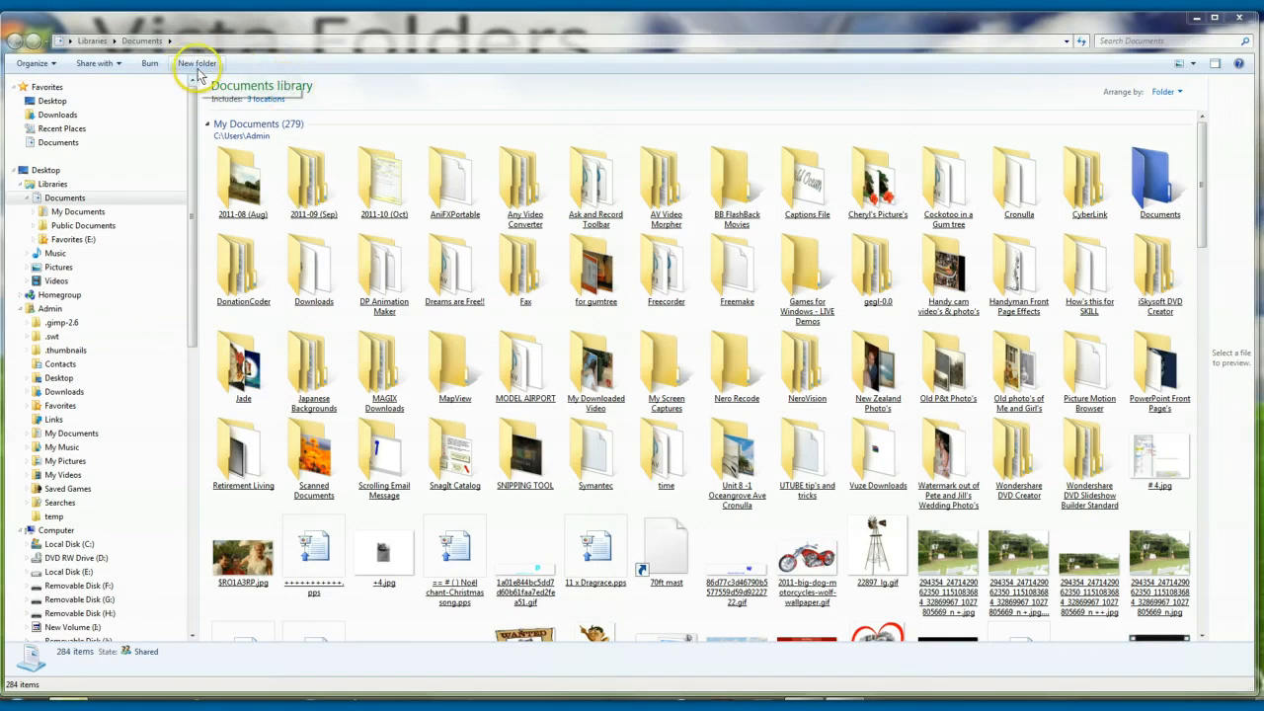
{"action": "mouse_move", "coordinate": [667, 365]}
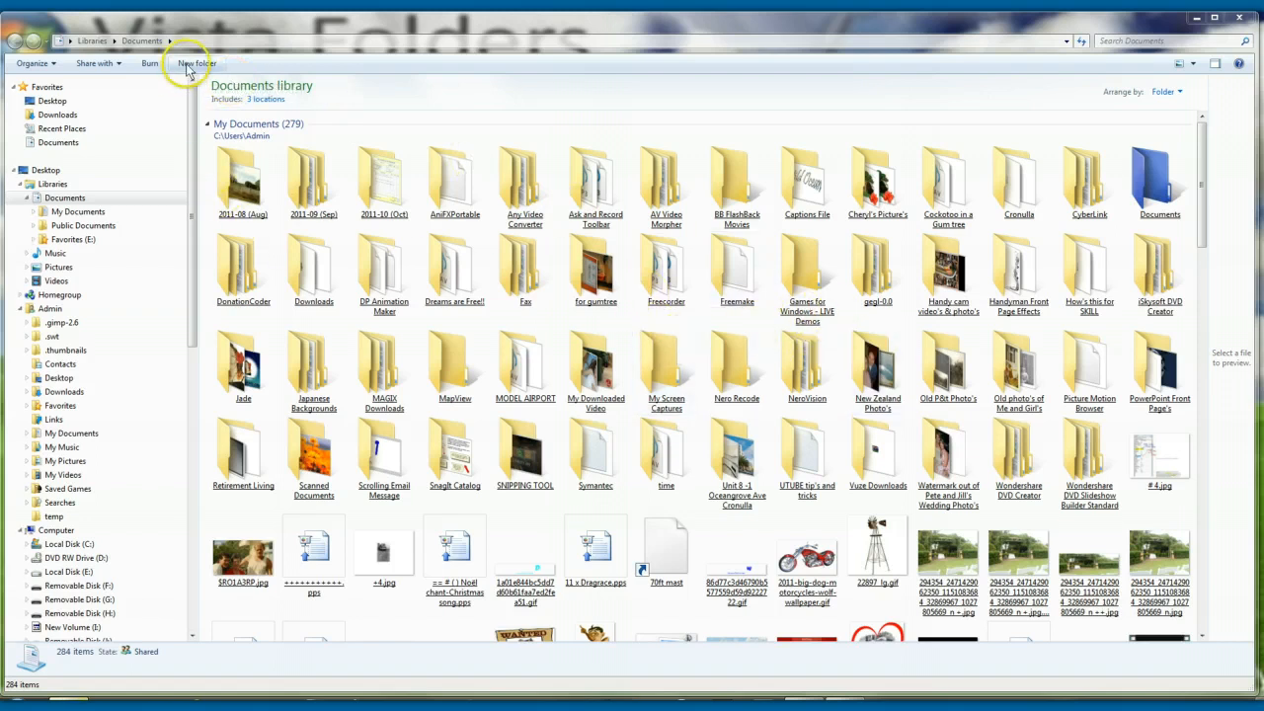
{"action": "left_click", "coordinate": [195, 64]}
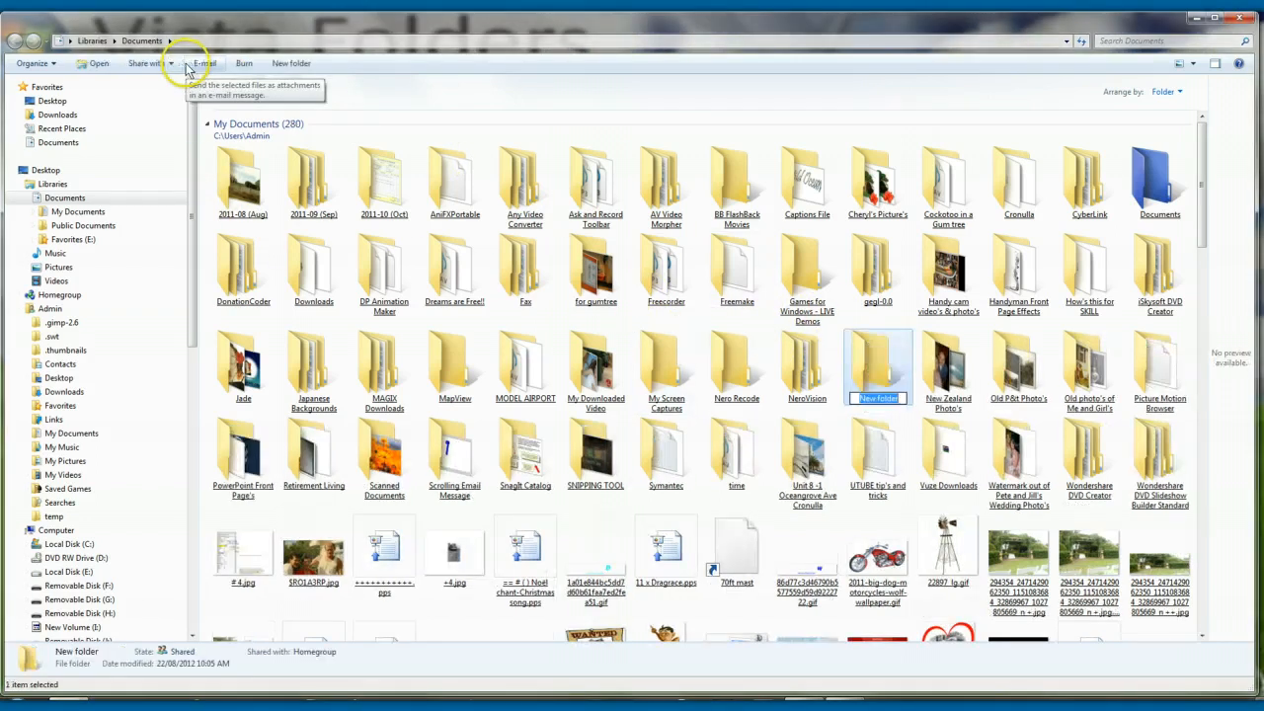
{"action": "mouse_move", "coordinate": [894, 414]}
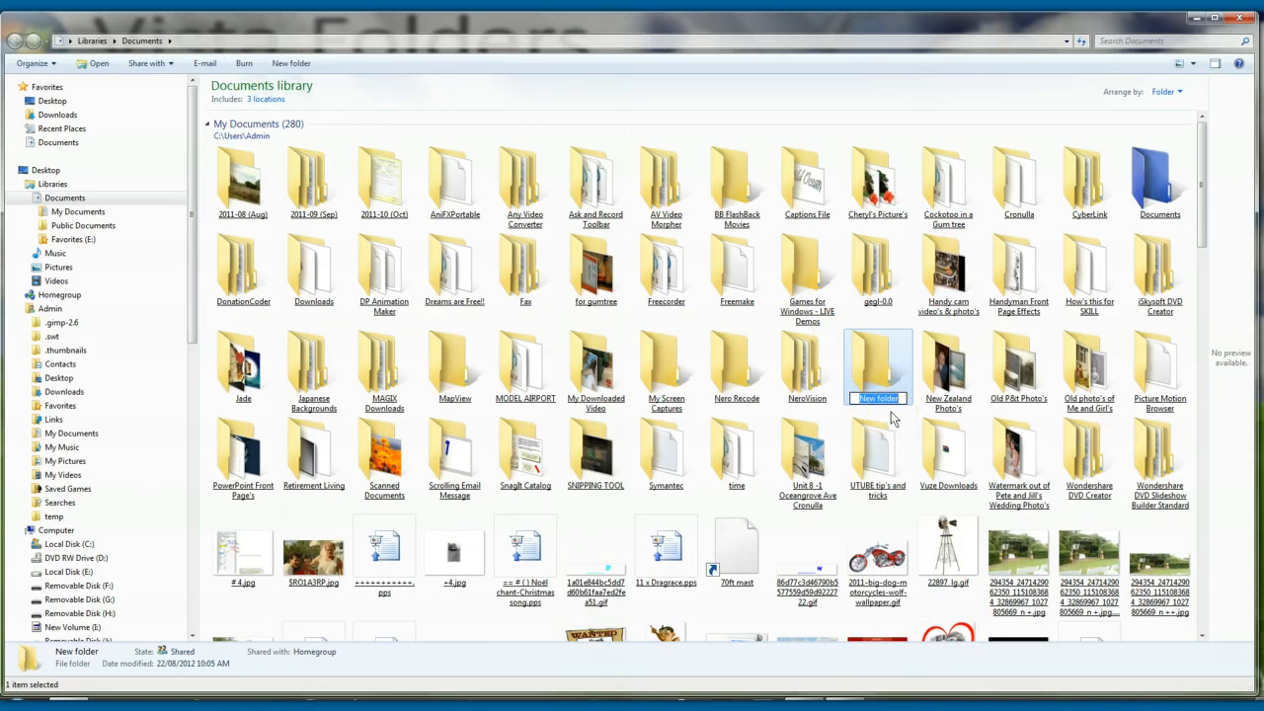
{"action": "left_click", "coordinate": [877, 397]}
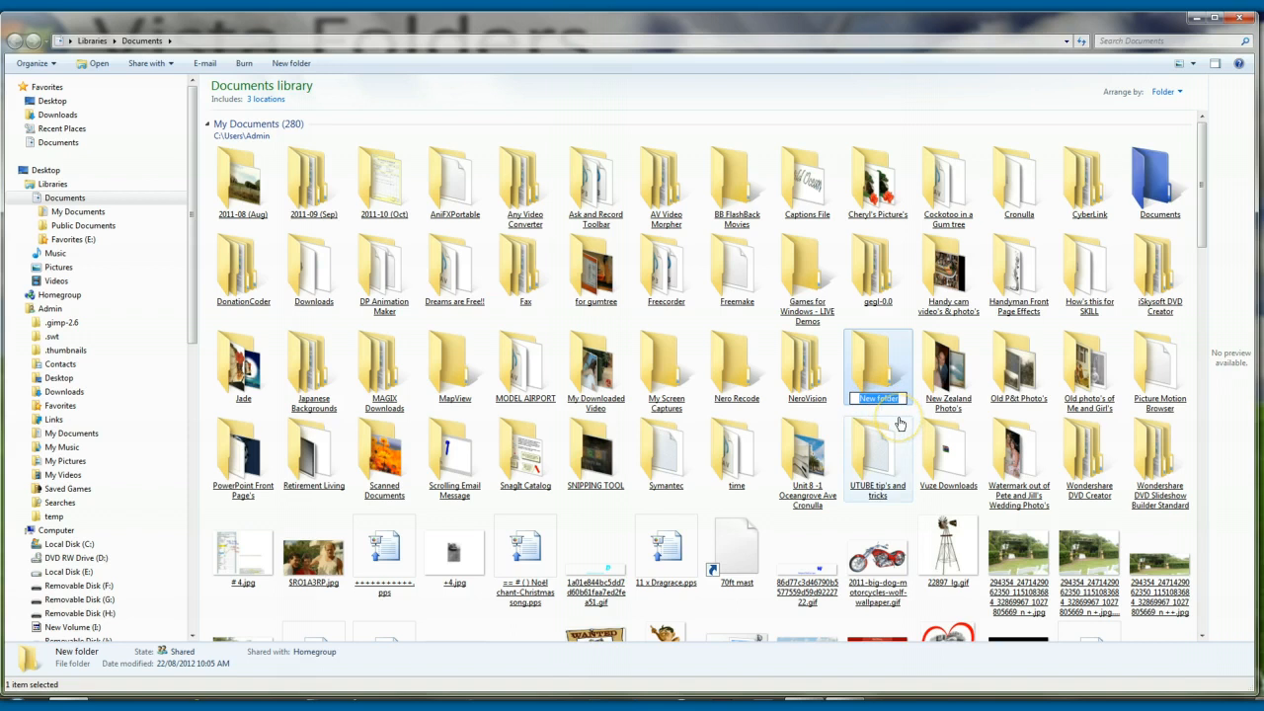
{"action": "mouse_move", "coordinate": [900, 417]}
{"action": "type", "text": "New"}
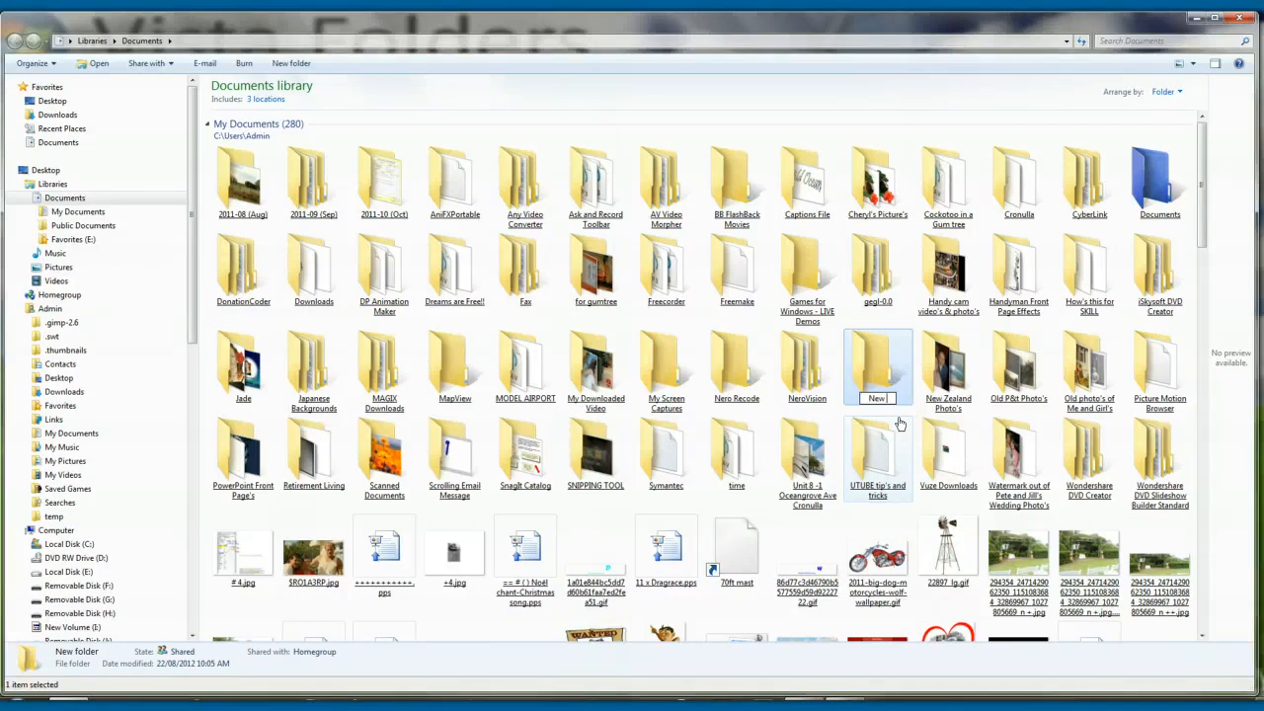
{"action": "type", "text": "Photos"}
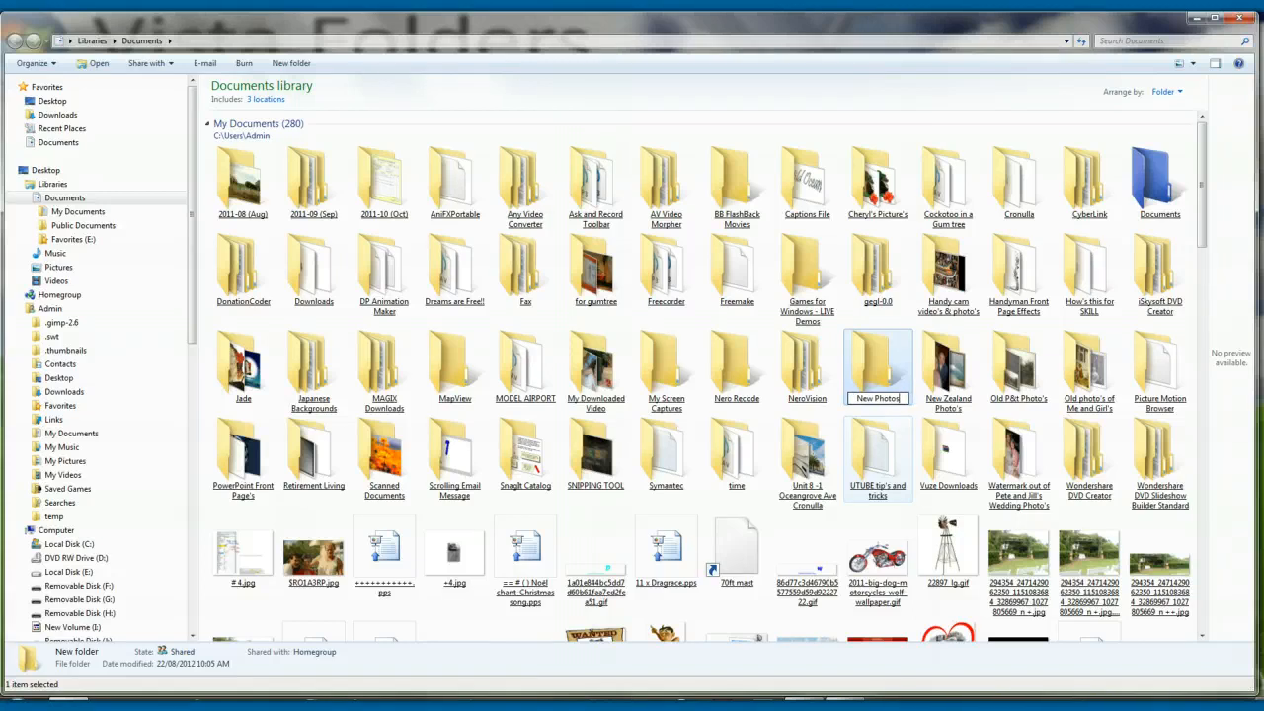
{"action": "mouse_move", "coordinate": [900, 423]}
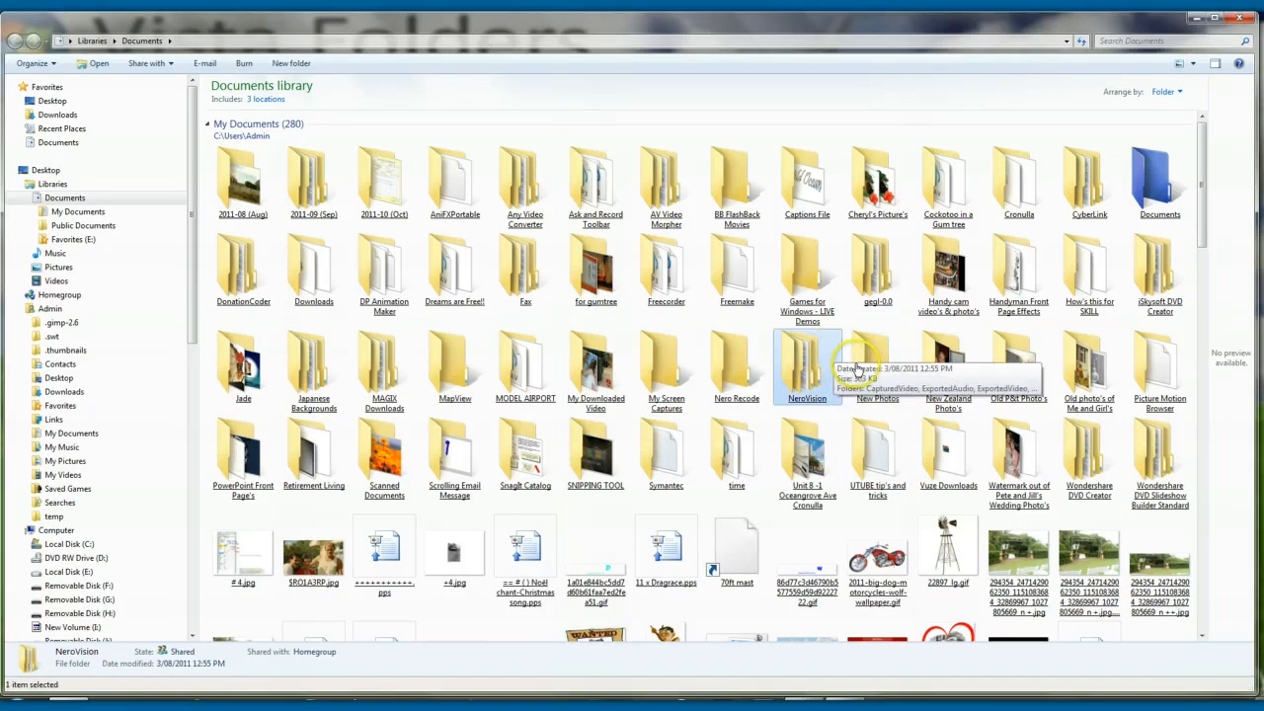
{"action": "mouse_move", "coordinate": [878, 366]}
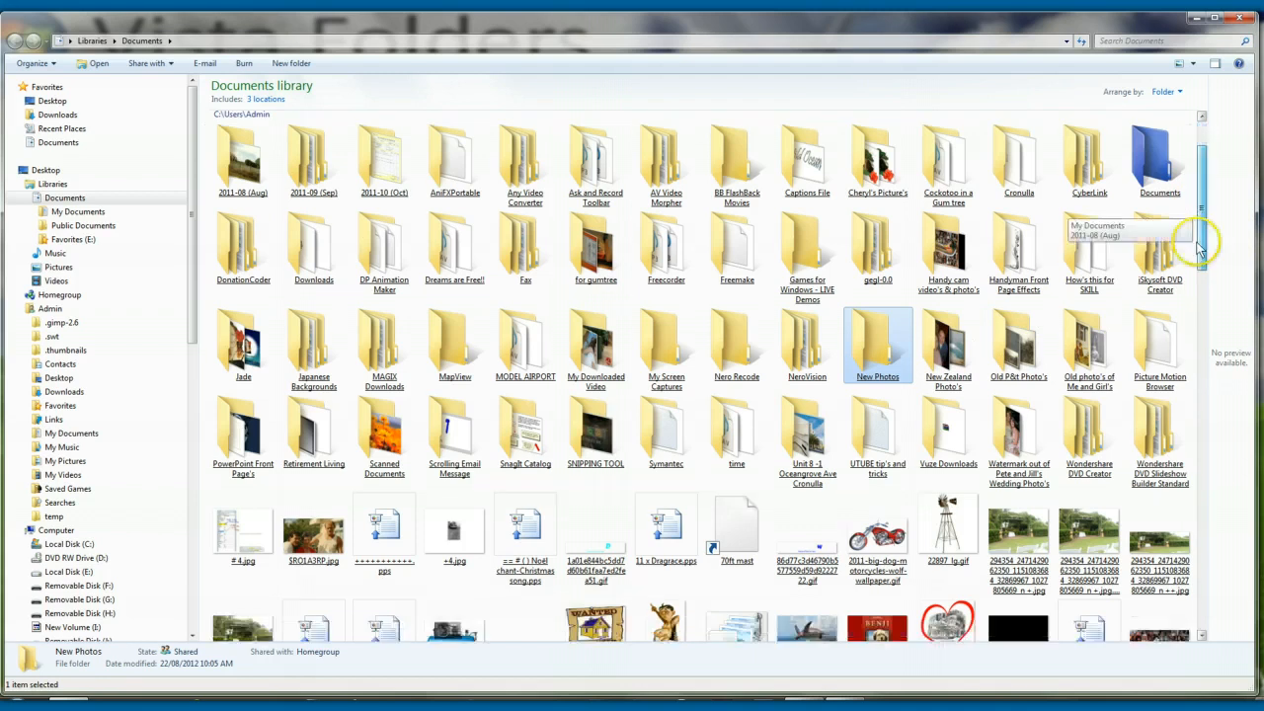
Step: Scroll down the Documents library to bring house and lot.jpg into view
{"action": "scroll", "scroll_direction": "down", "scroll_amount": 3}
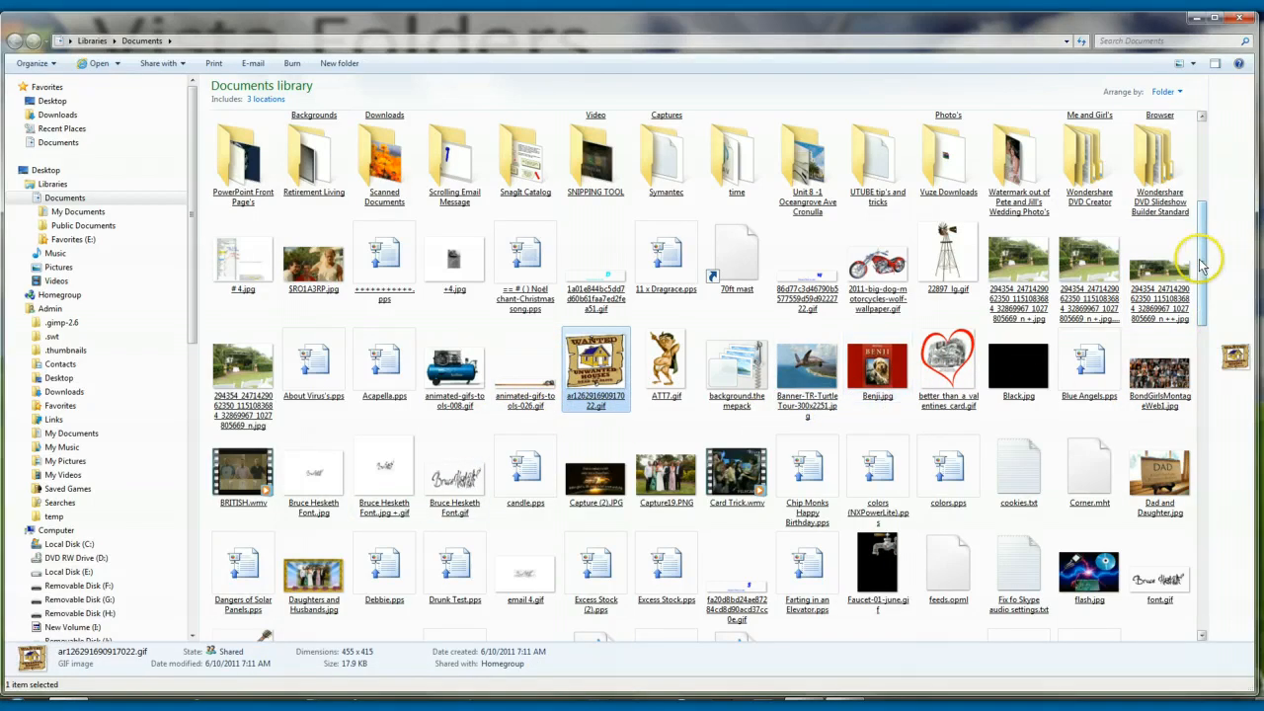
{"action": "mouse_move", "coordinate": [1203, 261]}
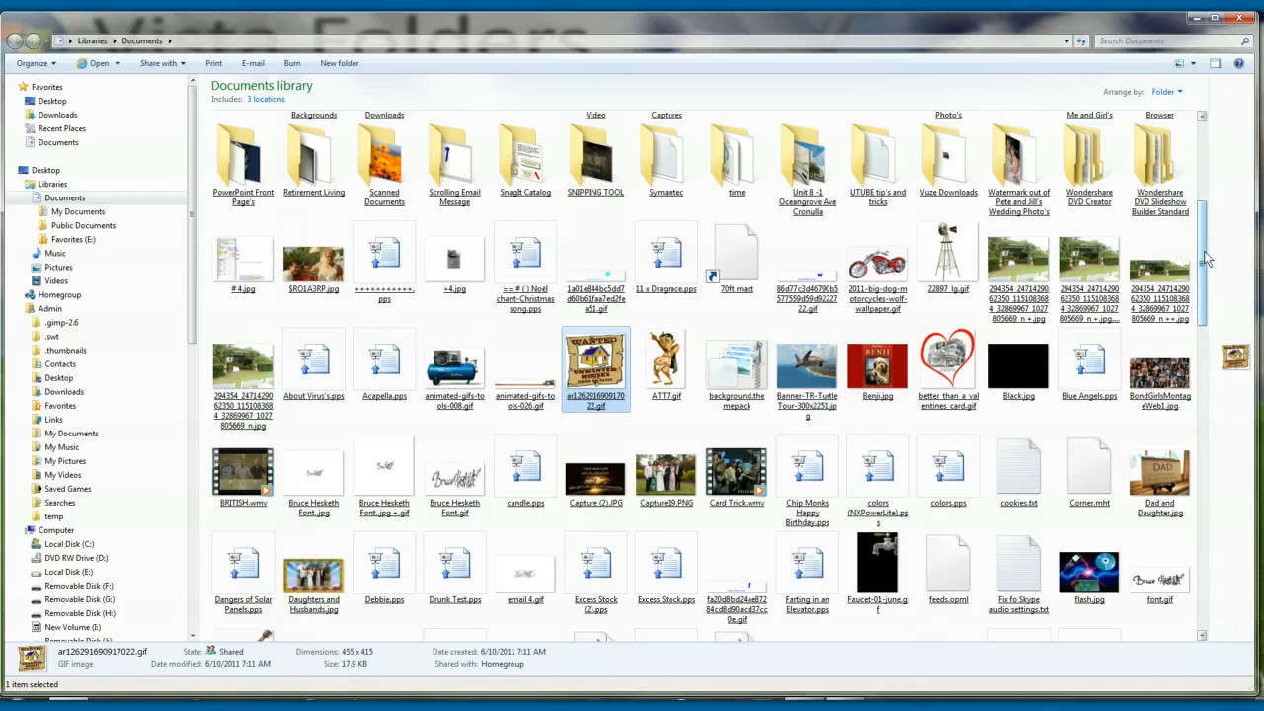
{"action": "scroll", "scroll_direction": "down", "scroll_amount": 3}
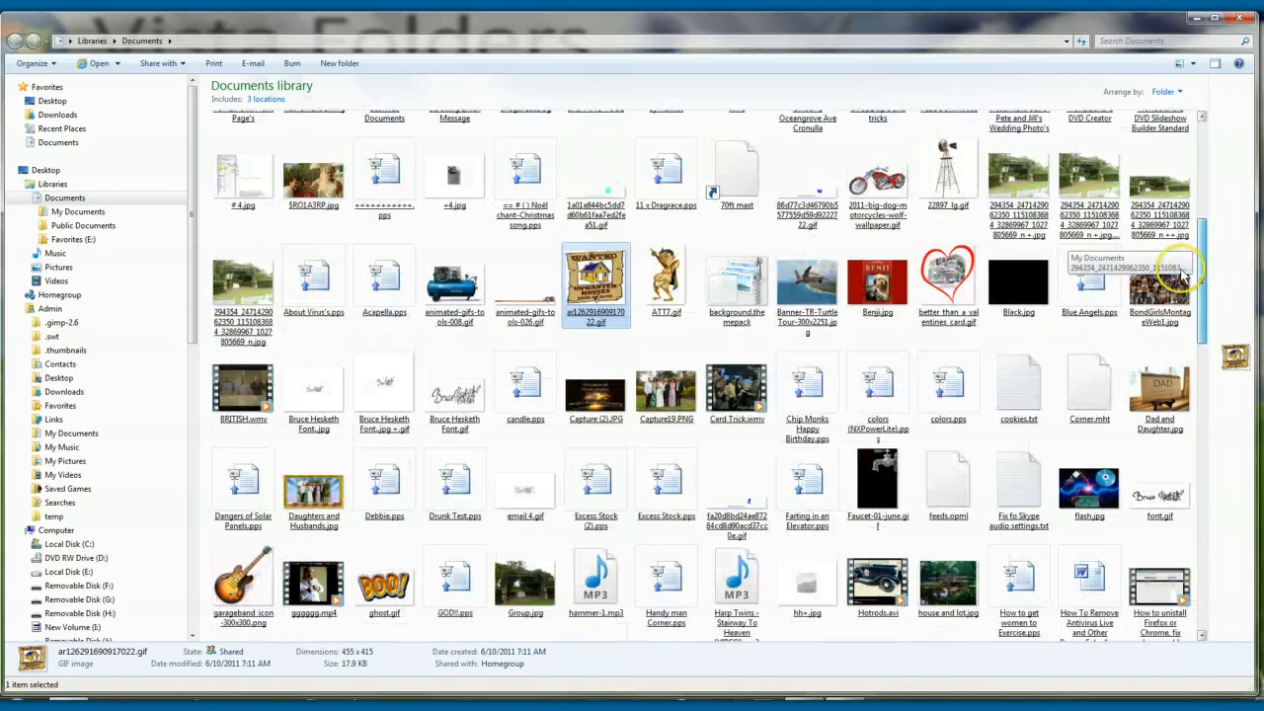
{"action": "scroll", "scroll_direction": "down", "scroll_amount": 3}
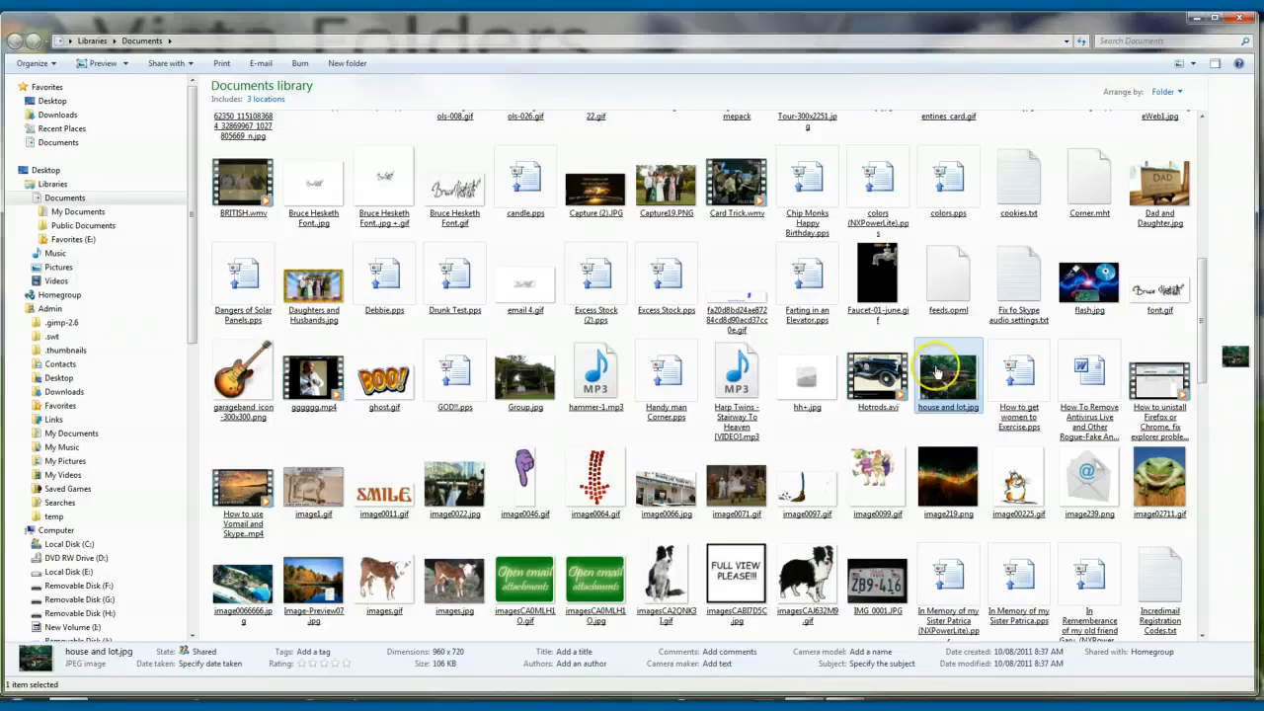
Step: Copy house and lot.jpg into Documents > New Photos using Copy To Folder
{"action": "right_click", "coordinate": [947, 377]}
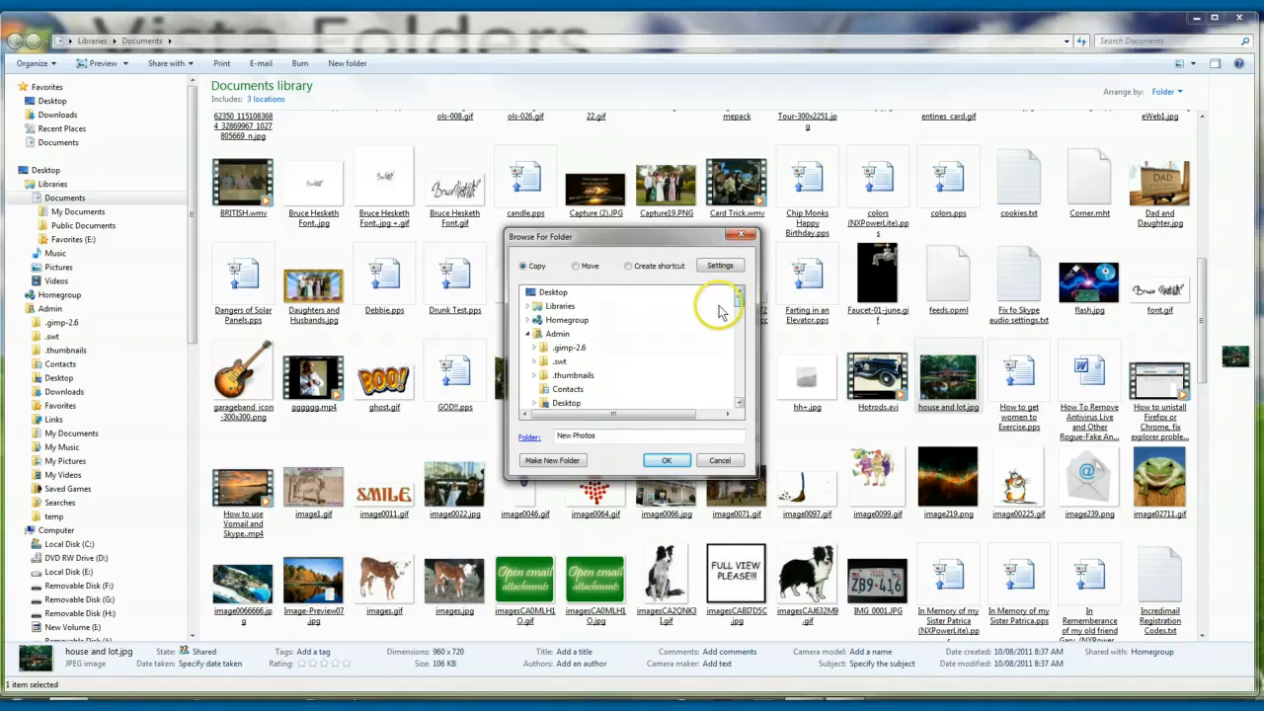
{"action": "left_click", "coordinate": [528, 305]}
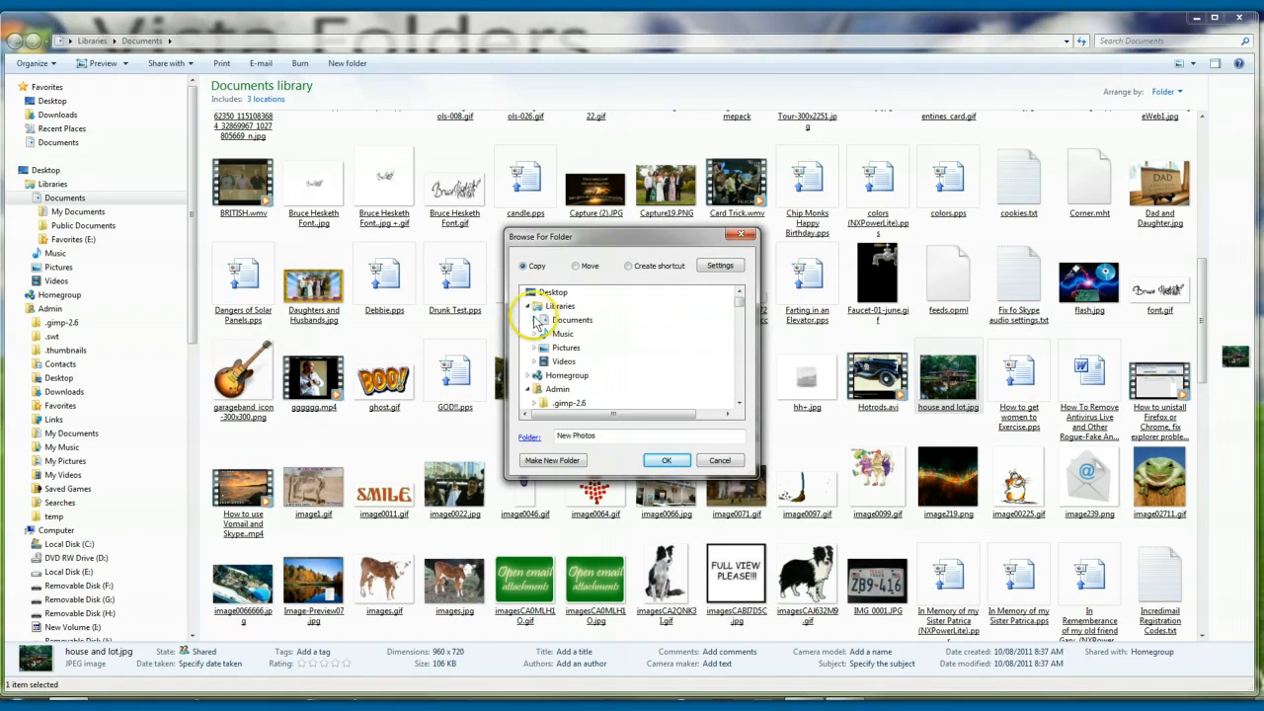
{"action": "left_click", "coordinate": [535, 320]}
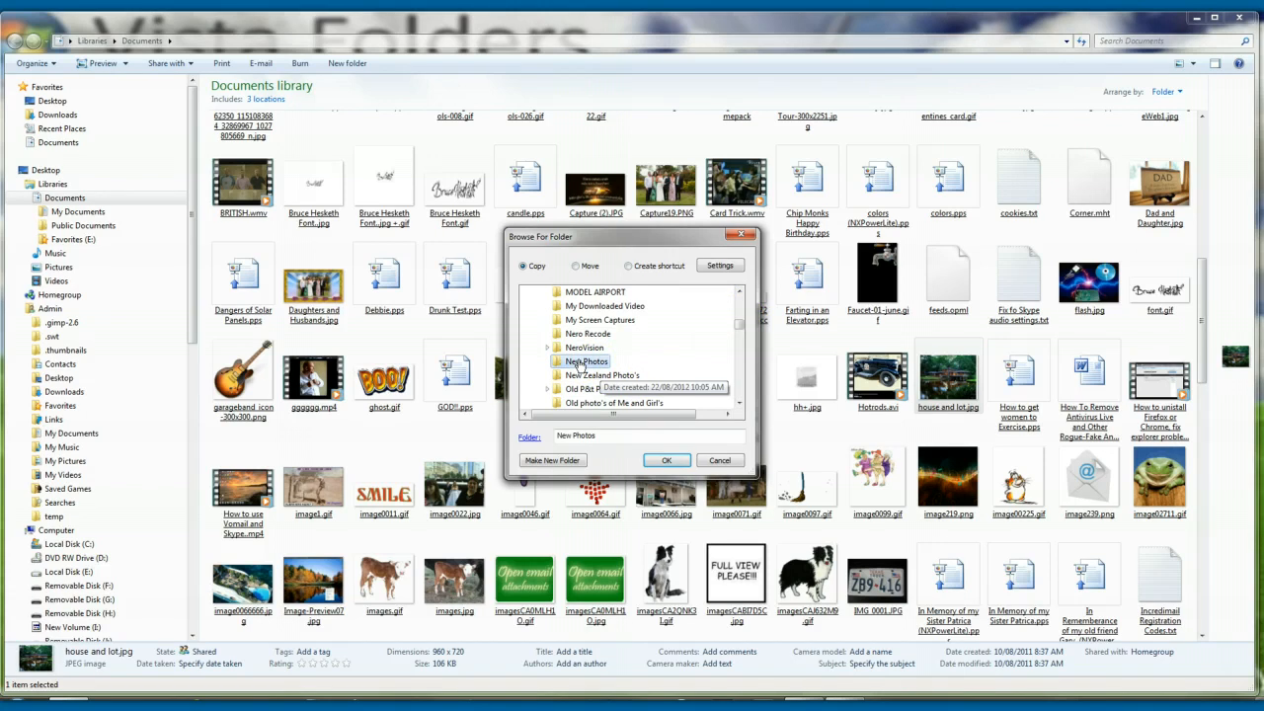
{"action": "left_click", "coordinate": [667, 458]}
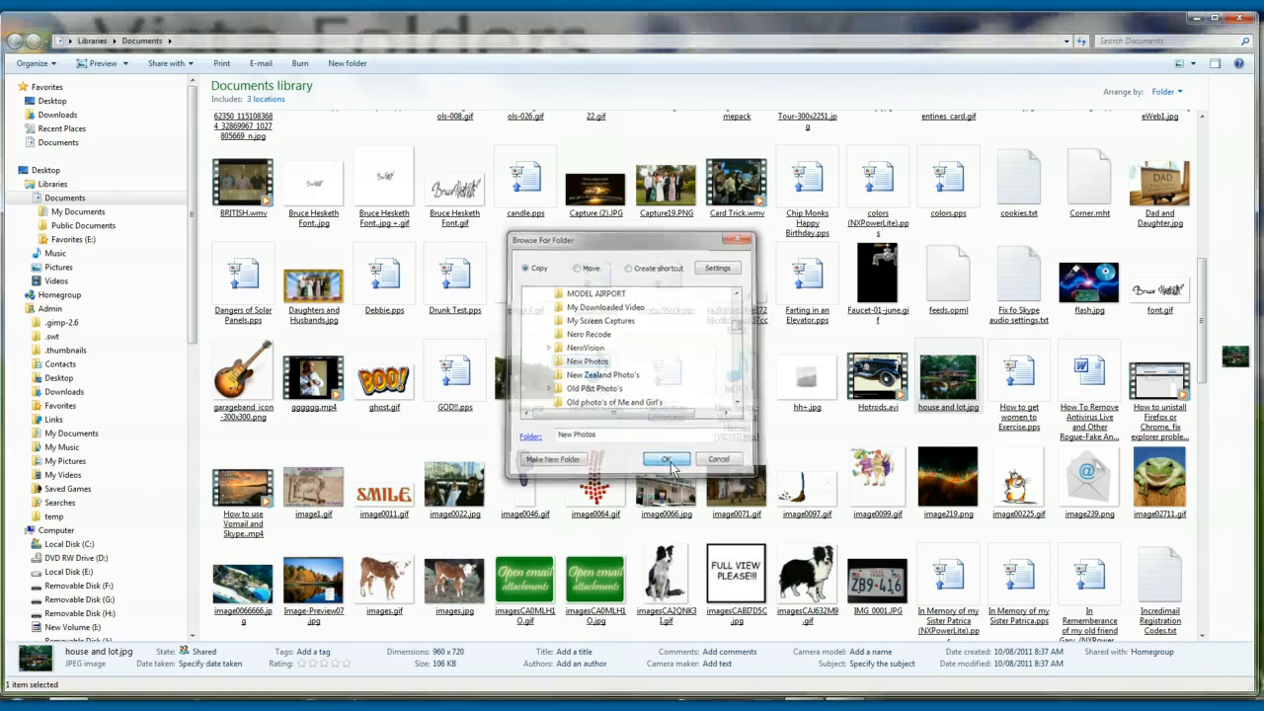
{"action": "left_click", "coordinate": [666, 458]}
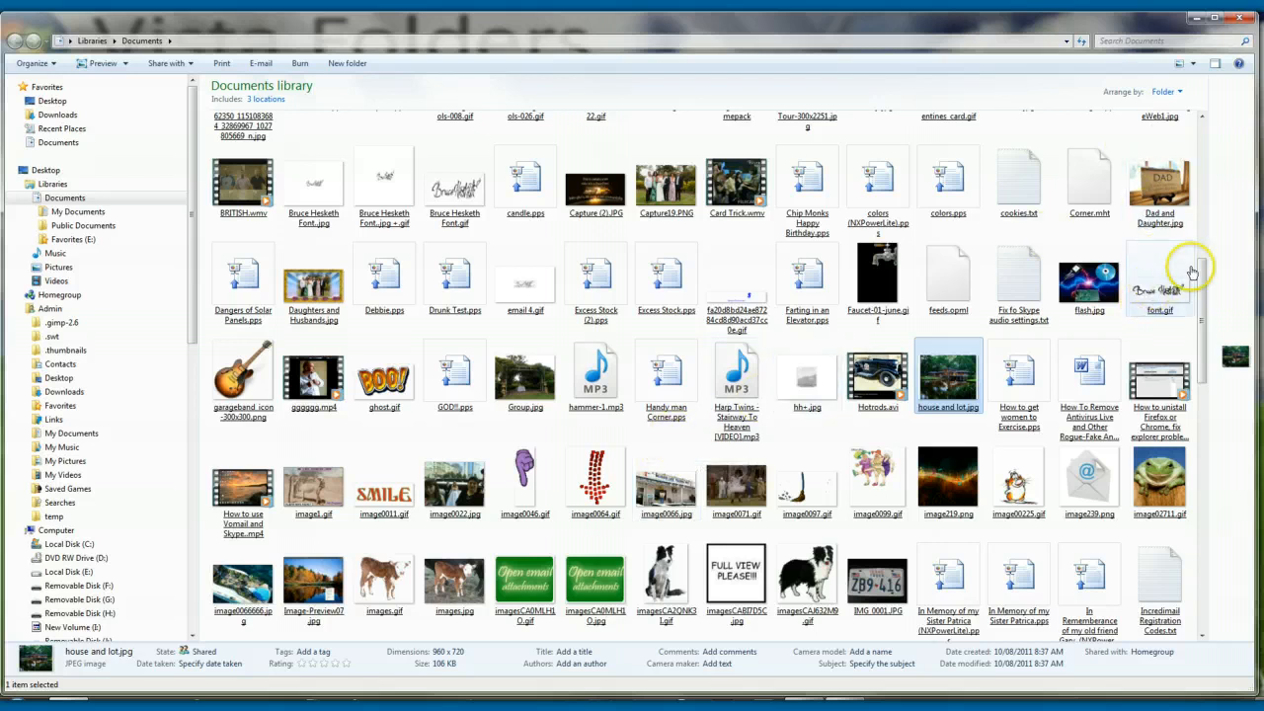
Step: Confirm house and lot.jpg is inside New Photos, then return to Documents
{"action": "left_click", "coordinate": [1160, 280]}
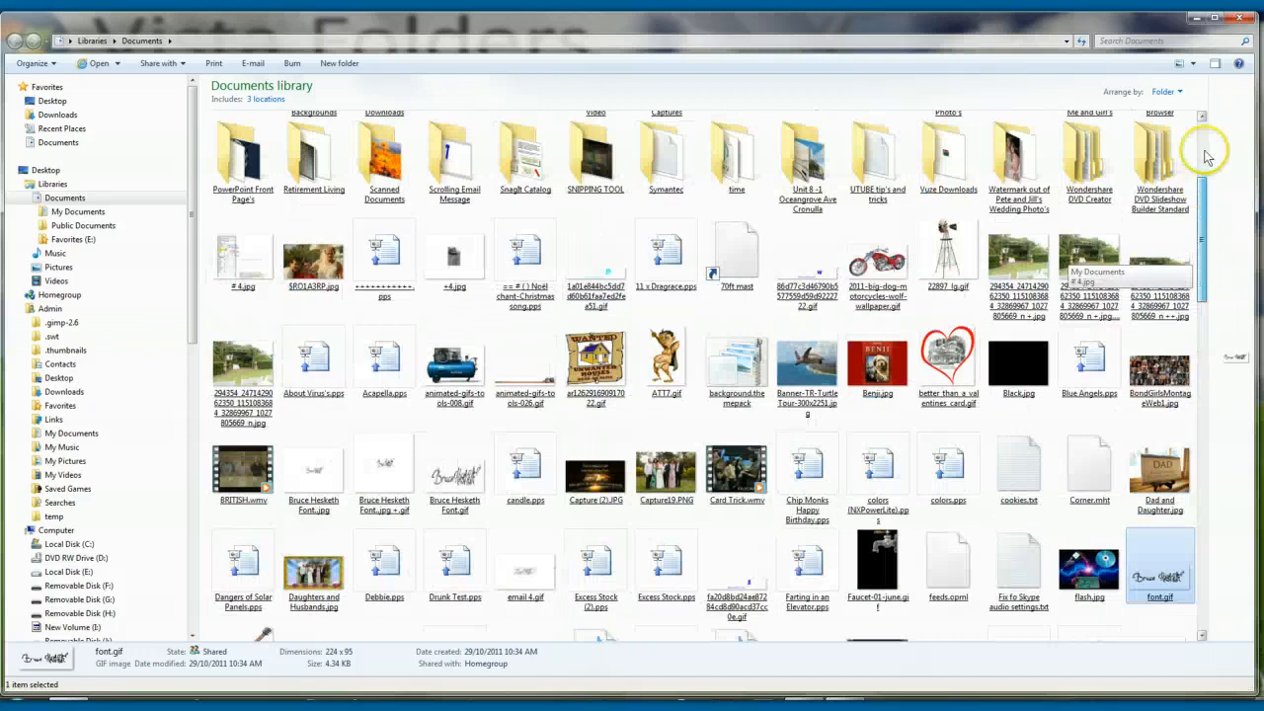
{"action": "scroll", "scroll_direction": "up", "scroll_amount": 3}
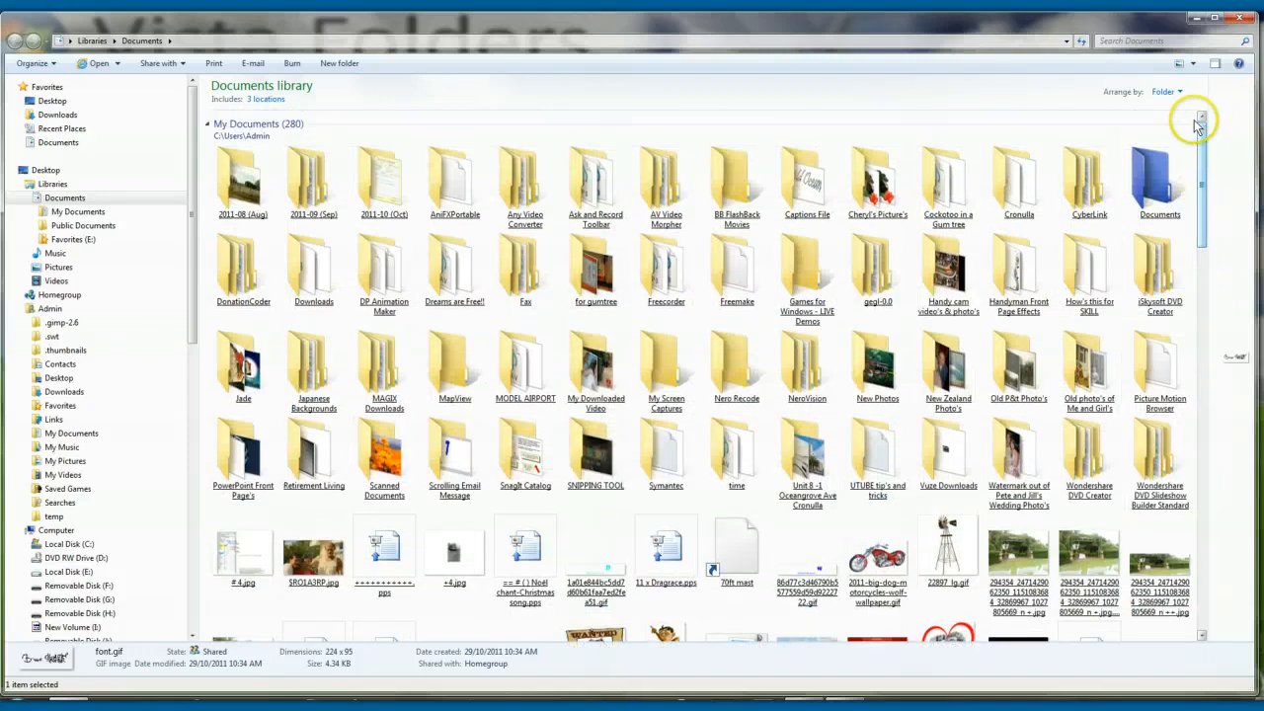
{"action": "mouse_move", "coordinate": [1158, 91]}
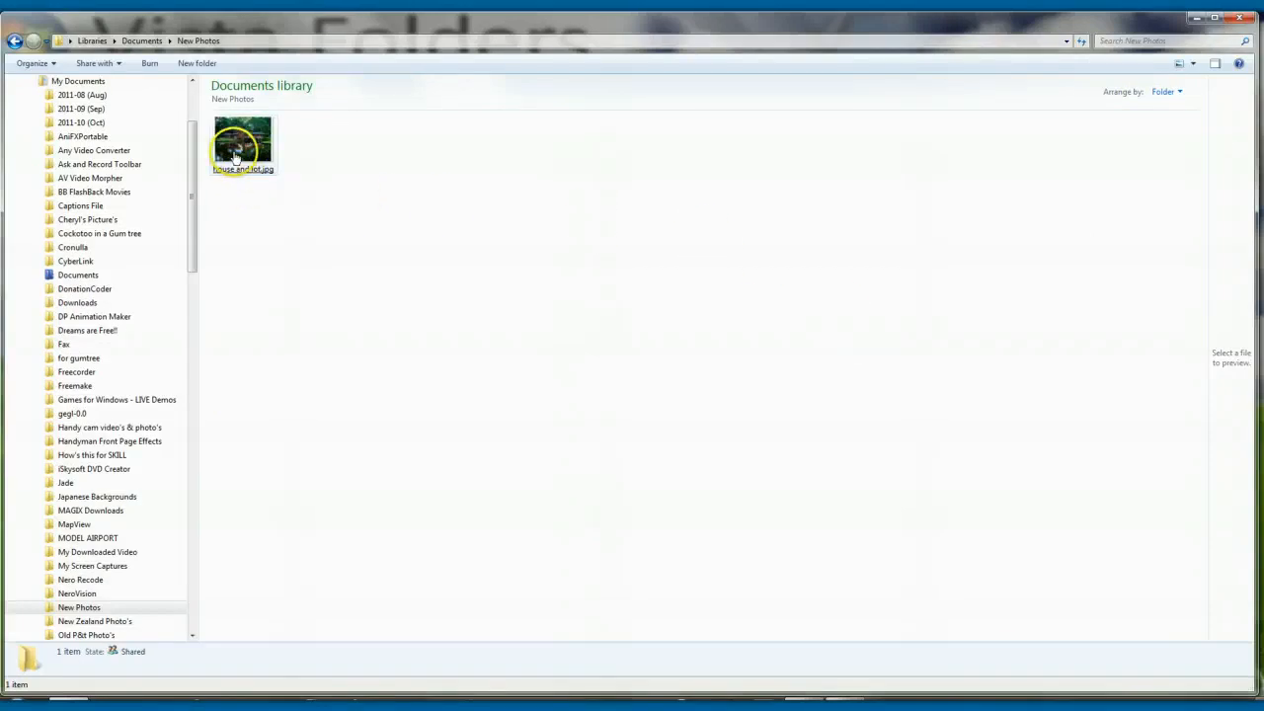
{"action": "left_click", "coordinate": [243, 143]}
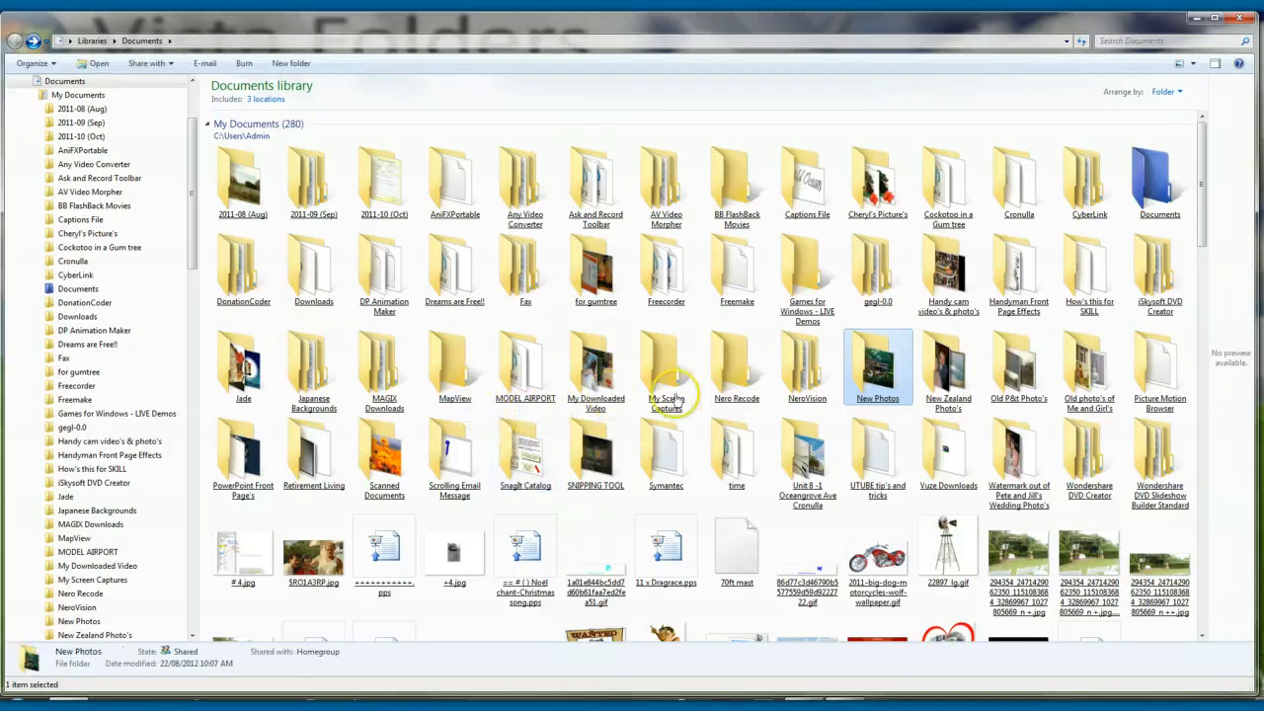
{"action": "scroll", "scroll_direction": "down", "scroll_amount": 3}
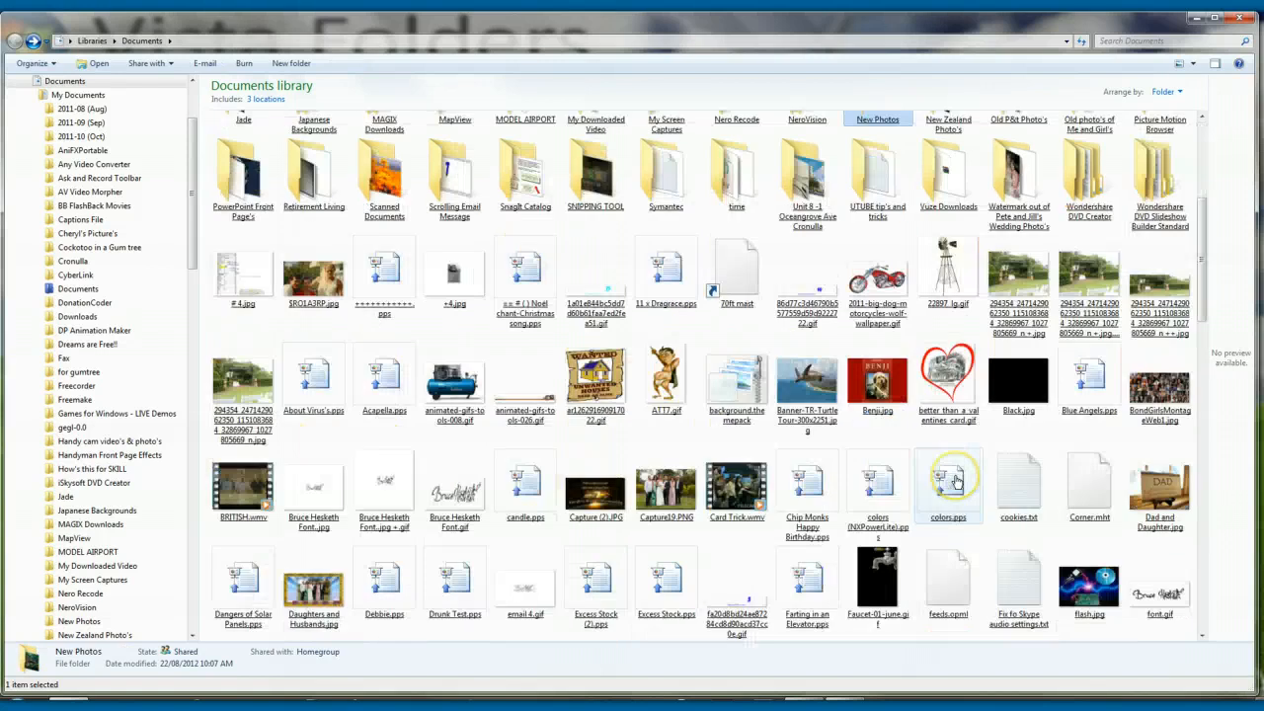
{"action": "scroll", "scroll_direction": "down", "scroll_amount": 3}
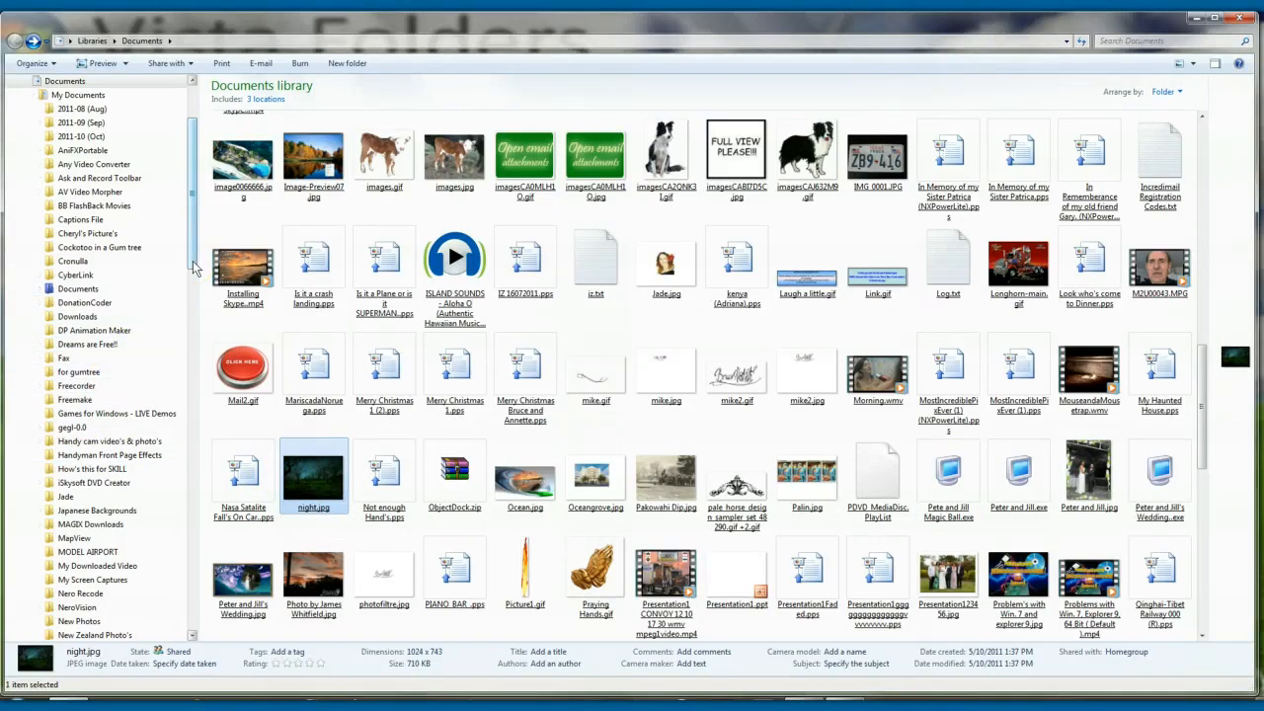
{"action": "scroll", "scroll_direction": "down", "scroll_amount": 3}
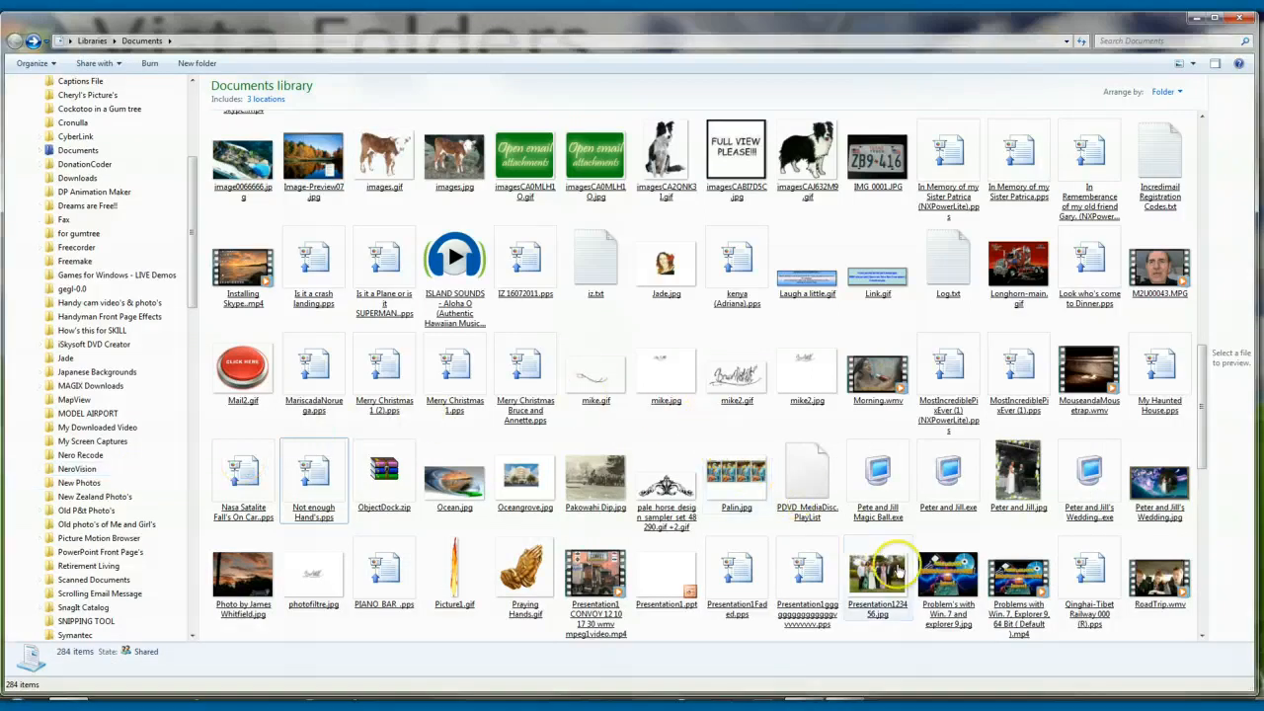
{"action": "mouse_move", "coordinate": [650, 657]}
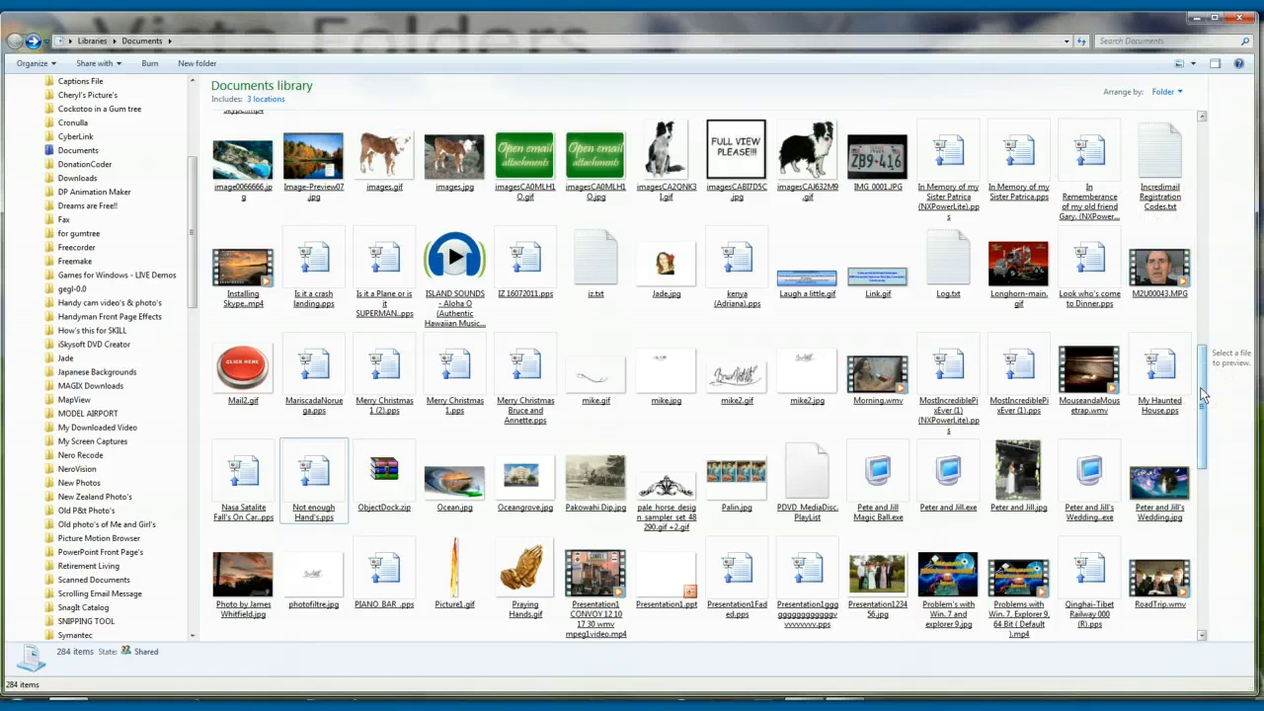
Step: Copy image0066666.jpg from the Documents library
{"action": "left_click", "coordinate": [242, 158]}
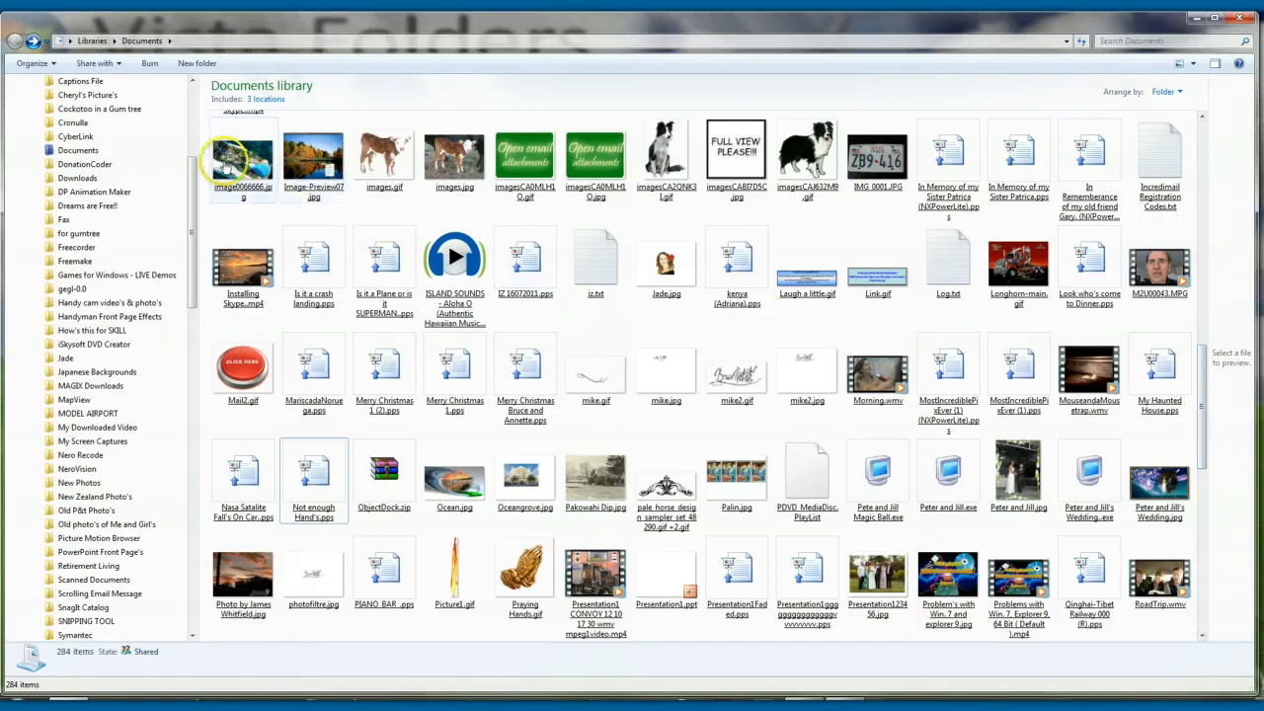
{"action": "left_click", "coordinate": [242, 158]}
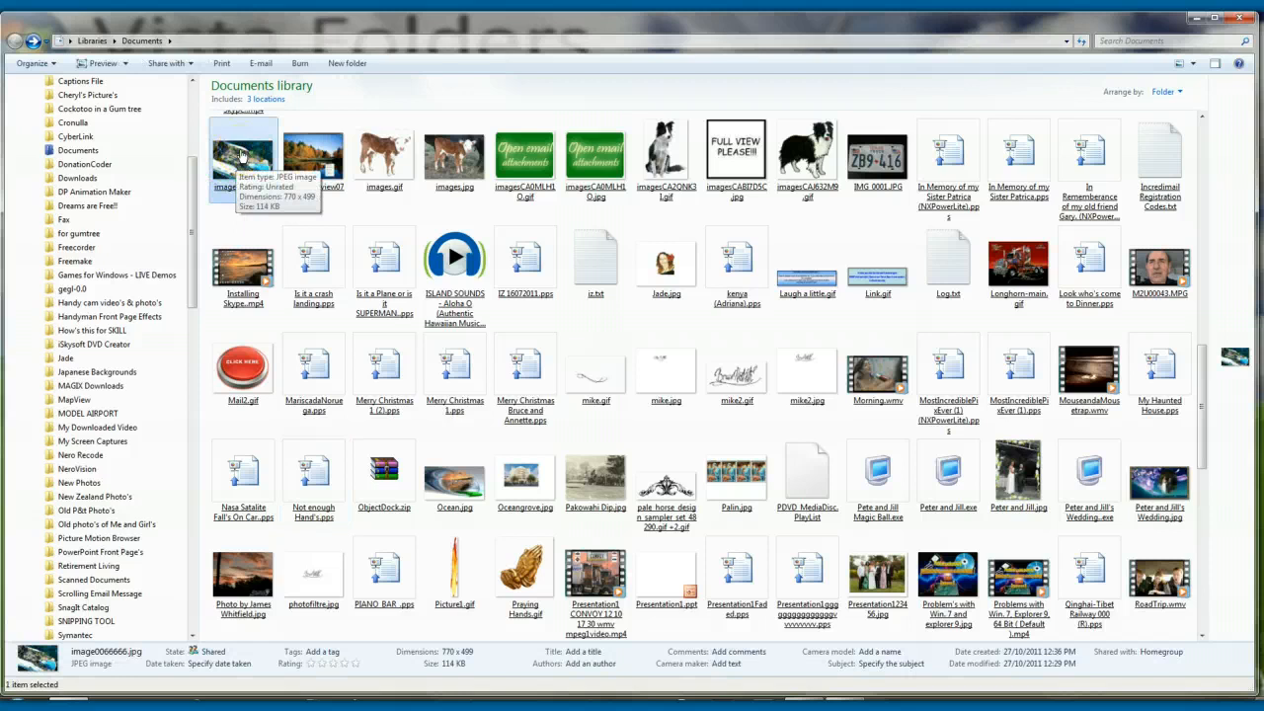
{"action": "right_click", "coordinate": [243, 159]}
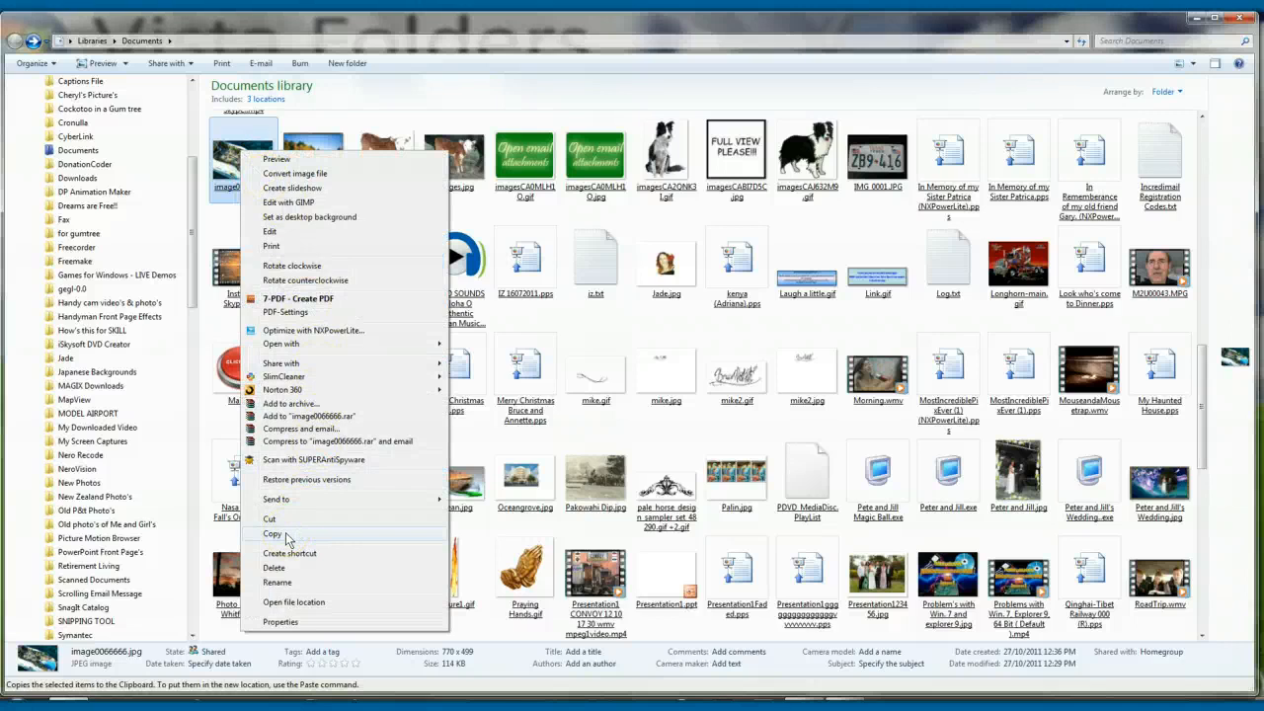
{"action": "left_click", "coordinate": [273, 534]}
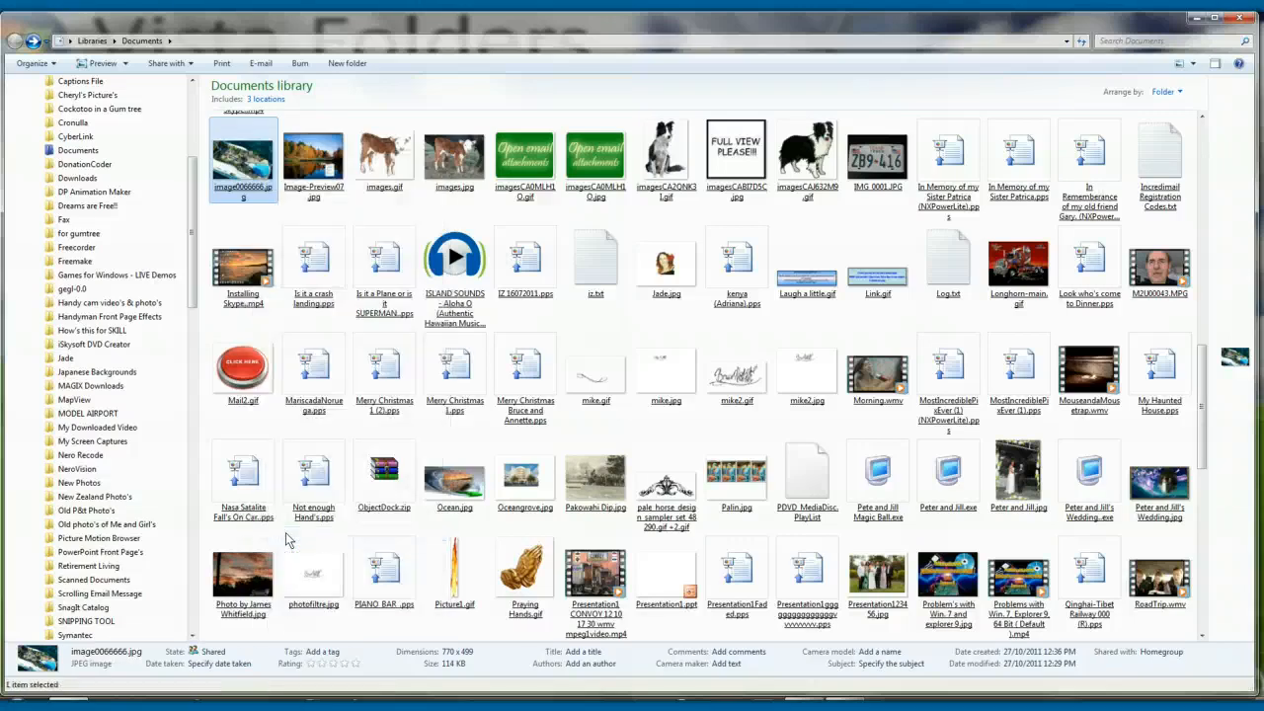
{"action": "left_click", "coordinate": [243, 155]}
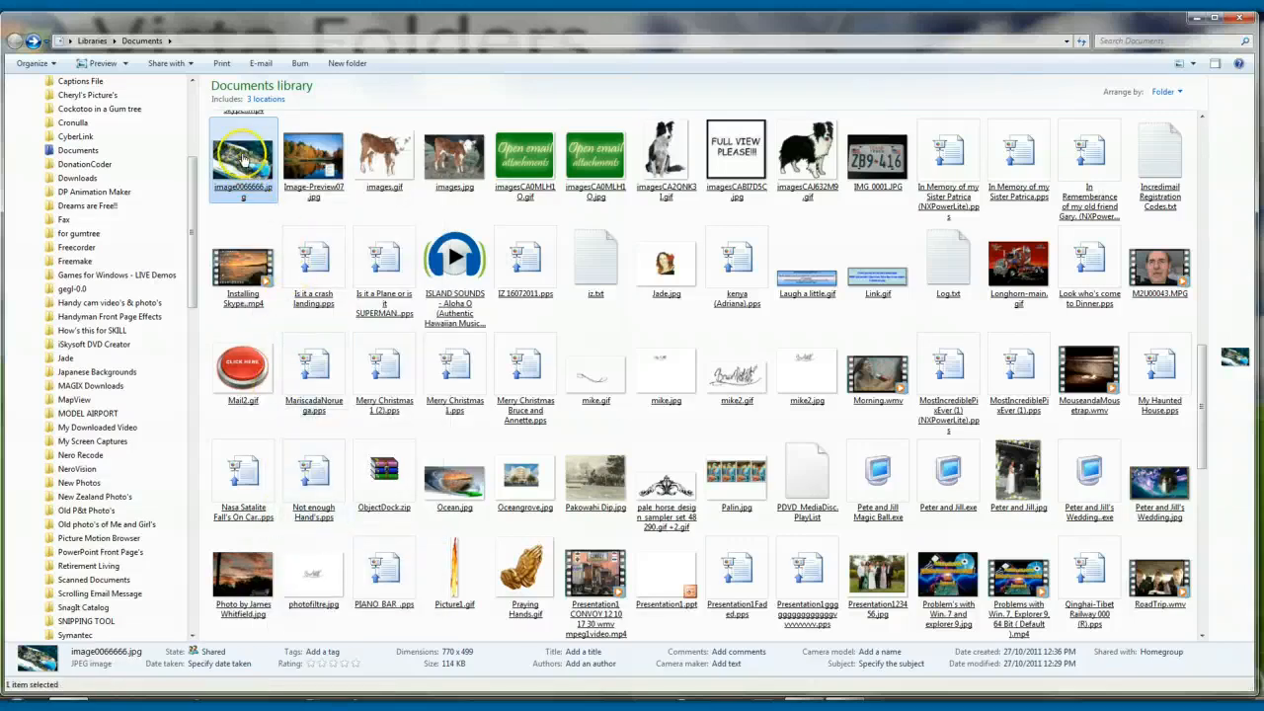
{"action": "right_click", "coordinate": [242, 158]}
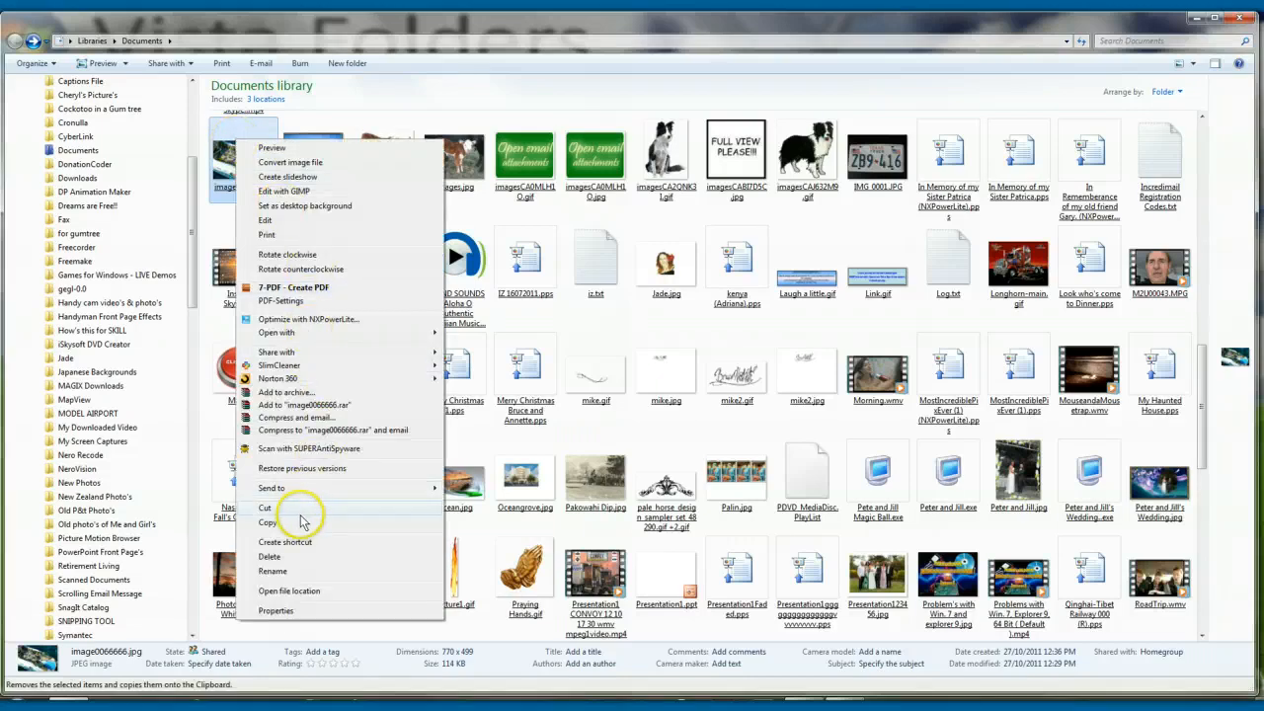
{"action": "left_click", "coordinate": [267, 521]}
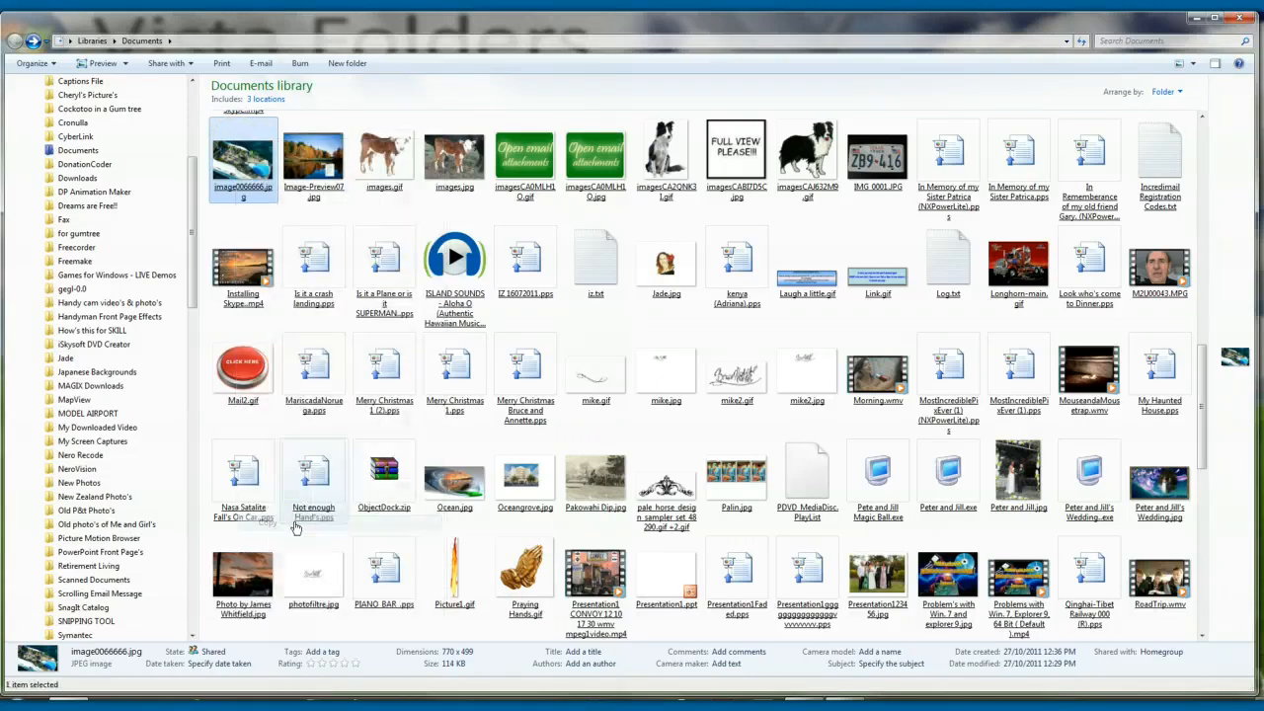
{"action": "left_click", "coordinate": [314, 479]}
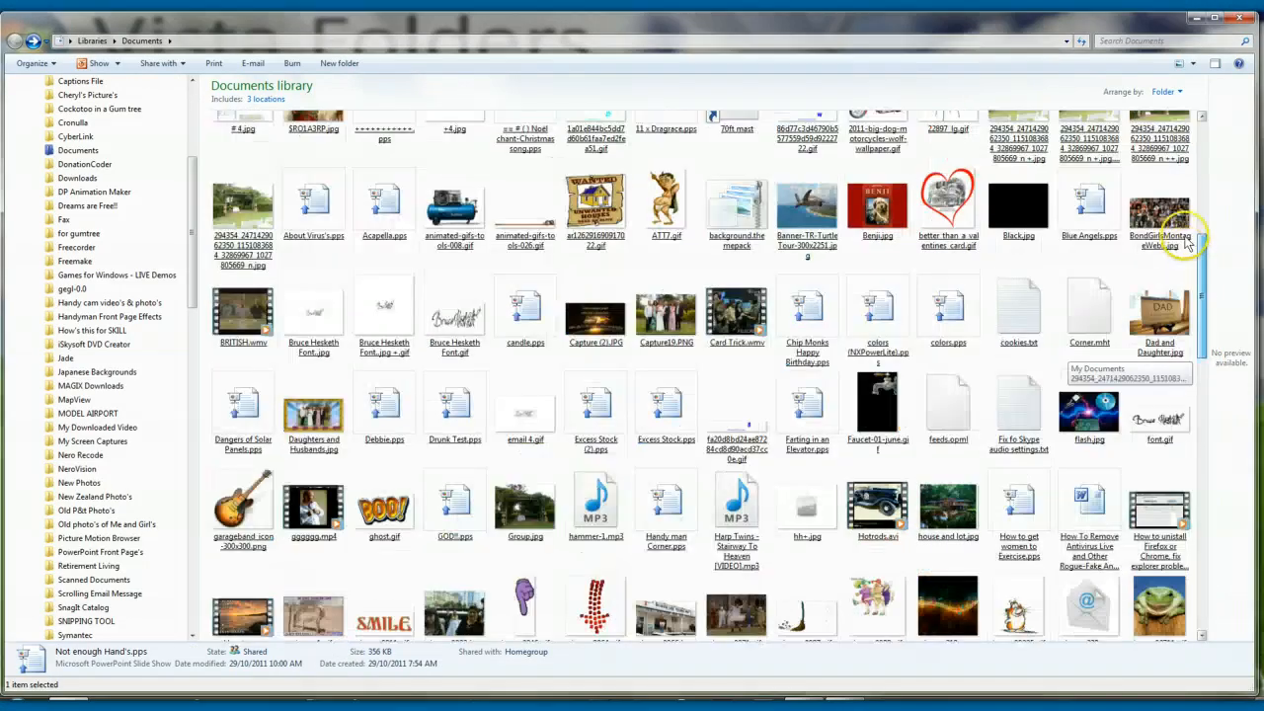
Step: Paste image0066666.jpg into the New Photos folder
{"action": "scroll", "scroll_direction": "up", "scroll_amount": 3}
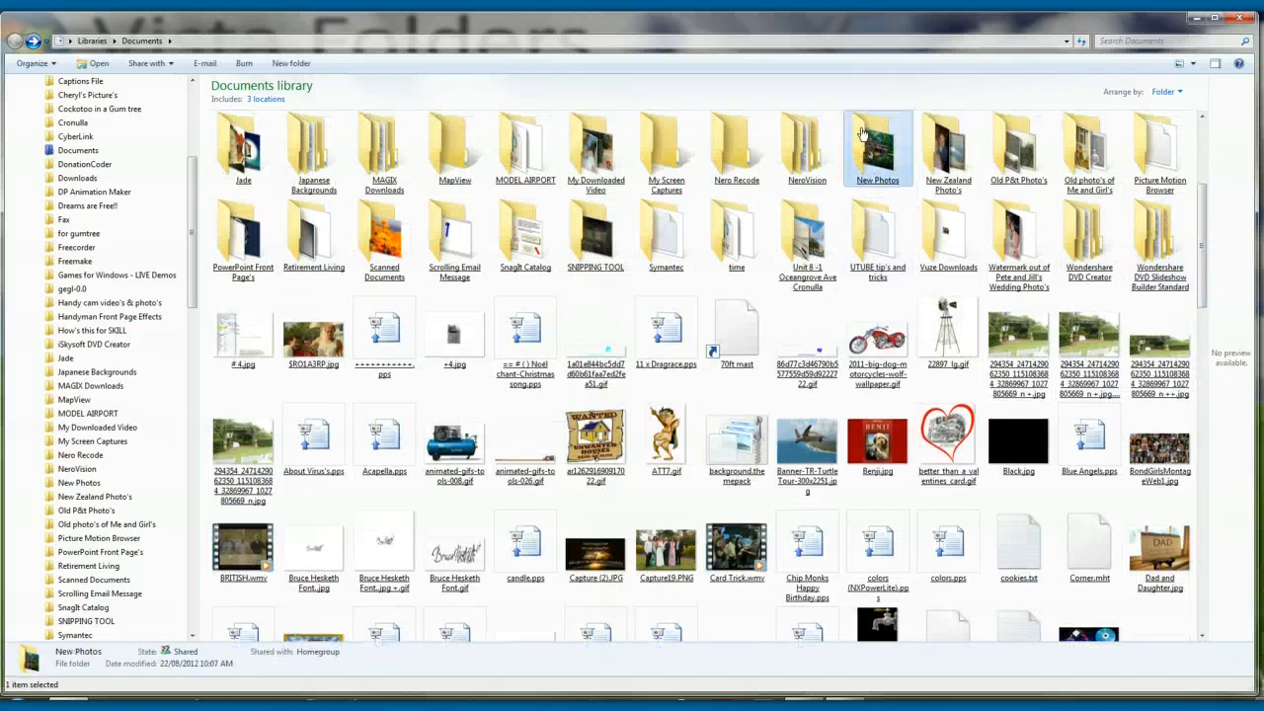
{"action": "double_click", "coordinate": [877, 148]}
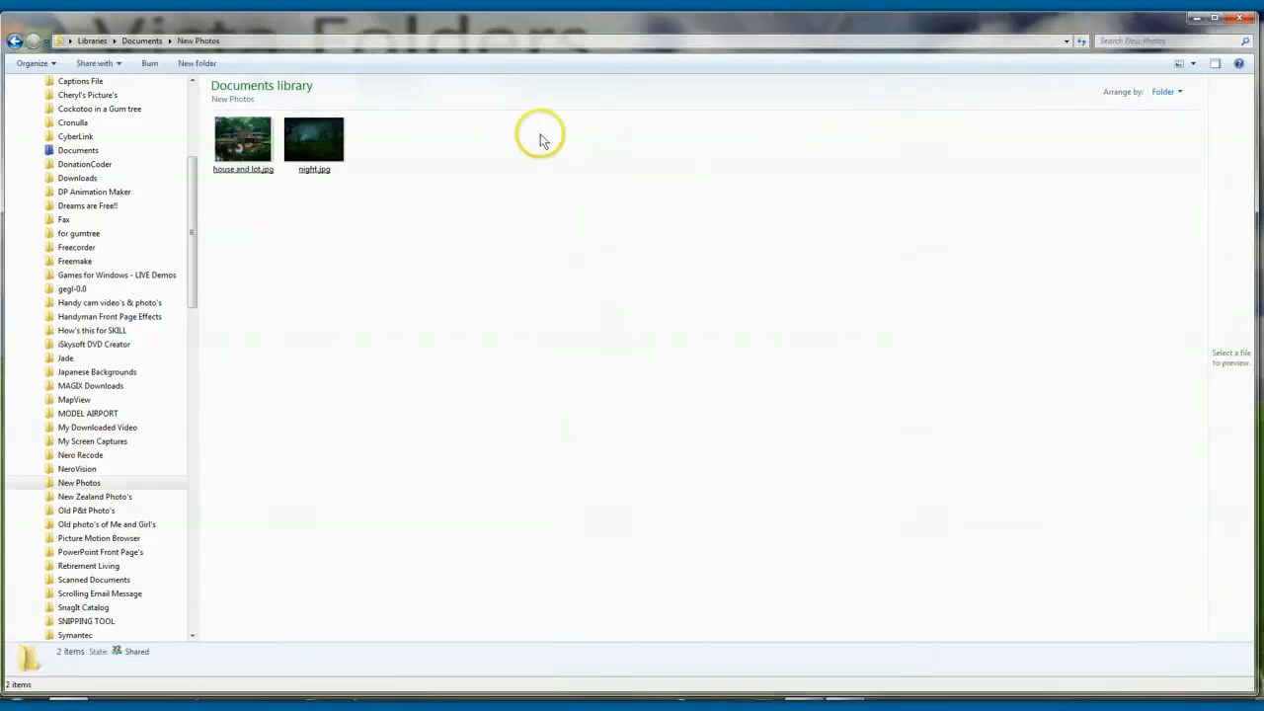
{"action": "right_click", "coordinate": [374, 145]}
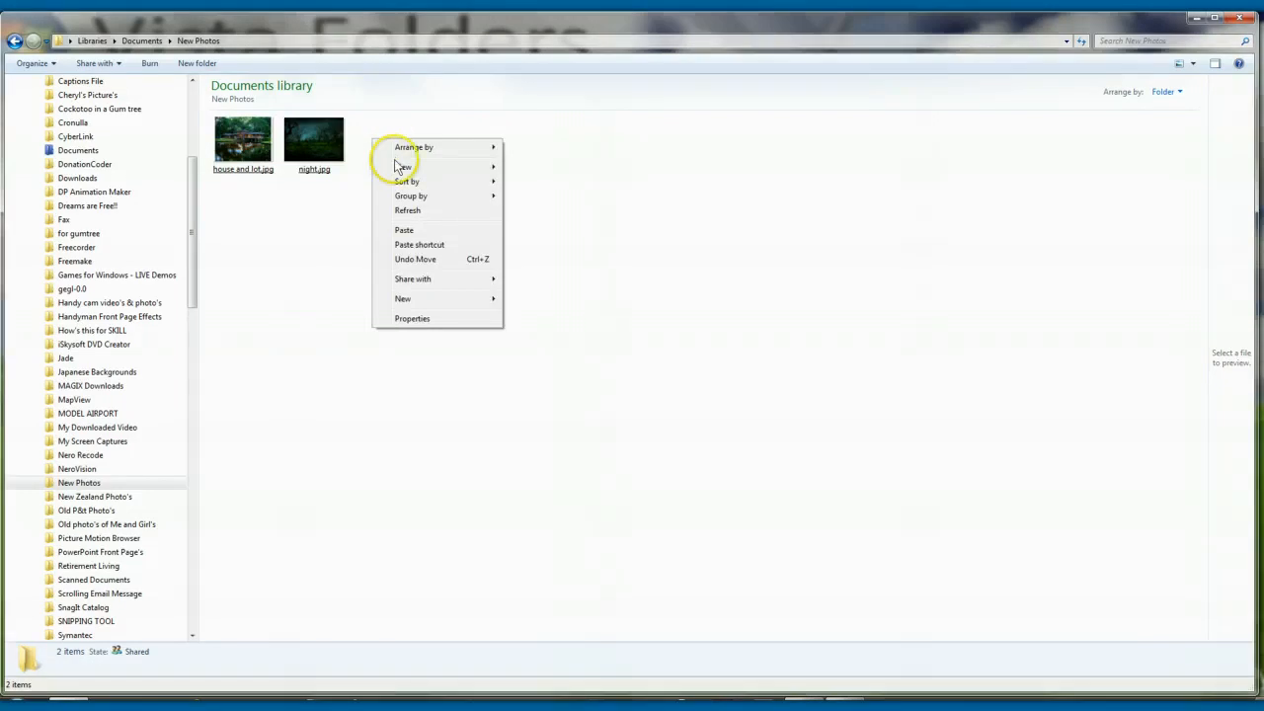
{"action": "mouse_move", "coordinate": [443, 214]}
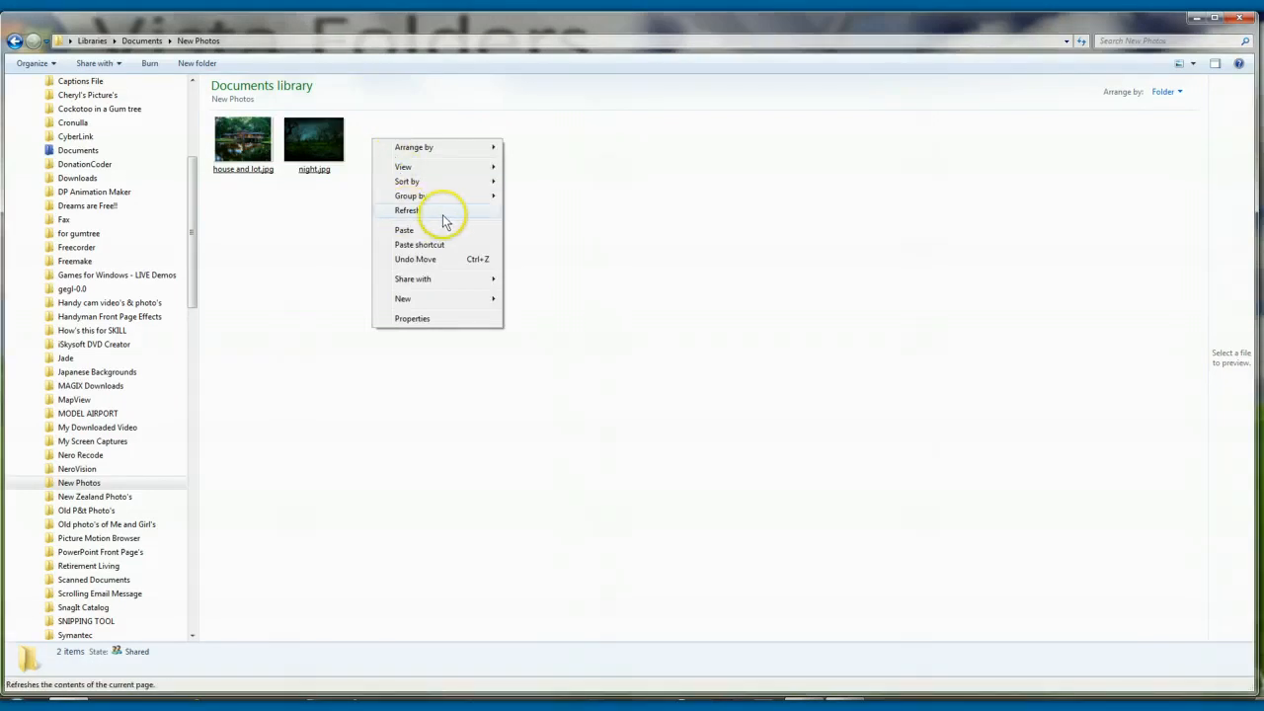
{"action": "mouse_move", "coordinate": [411, 195]}
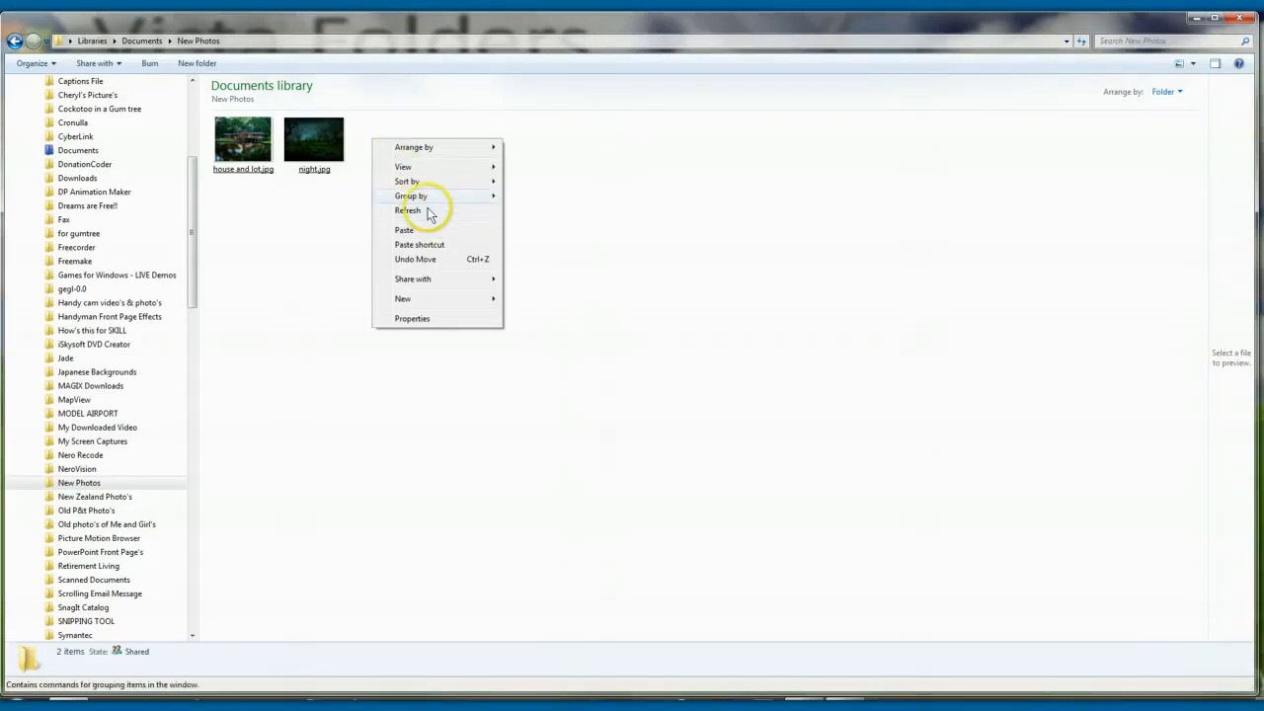
{"action": "mouse_move", "coordinate": [415, 259]}
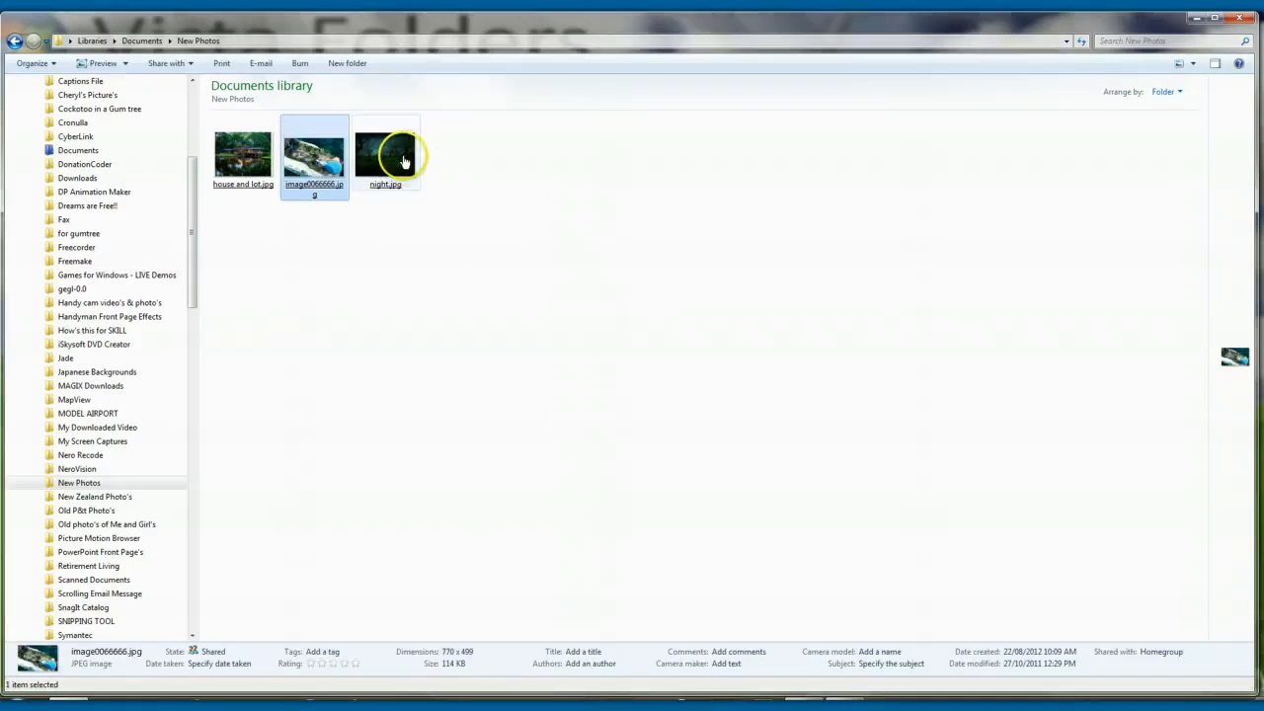
{"action": "left_click", "coordinate": [386, 153]}
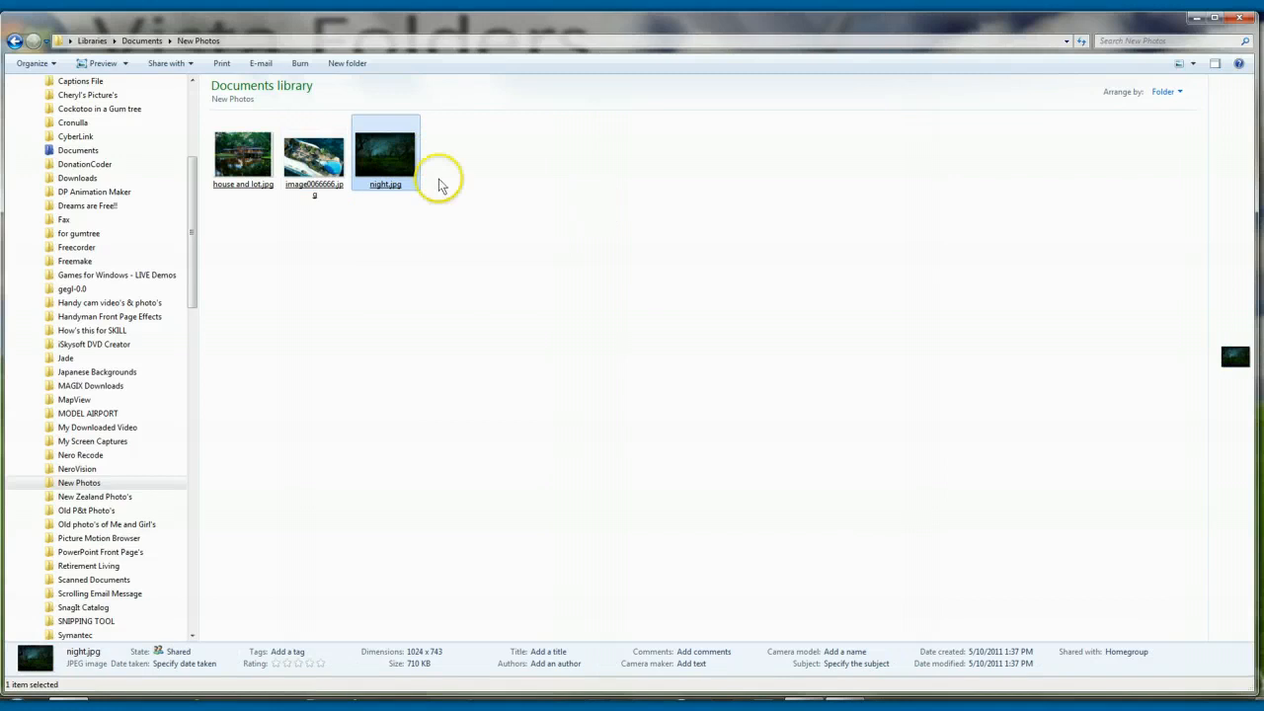
{"action": "mouse_move", "coordinate": [17, 41]}
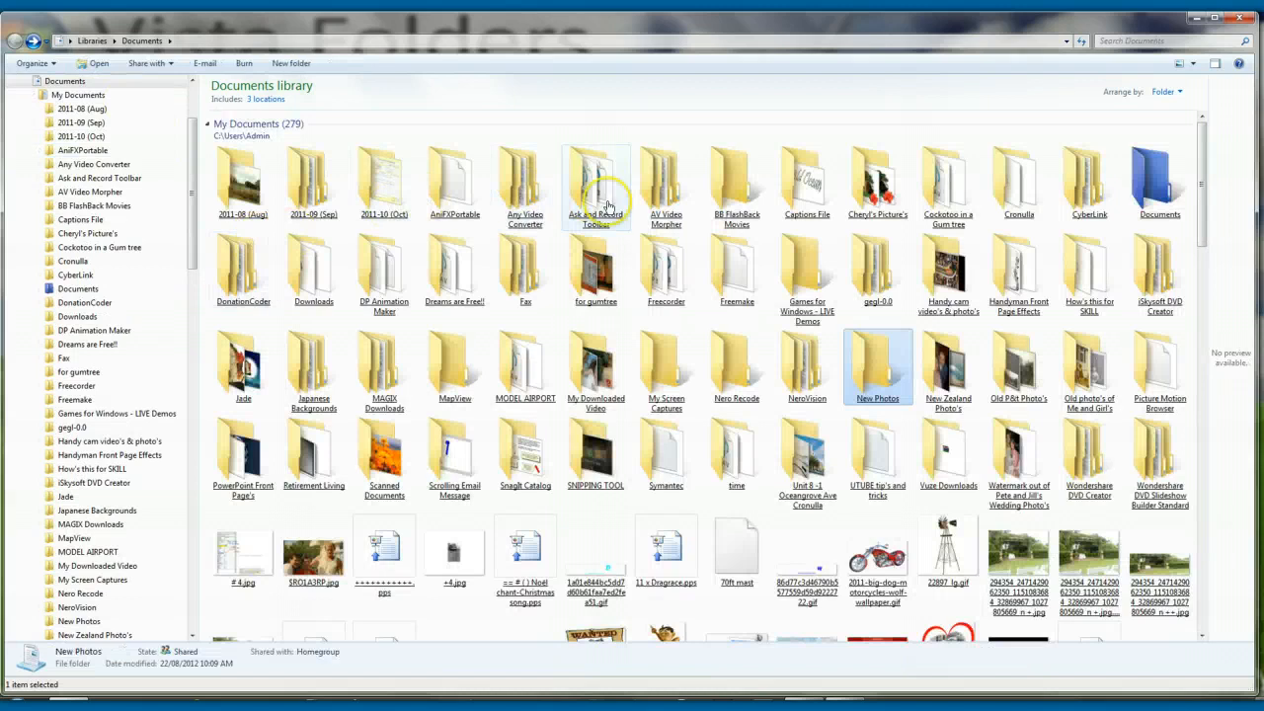
{"action": "mouse_move", "coordinate": [1203, 134]}
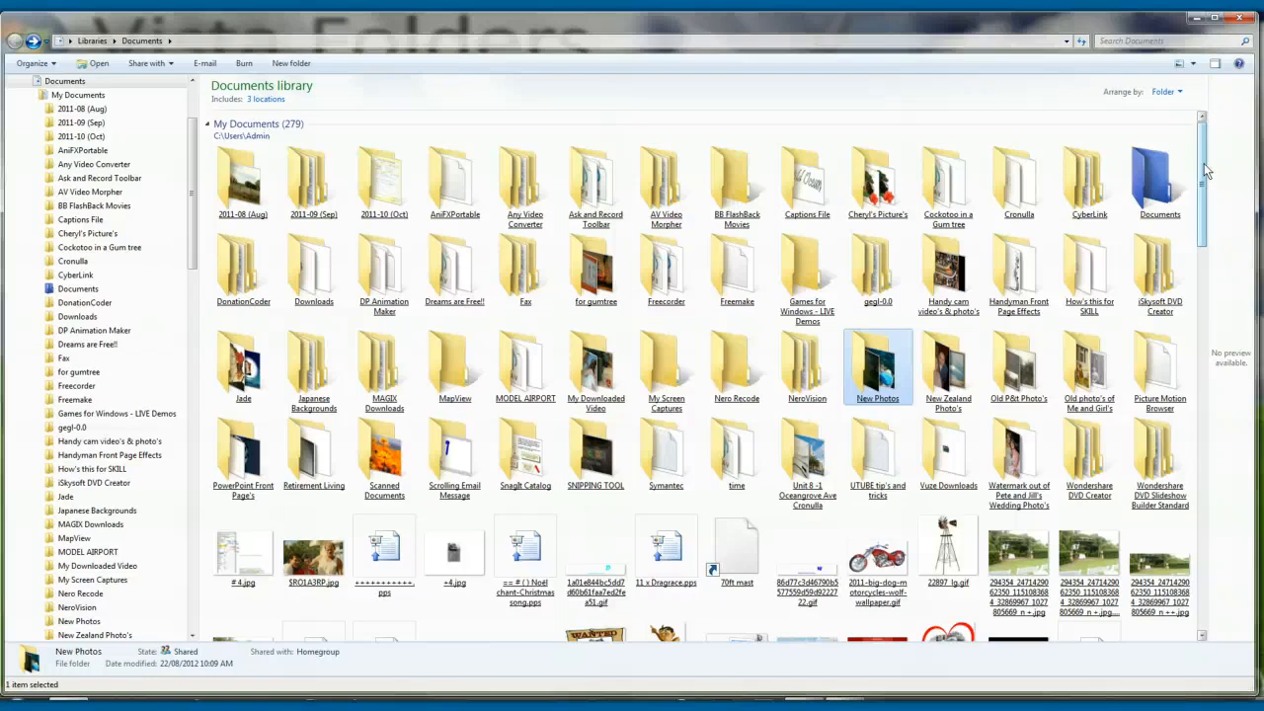
{"action": "scroll", "scroll_direction": "down", "scroll_amount": 3}
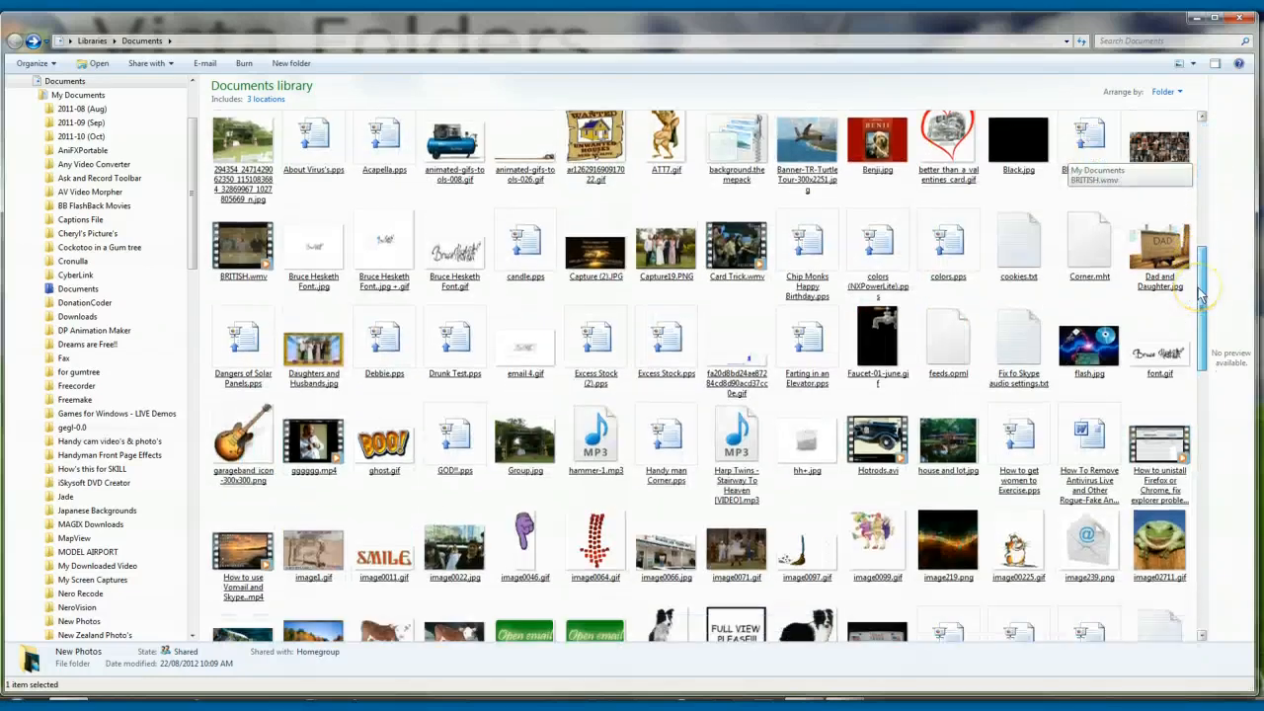
{"action": "scroll", "scroll_direction": "down", "scroll_amount": 3}
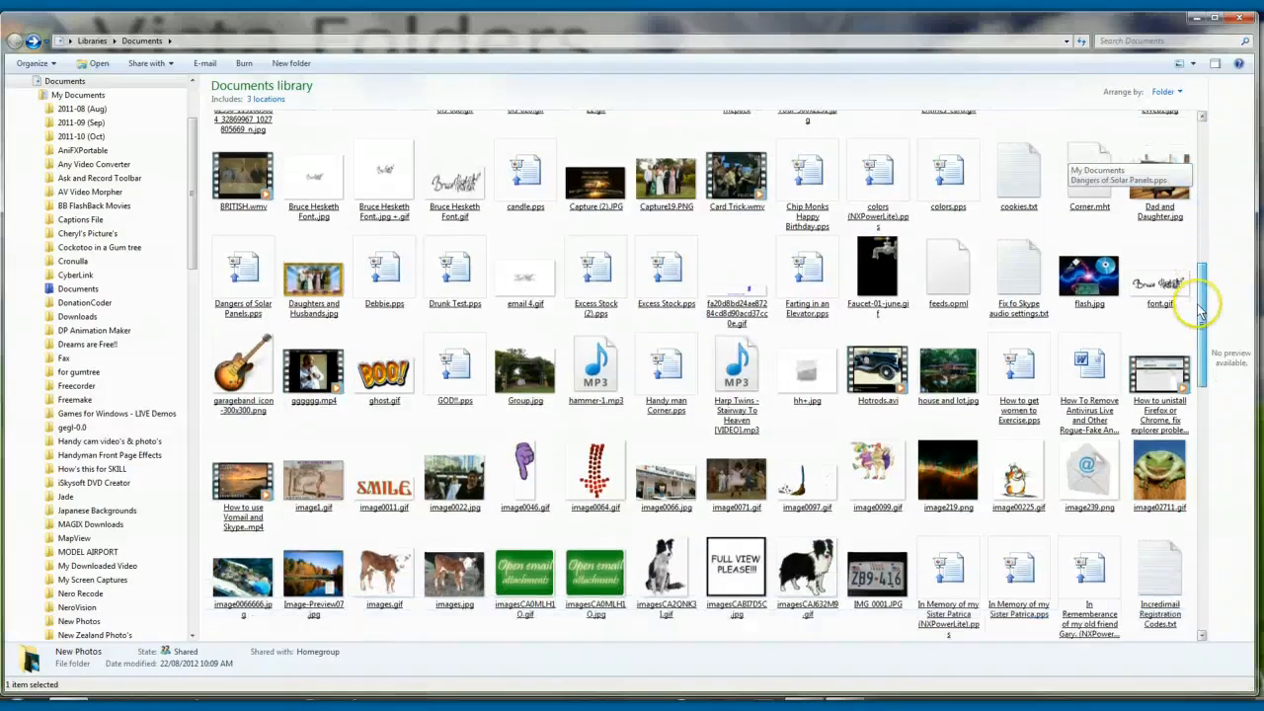
{"action": "scroll", "scroll_direction": "down", "scroll_amount": 3}
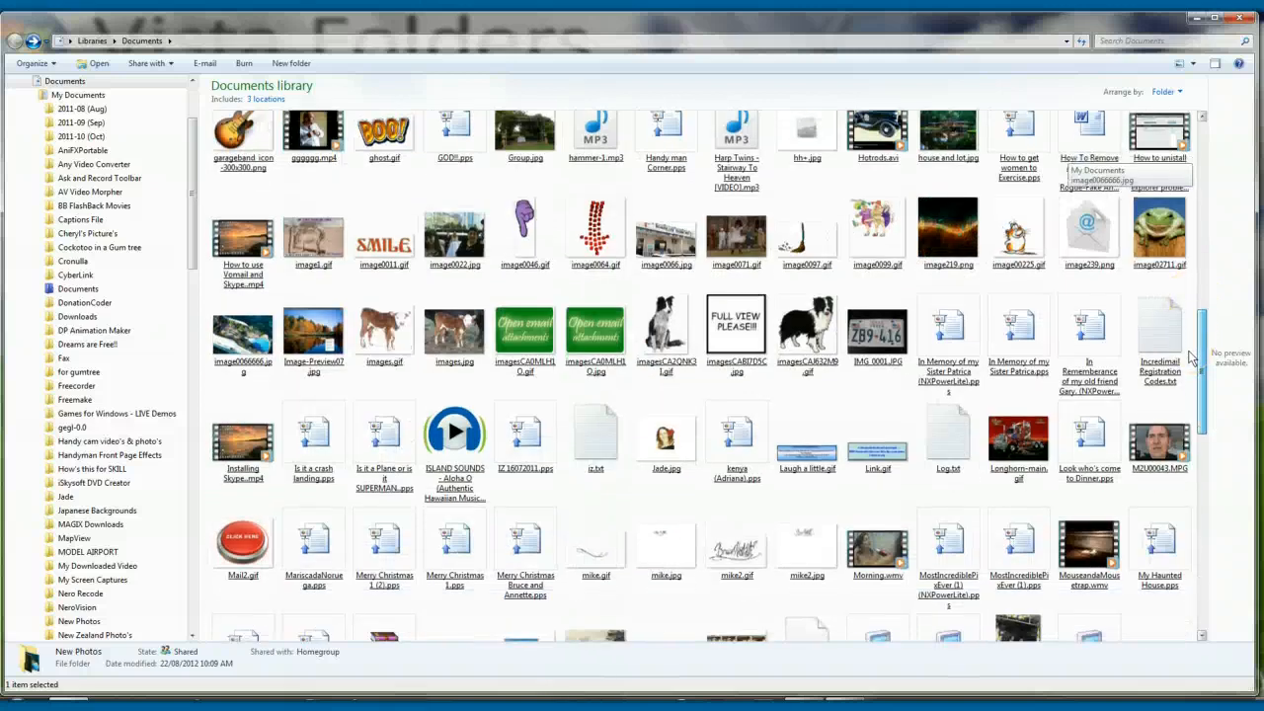
{"action": "scroll", "scroll_direction": "down", "scroll_amount": 3}
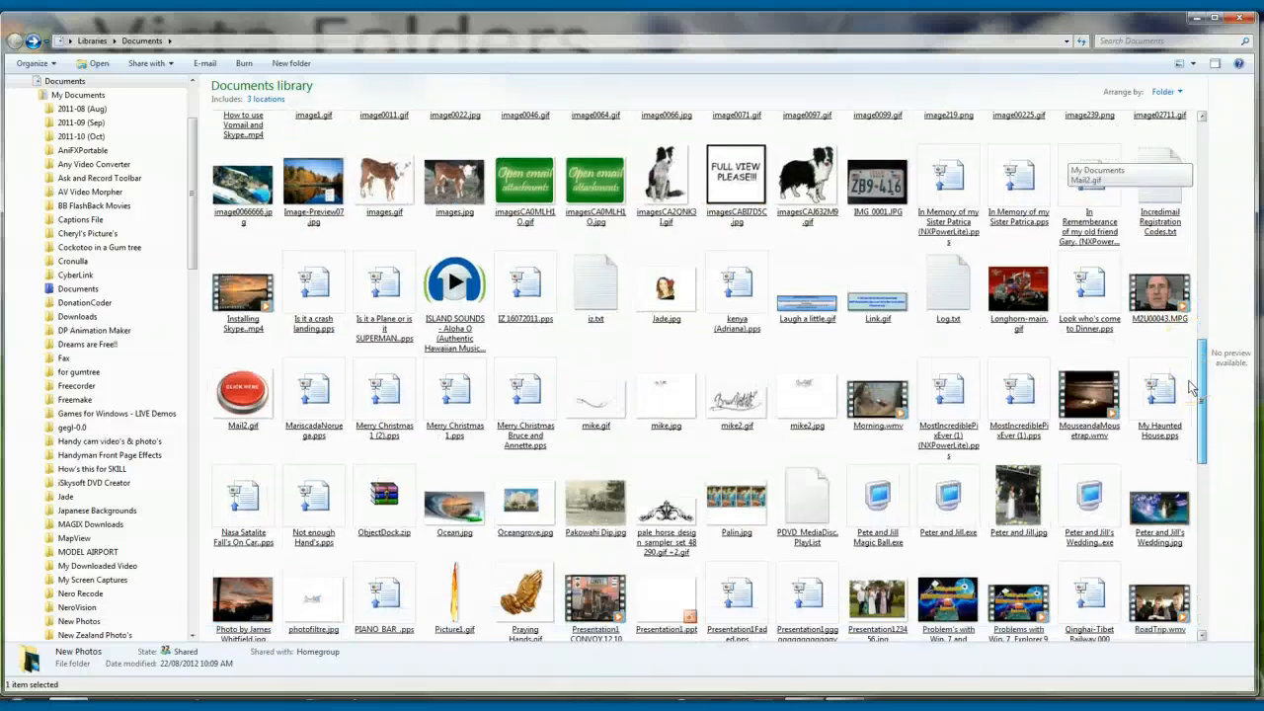
{"action": "scroll", "scroll_direction": "down", "scroll_amount": 3}
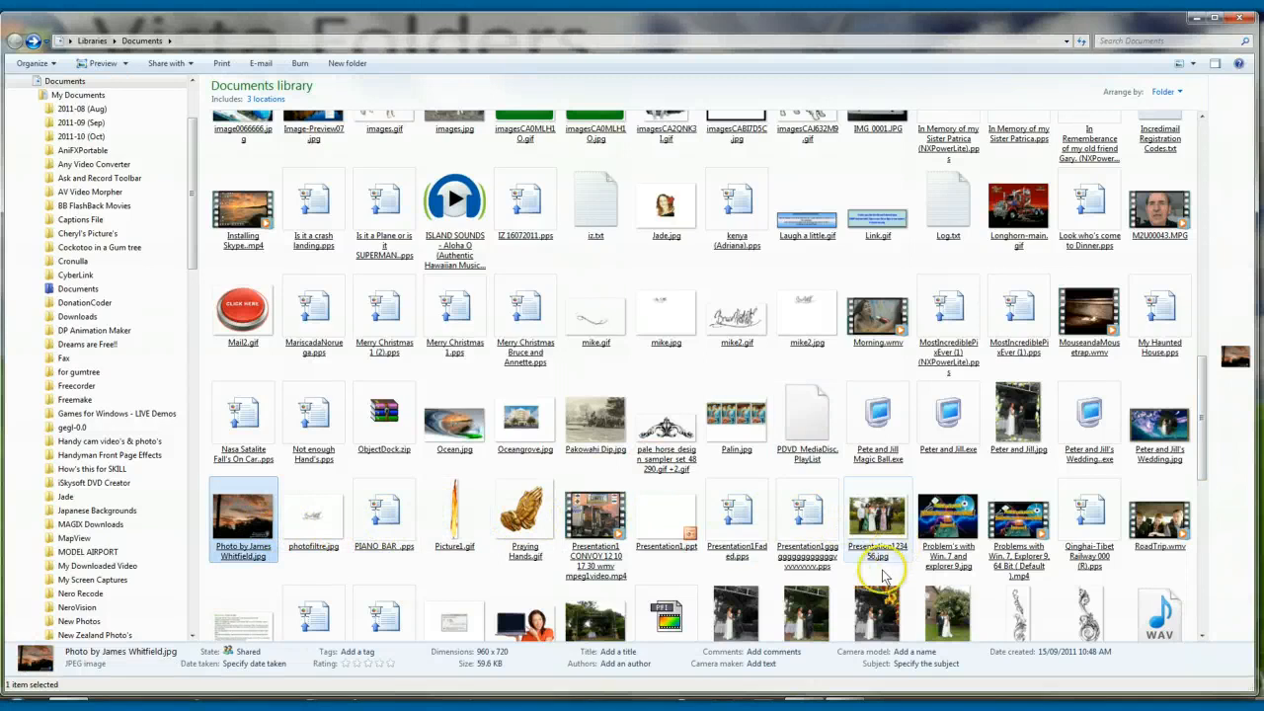
{"action": "mouse_move", "coordinate": [1141, 420]}
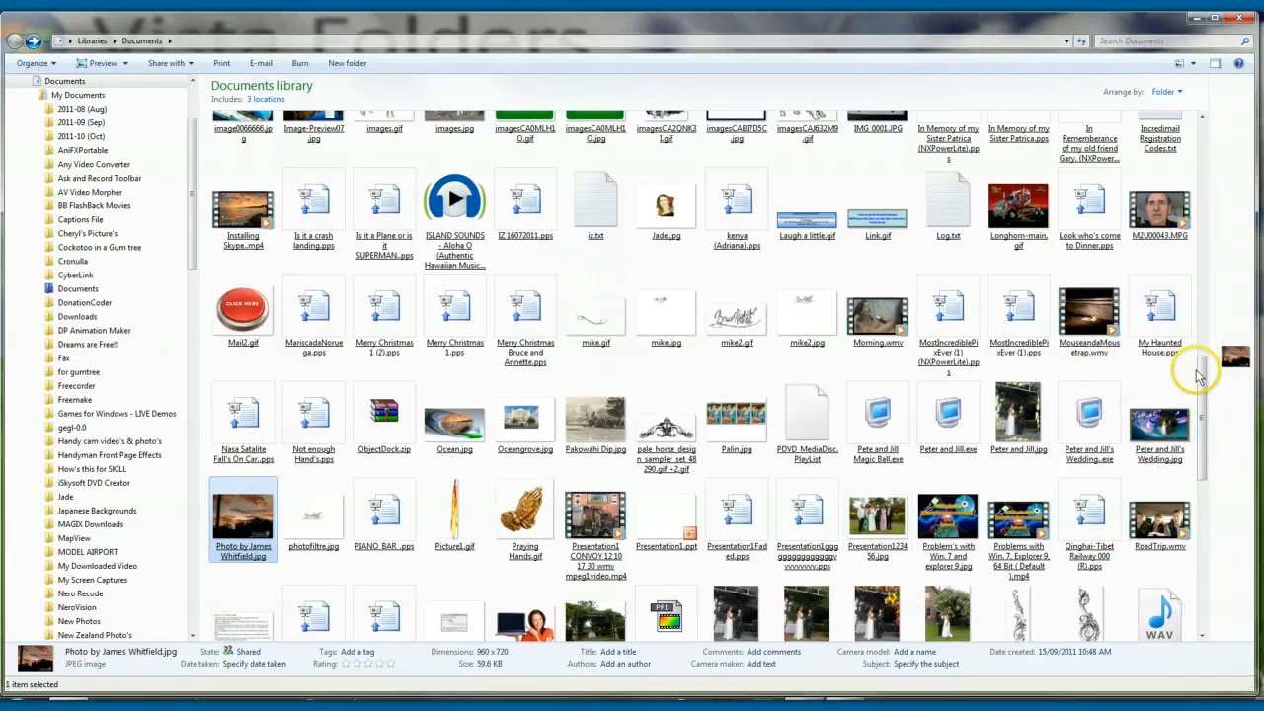
{"action": "scroll", "scroll_direction": "down", "scroll_amount": 3}
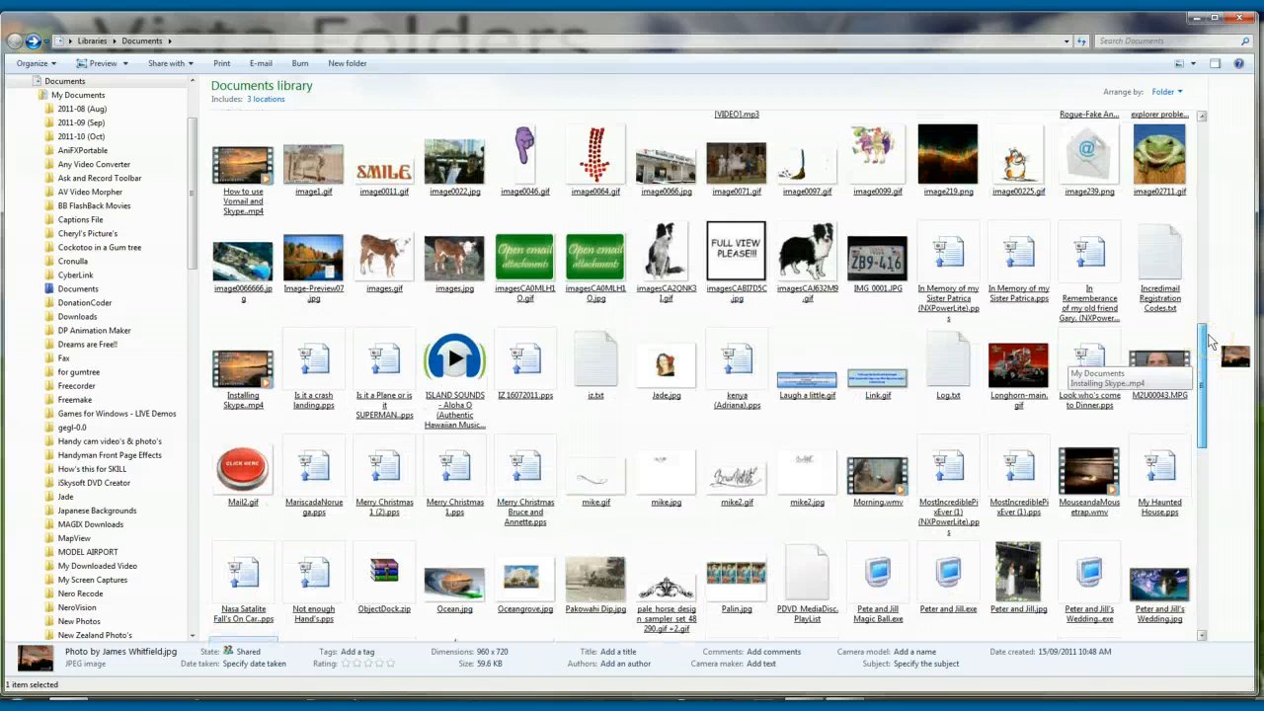
{"action": "mouse_move", "coordinate": [341, 316]}
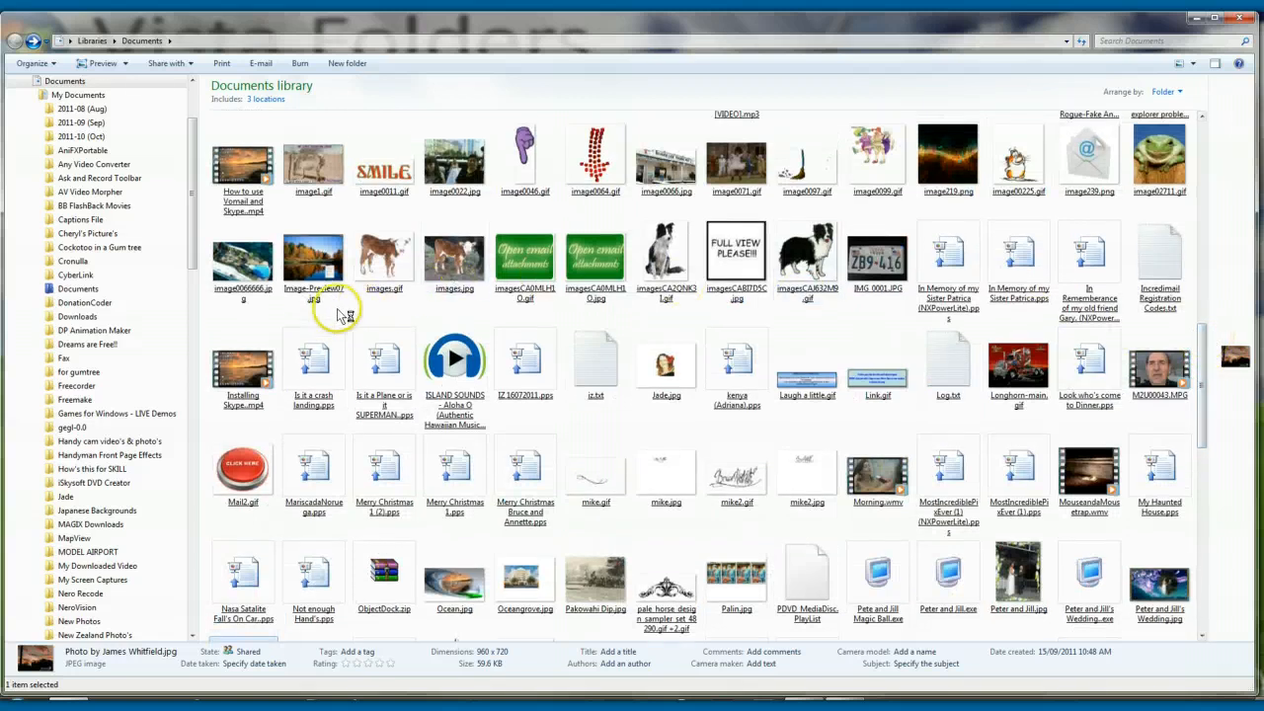
{"action": "left_click", "coordinate": [243, 365]}
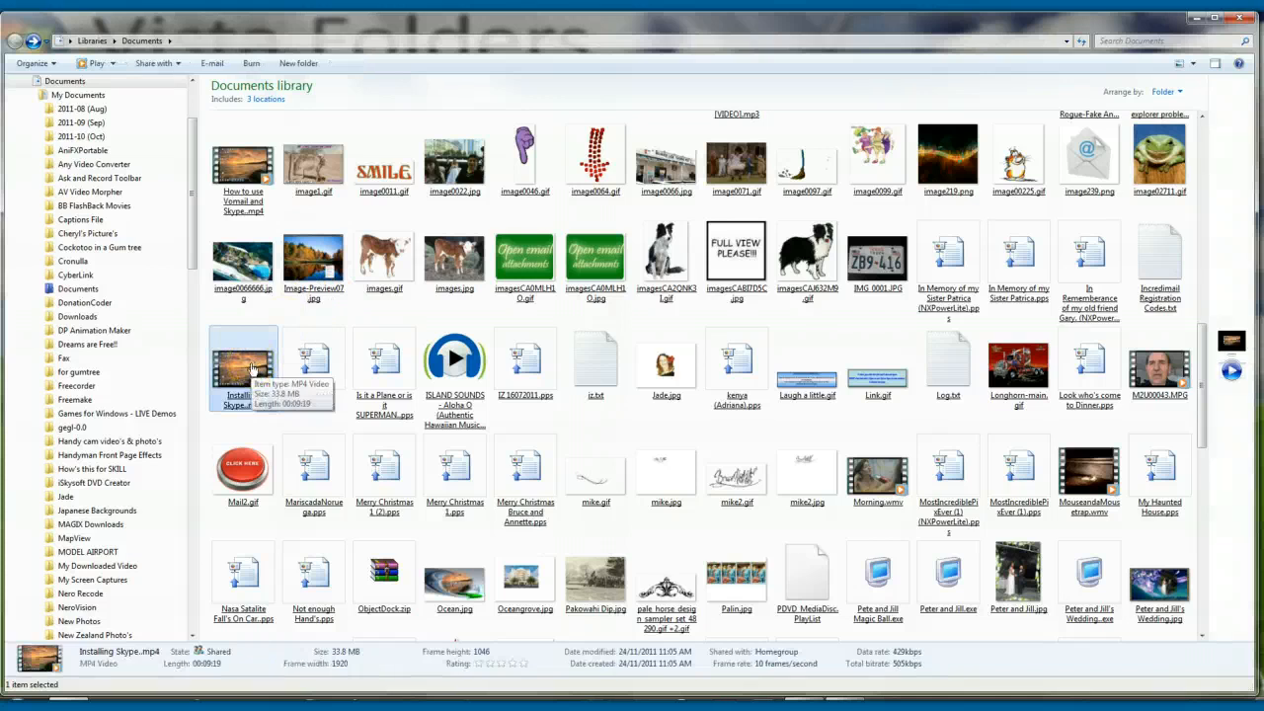
{"action": "mouse_move", "coordinate": [894, 192]}
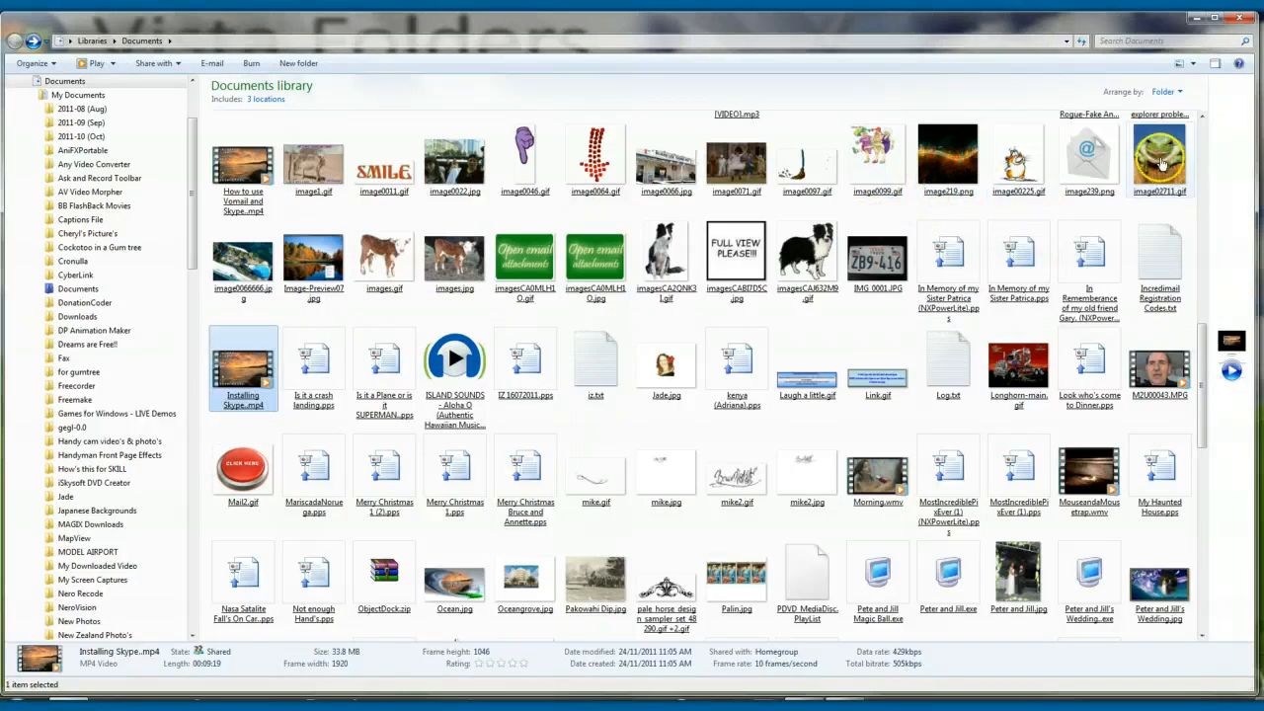
{"action": "left_click", "coordinate": [1160, 158]}
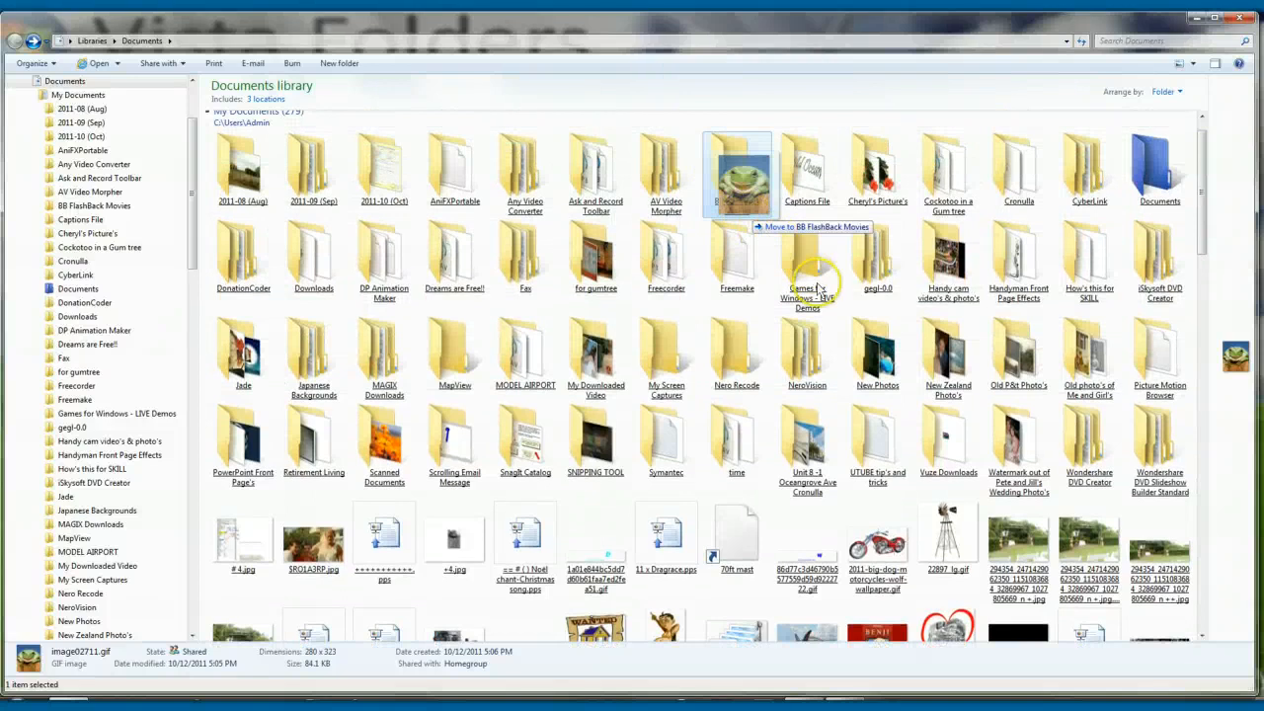
Step: Drag image02711.gif onto the New Photos folder and open it to check
{"action": "left_click_drag", "start_coordinate": [735, 173], "coordinate": [877, 355]}
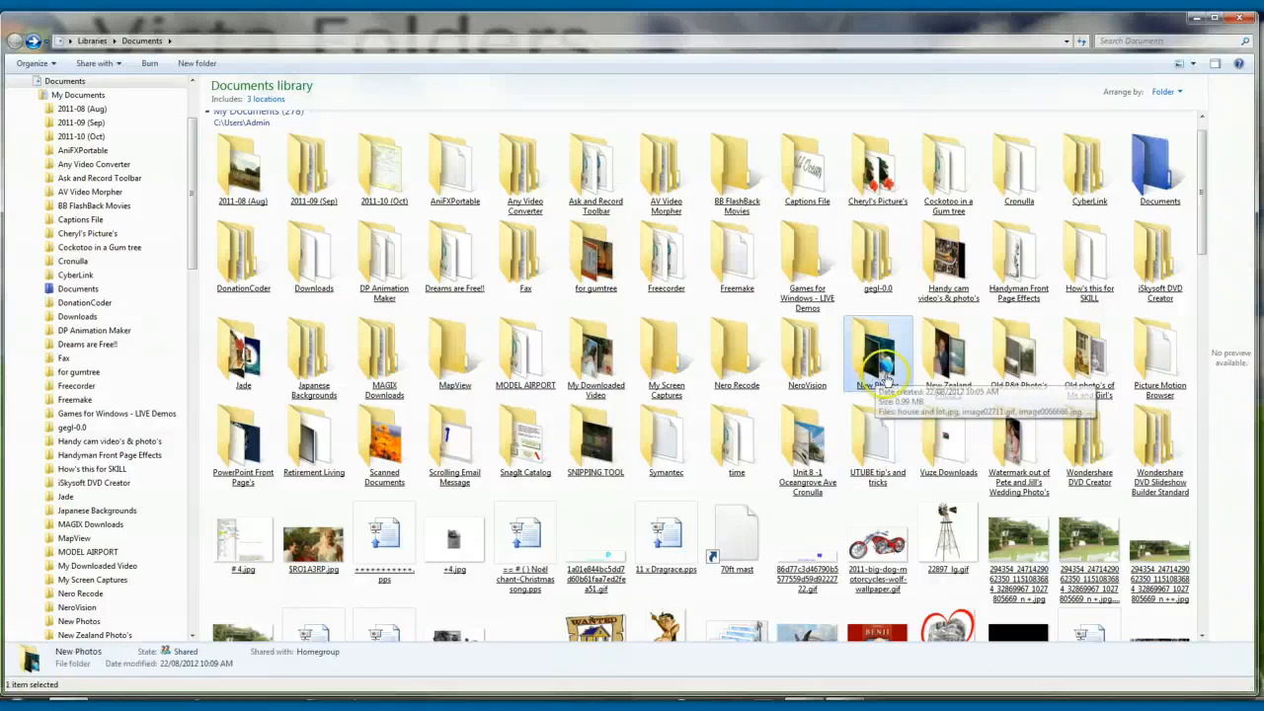
{"action": "left_click", "coordinate": [948, 356]}
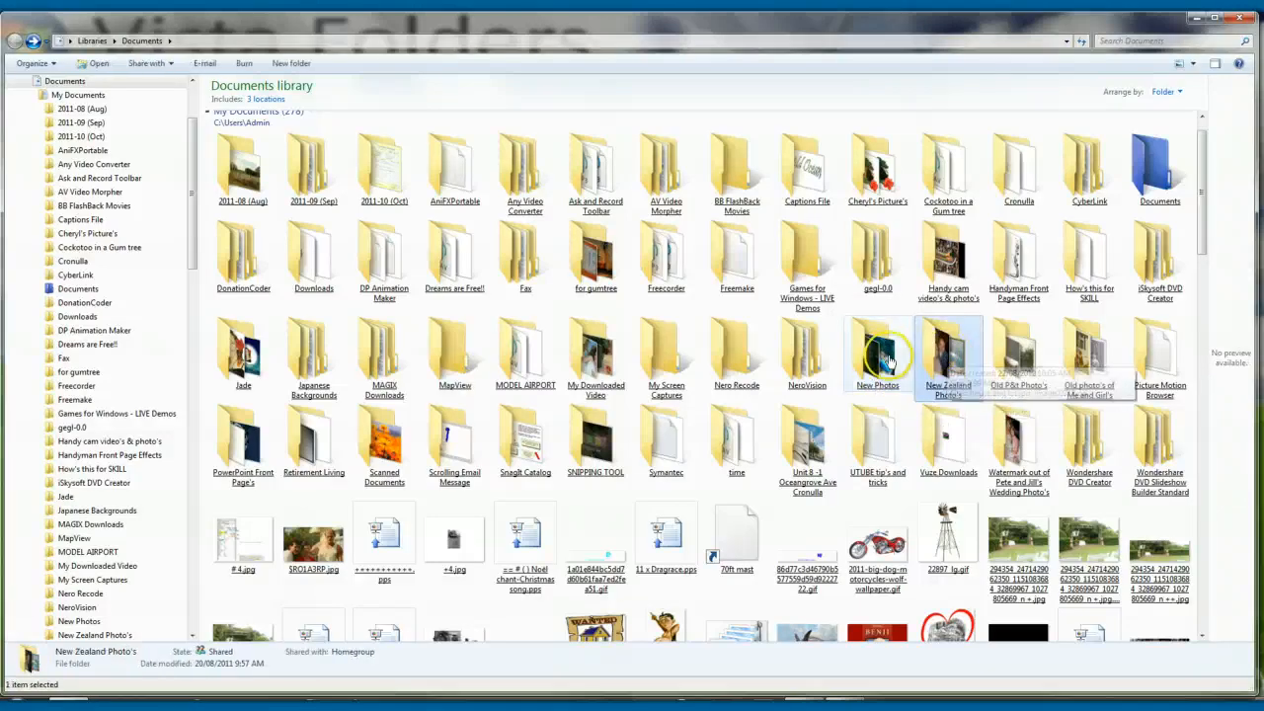
{"action": "mouse_move", "coordinate": [877, 351]}
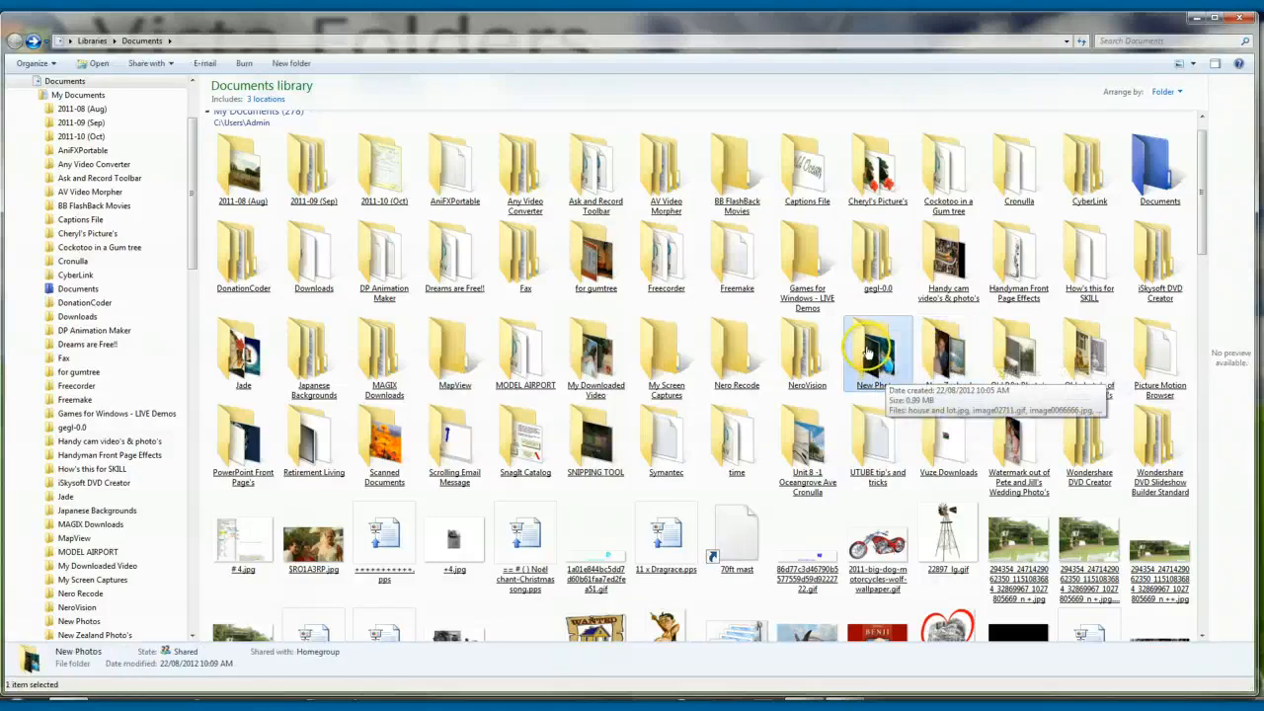
{"action": "double_click", "coordinate": [877, 356]}
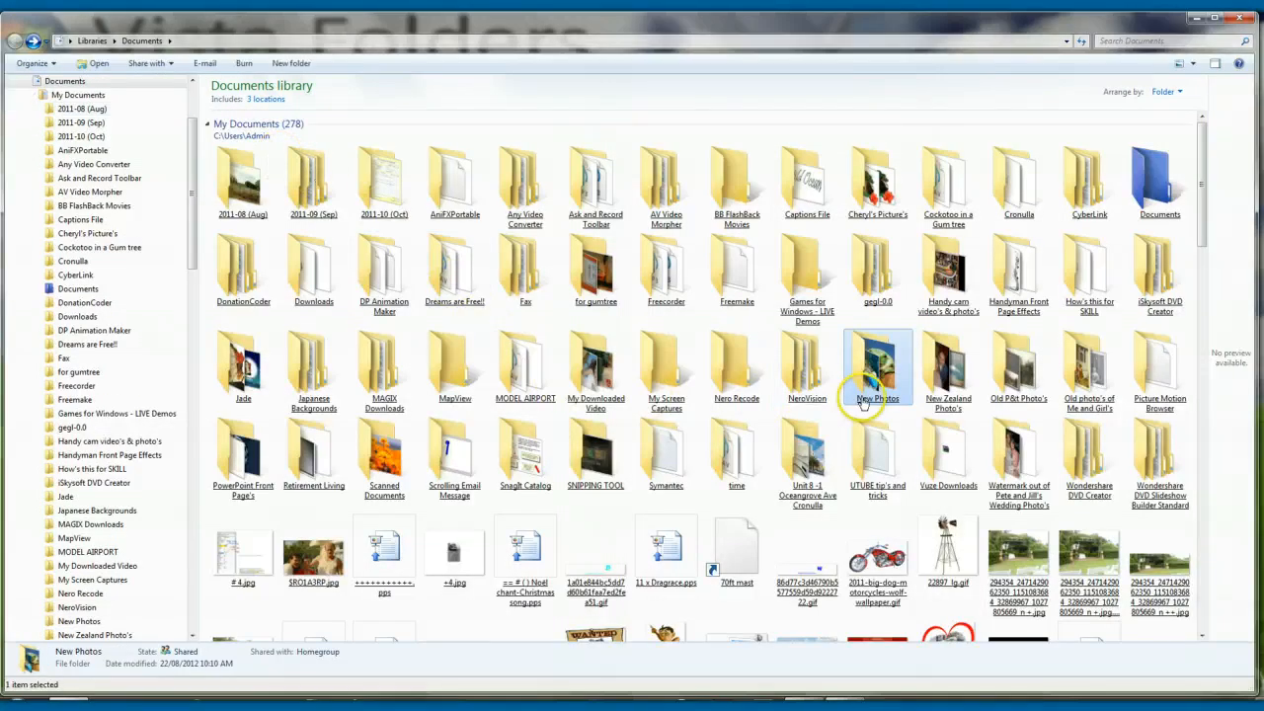
Step: Drag image1.gif from further down Documents into the New Photos folder
{"action": "scroll", "scroll_direction": "down", "scroll_amount": 3}
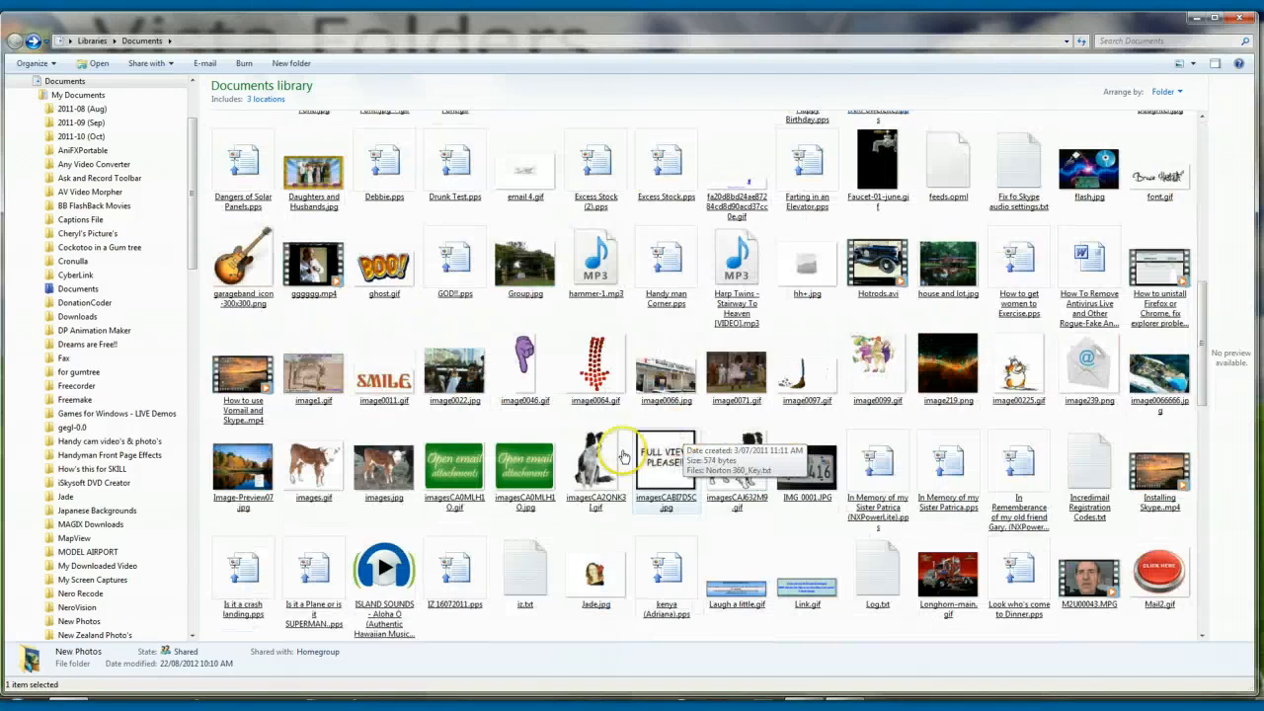
{"action": "mouse_move", "coordinate": [333, 373]}
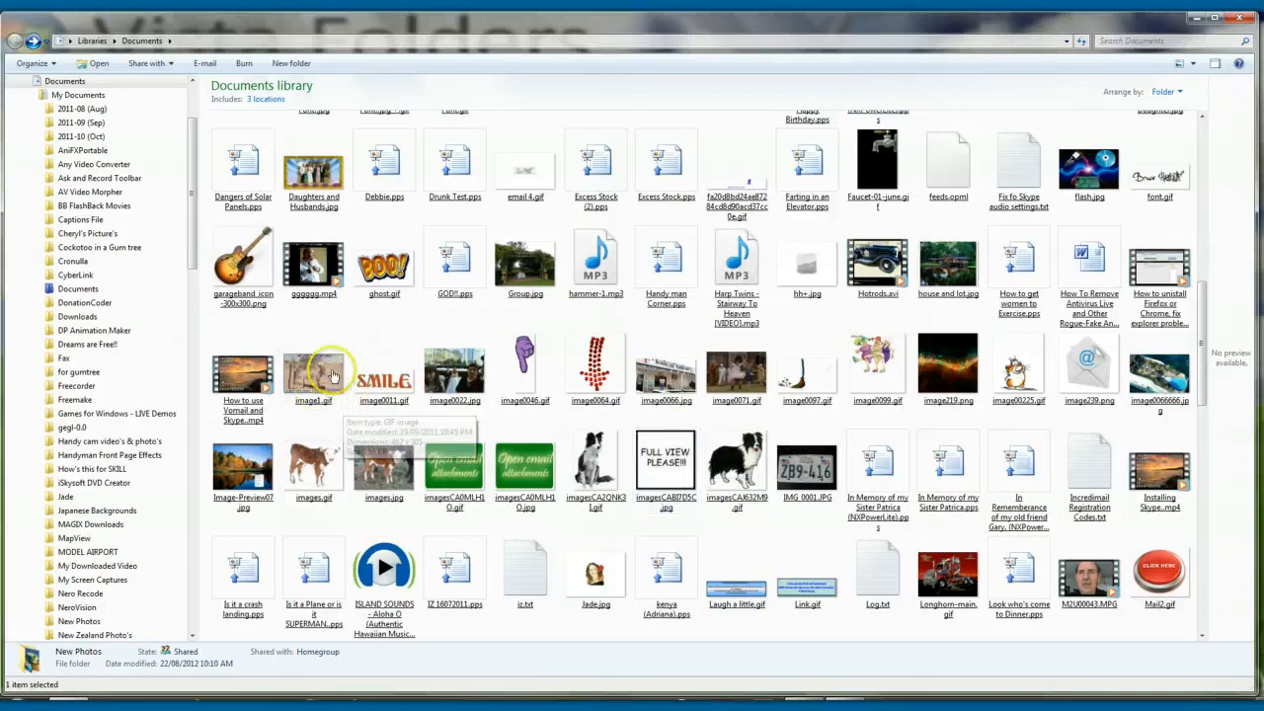
{"action": "left_click", "coordinate": [313, 371]}
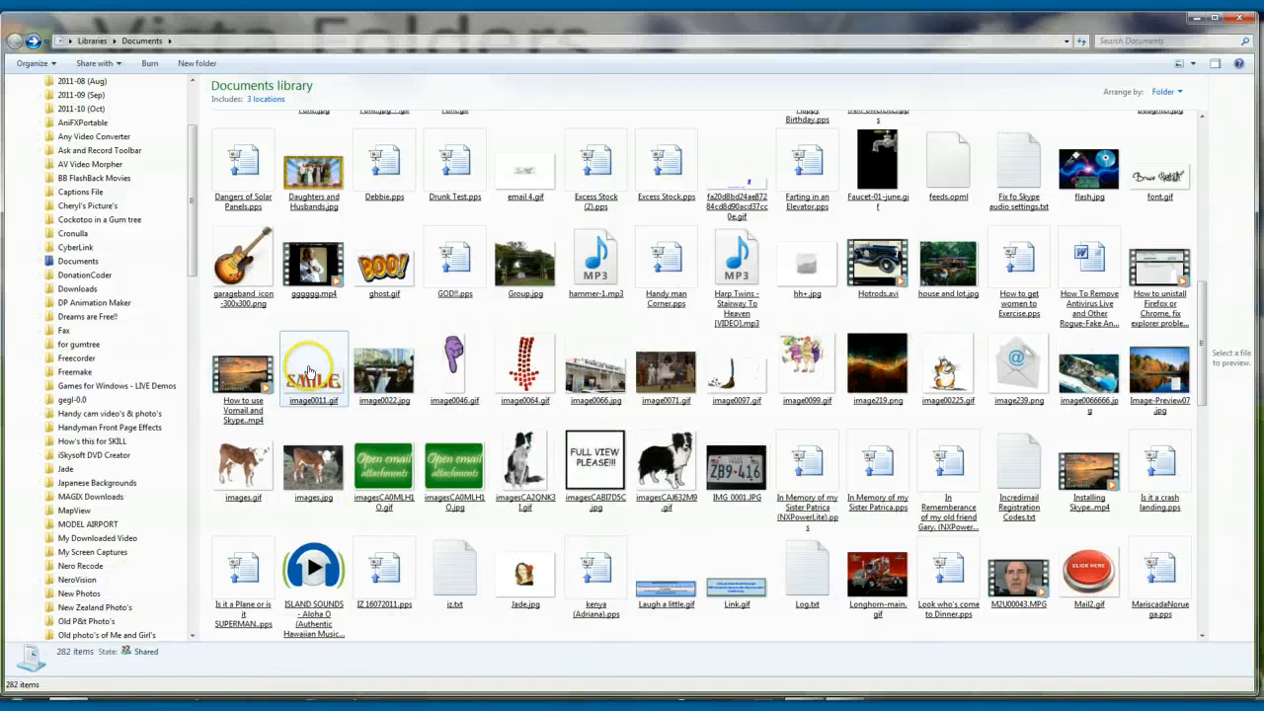
{"action": "left_click", "coordinate": [455, 366]}
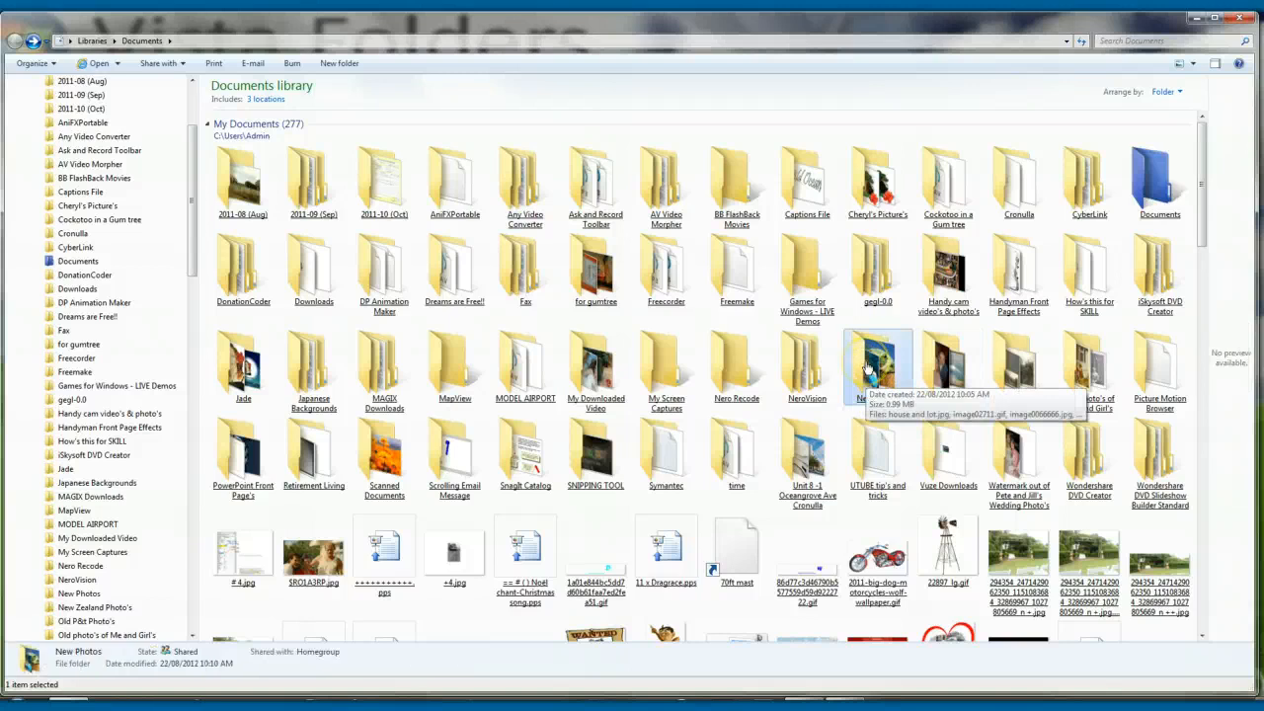
Step: Open New Photos and bring up the Send to options for image02711.gif
{"action": "double_click", "coordinate": [877, 361]}
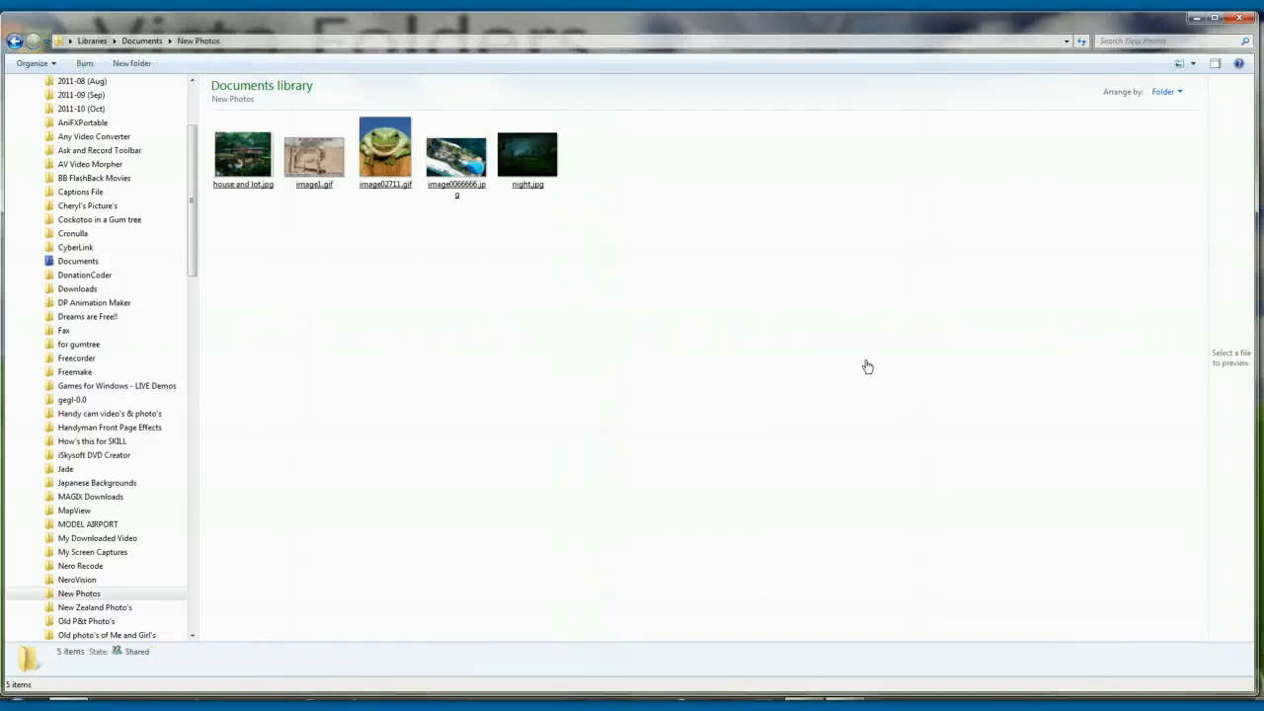
{"action": "left_click", "coordinate": [384, 148]}
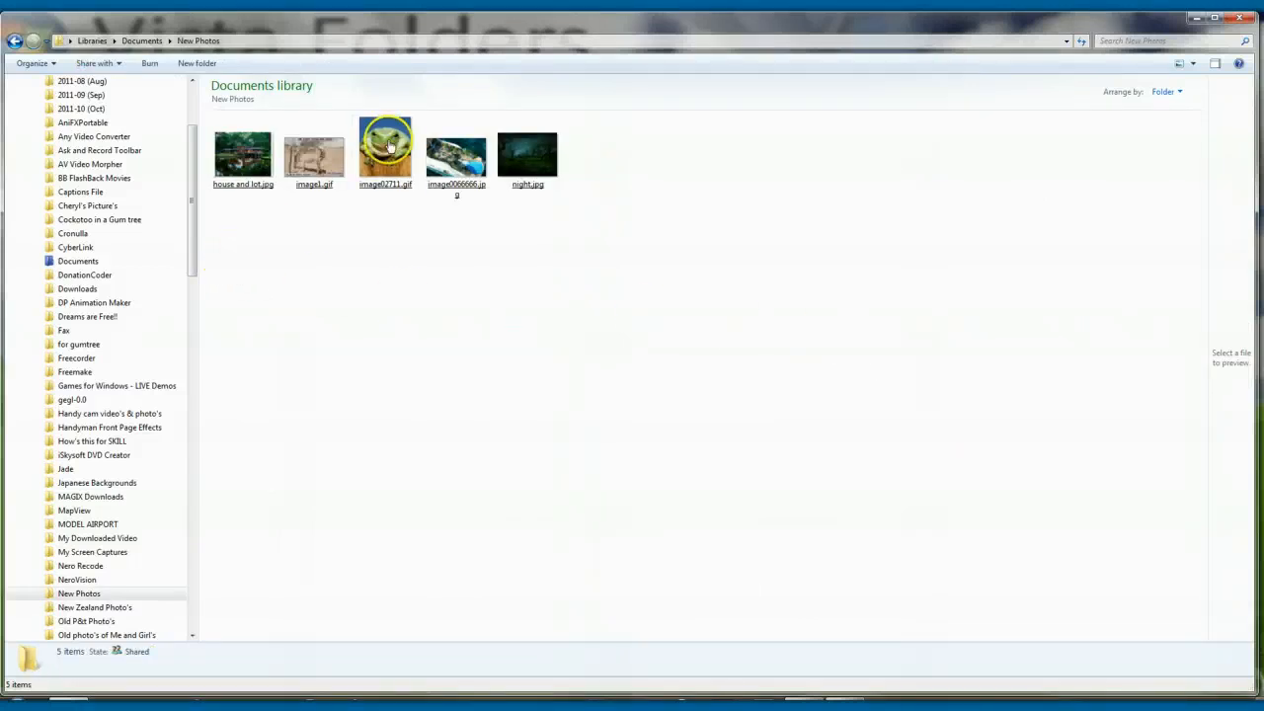
{"action": "left_click", "coordinate": [385, 148]}
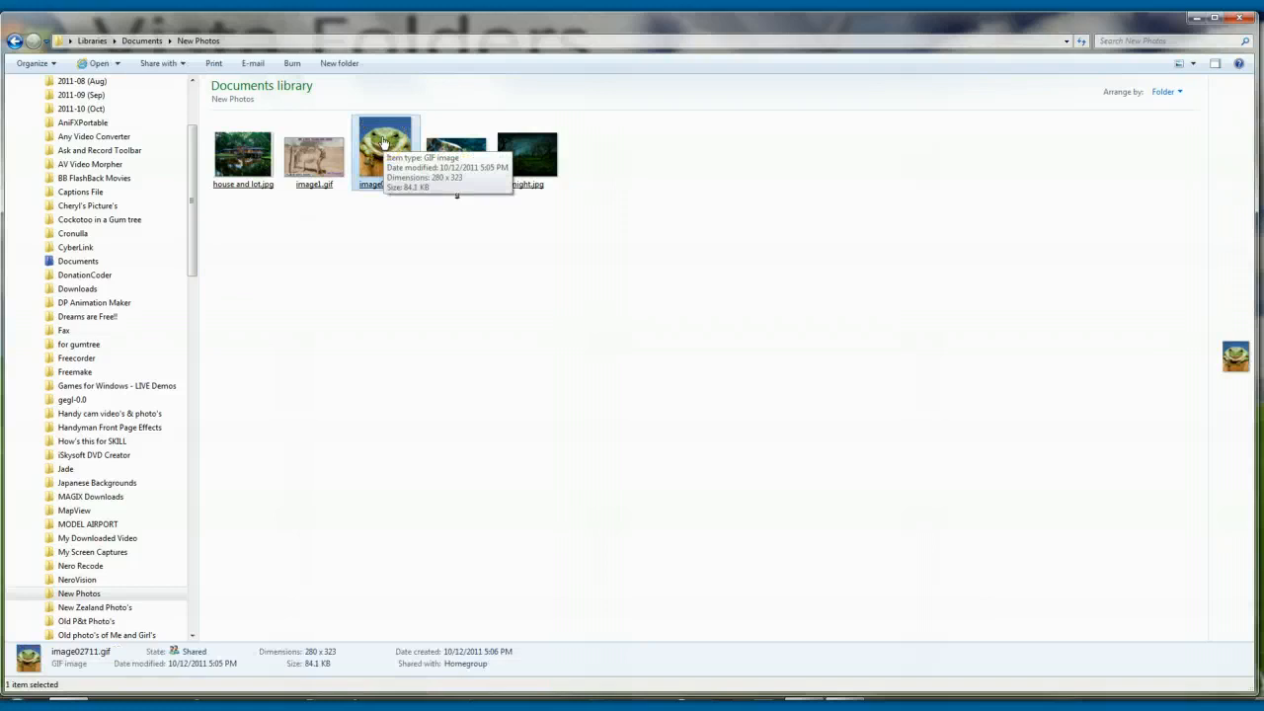
{"action": "right_click", "coordinate": [385, 148]}
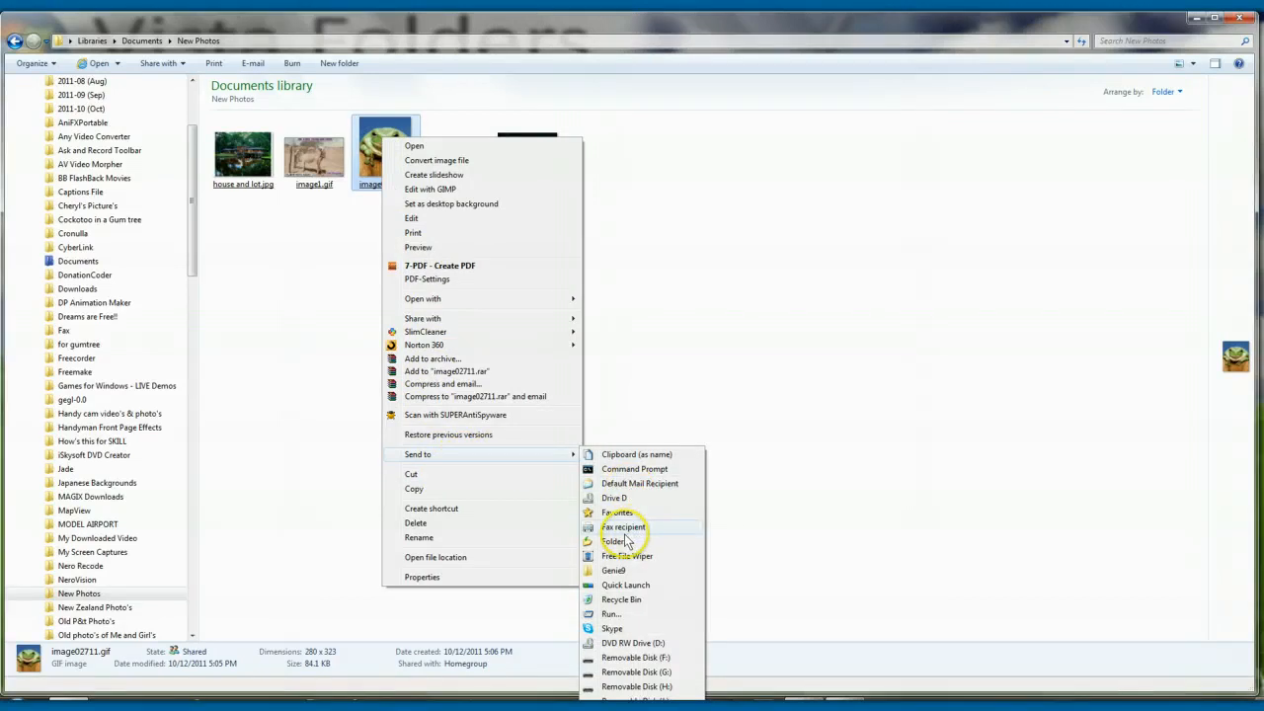
Step: Copy image02711.gif into Libraries > Documents > New Photos using Send to > Folder
{"action": "left_click", "coordinate": [617, 540]}
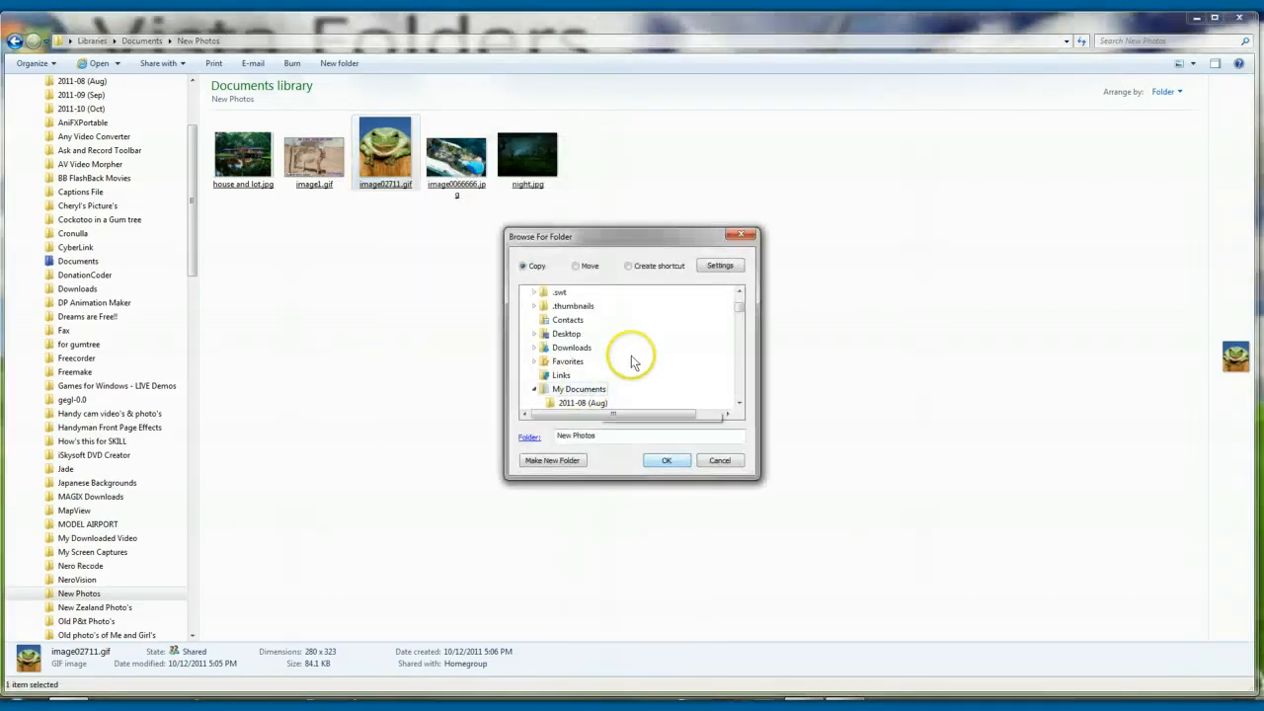
{"action": "mouse_move", "coordinate": [566, 347]}
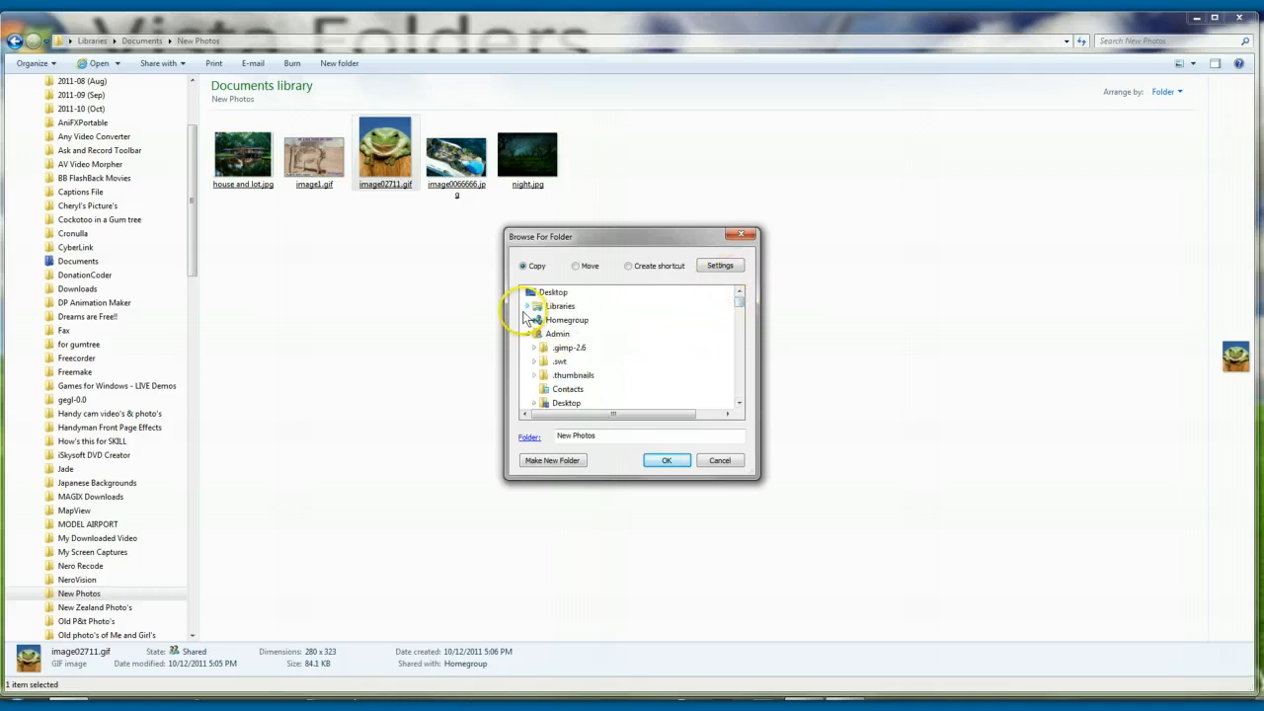
{"action": "left_click", "coordinate": [526, 305]}
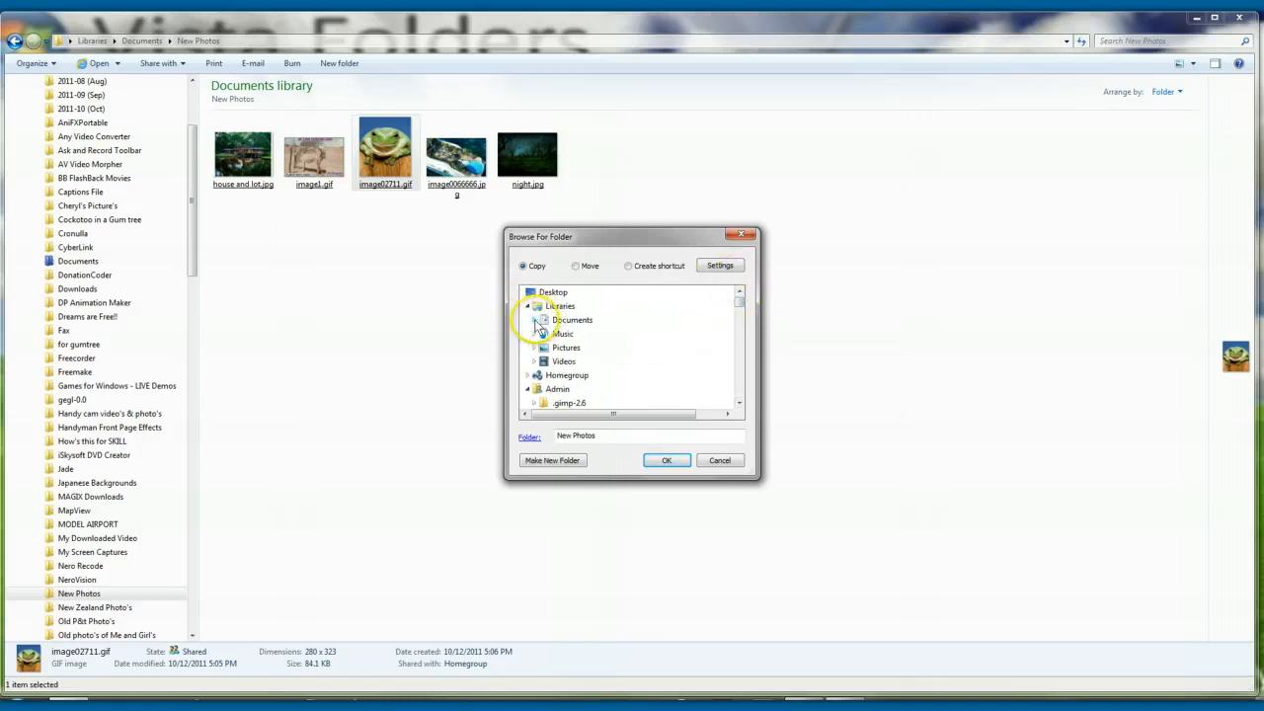
{"action": "left_click", "coordinate": [535, 320]}
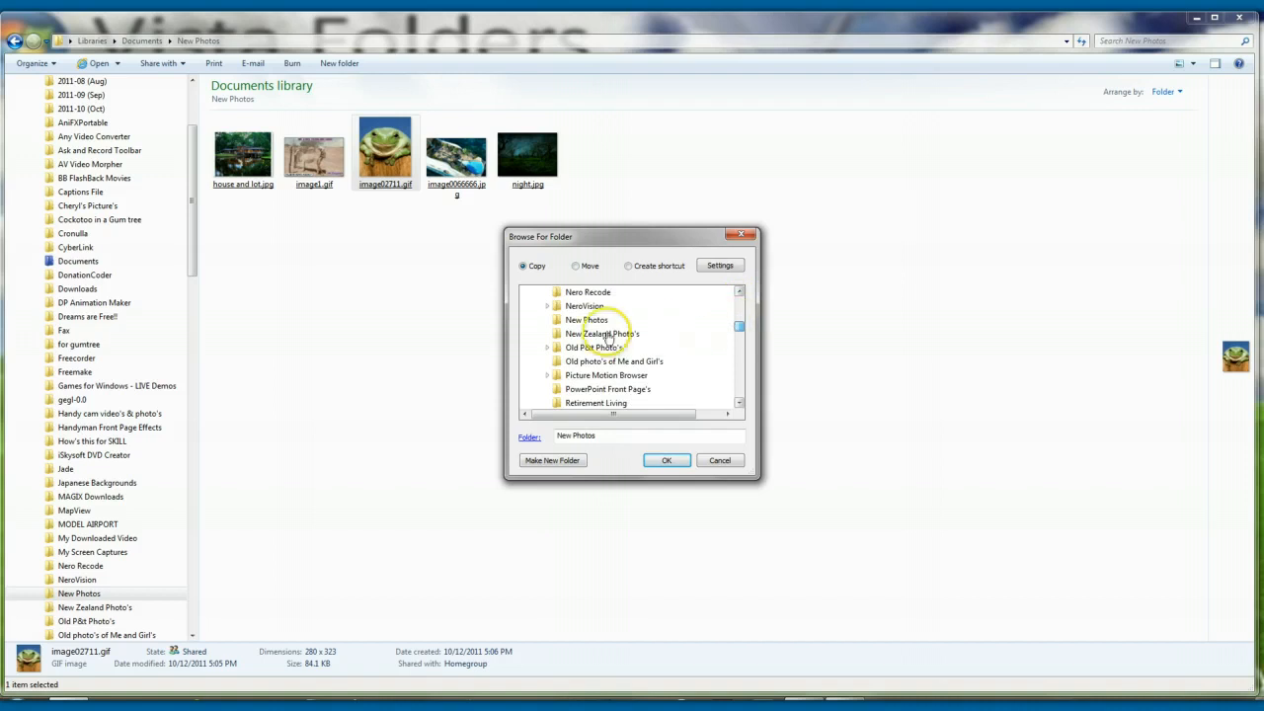
{"action": "left_click", "coordinate": [587, 320]}
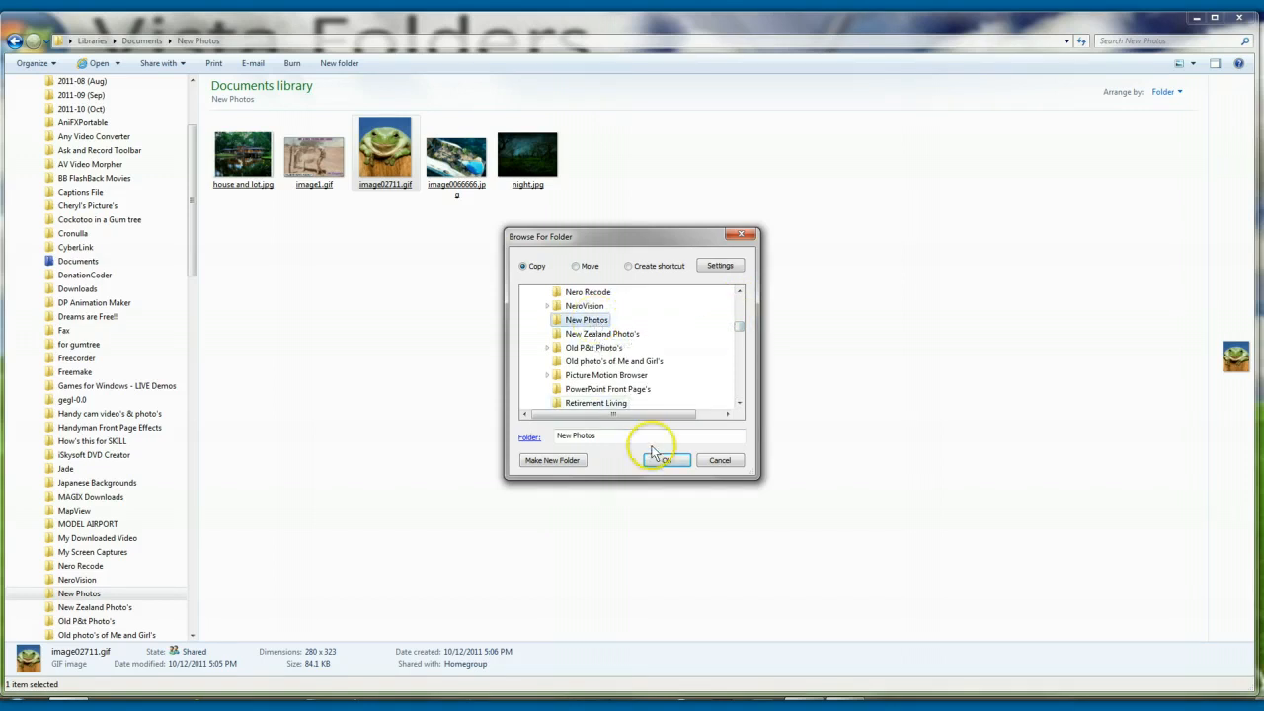
{"action": "left_click", "coordinate": [664, 460]}
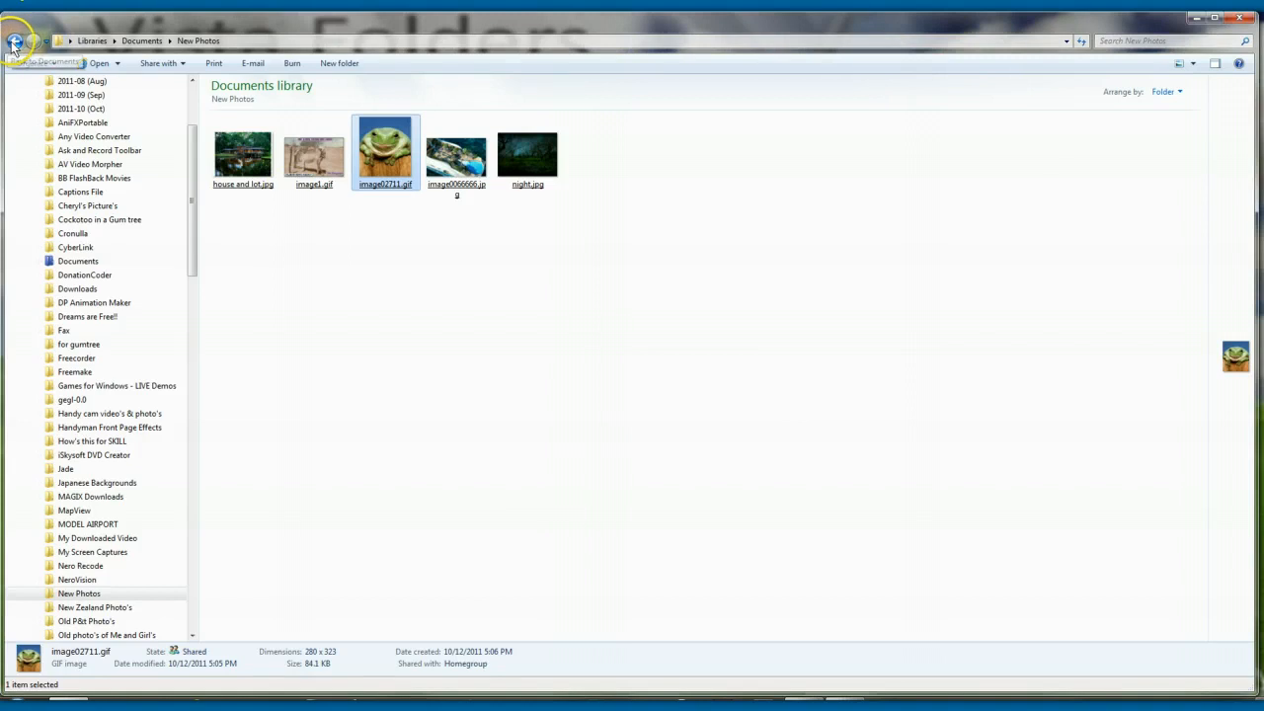
Step: Go back to Documents, select mike2.jpg, browse the files, and close the window
{"action": "left_click", "coordinate": [16, 41]}
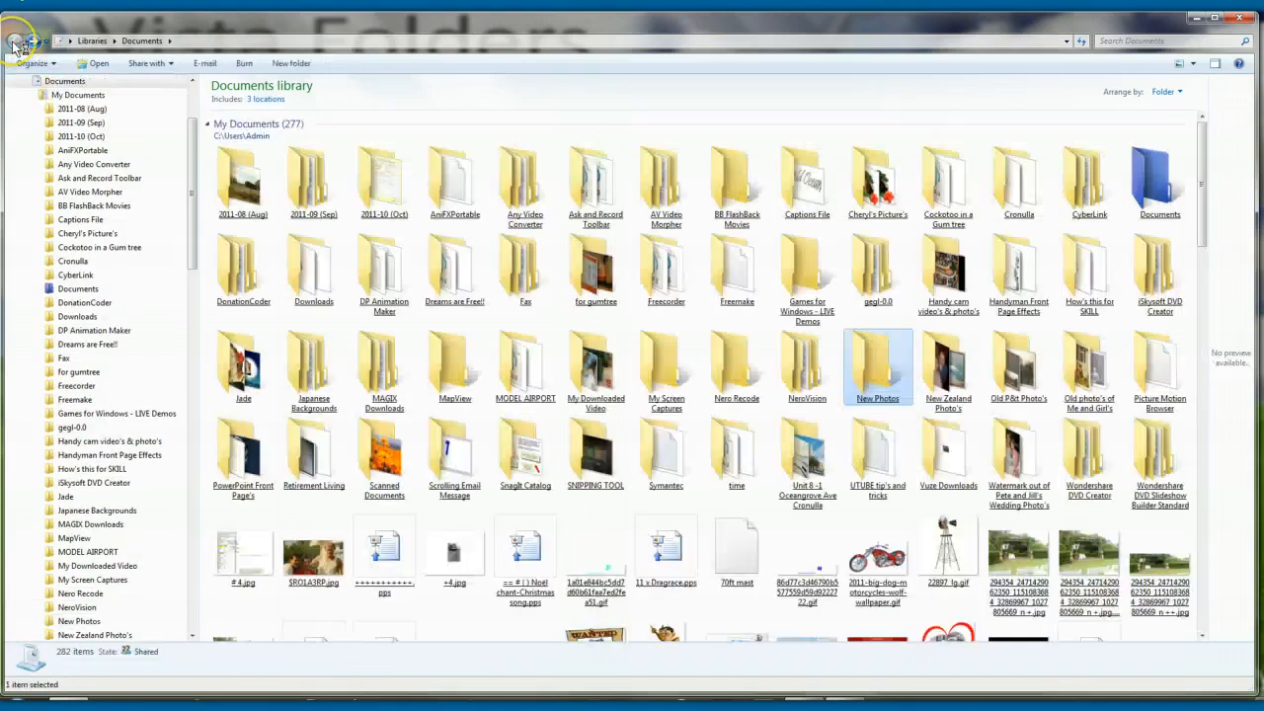
{"action": "left_click", "coordinate": [596, 267]}
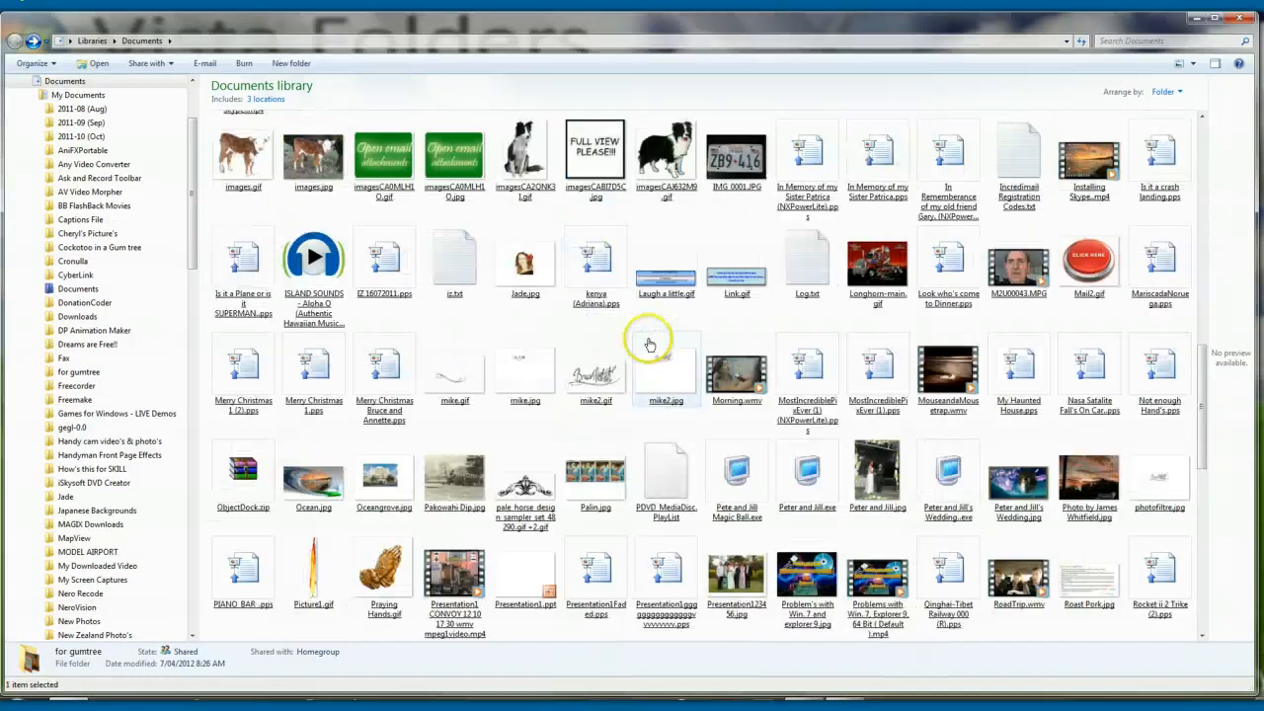
{"action": "left_click", "coordinate": [666, 370]}
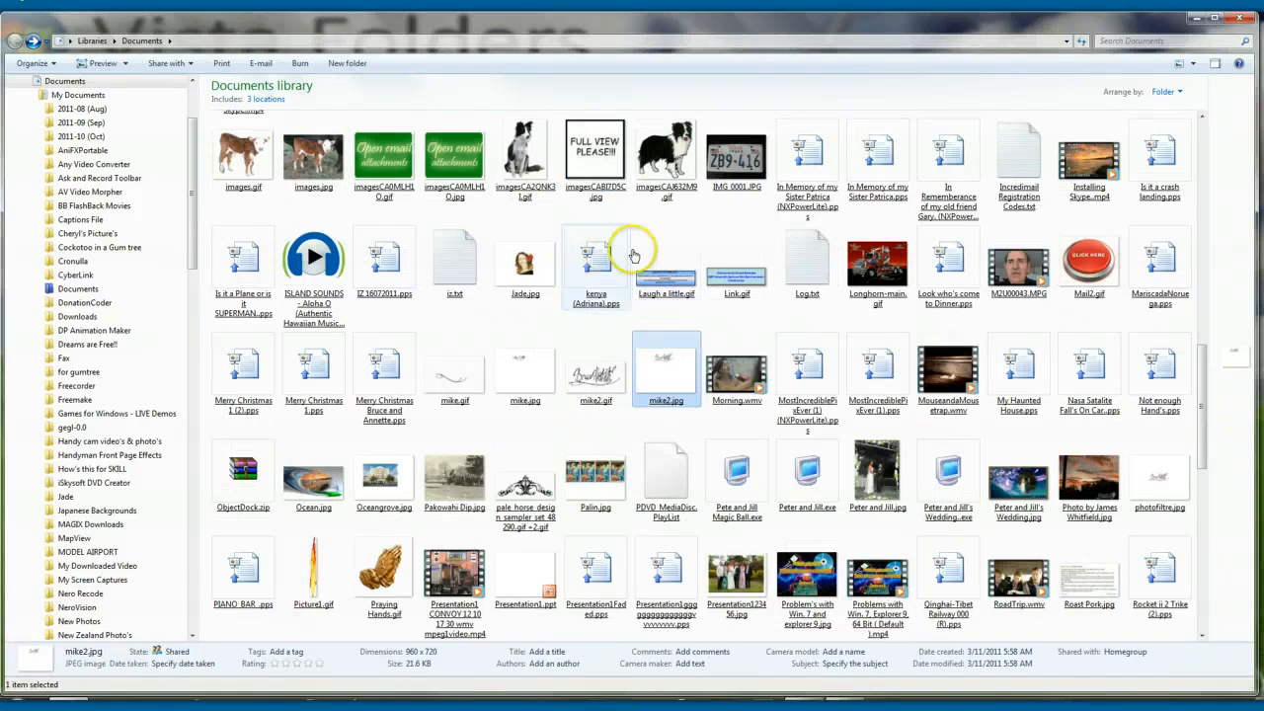
{"action": "mouse_move", "coordinate": [1213, 370]}
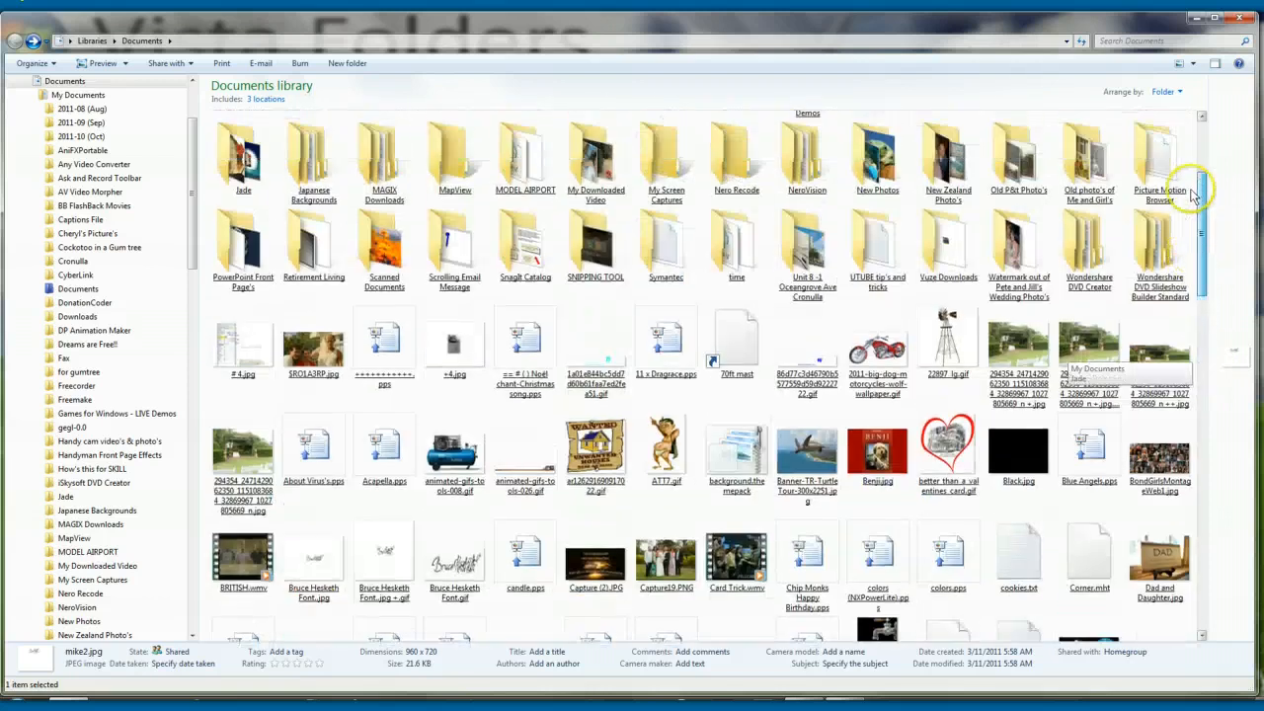
{"action": "scroll", "scroll_direction": "down", "scroll_amount": 3}
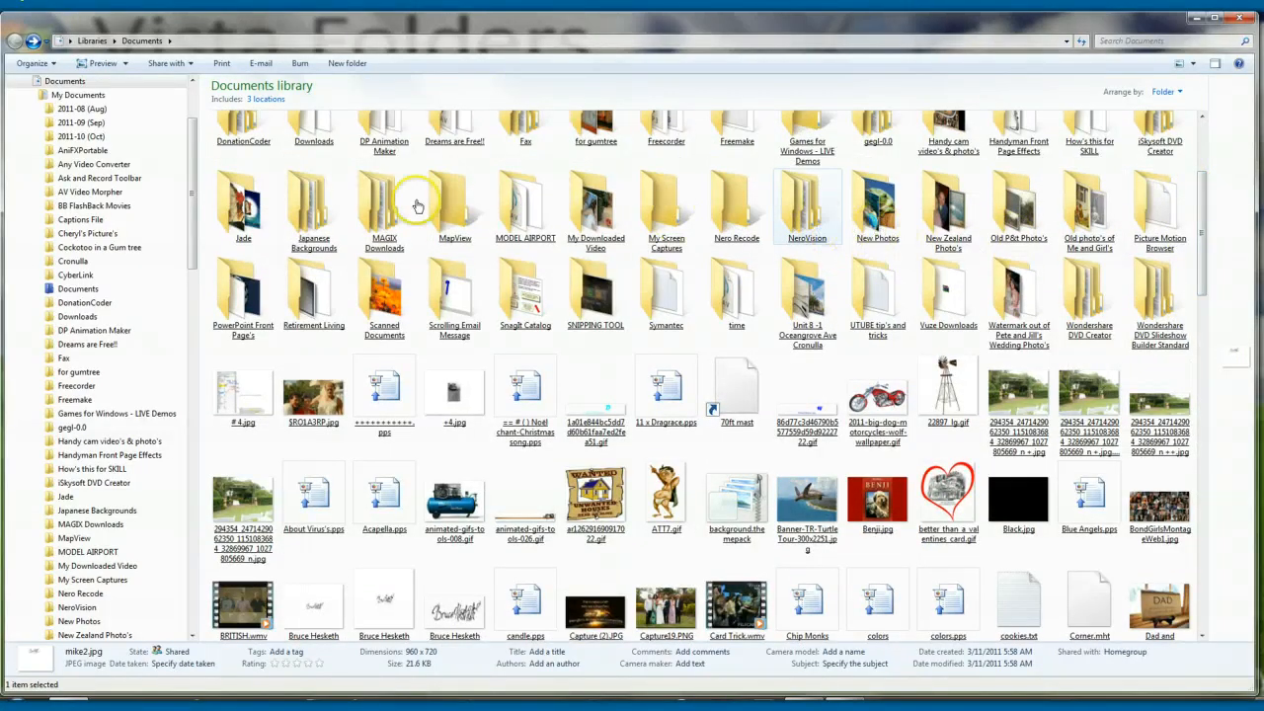
{"action": "left_click", "coordinate": [877, 205]}
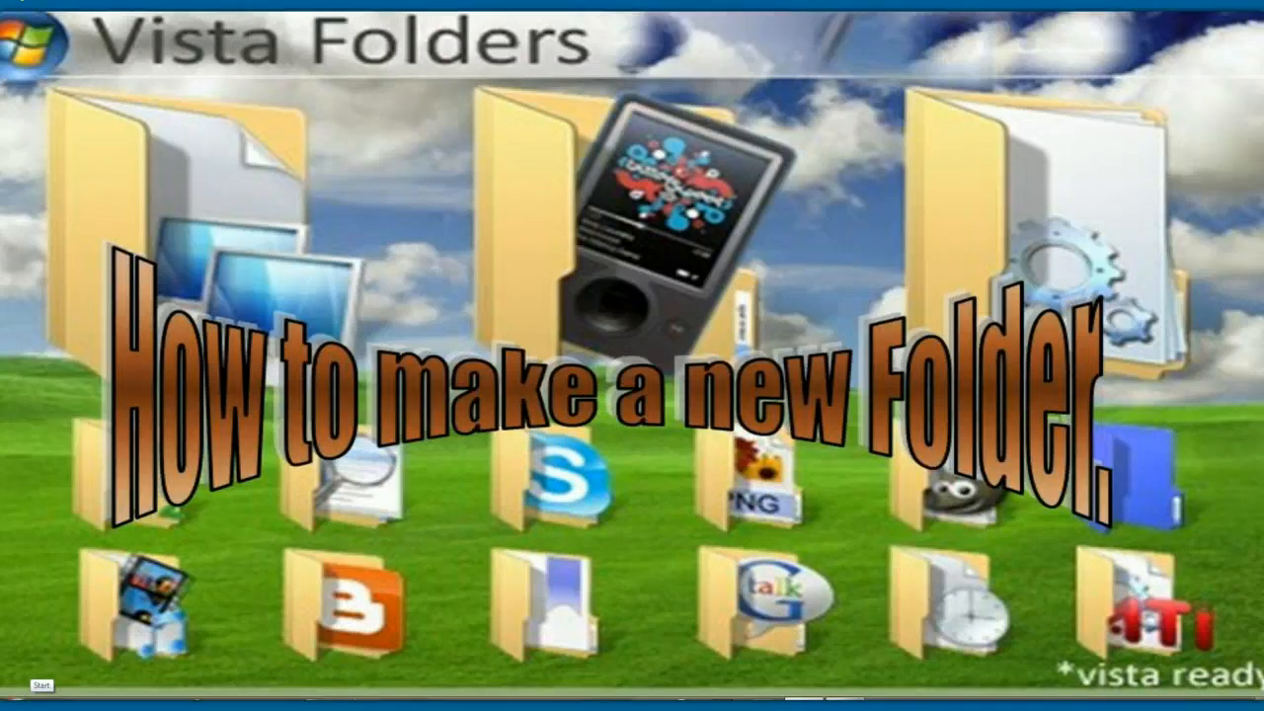
Step: Reopen Documents from the Start menu and select New Photos to check its contents
{"action": "left_click", "coordinate": [38, 685]}
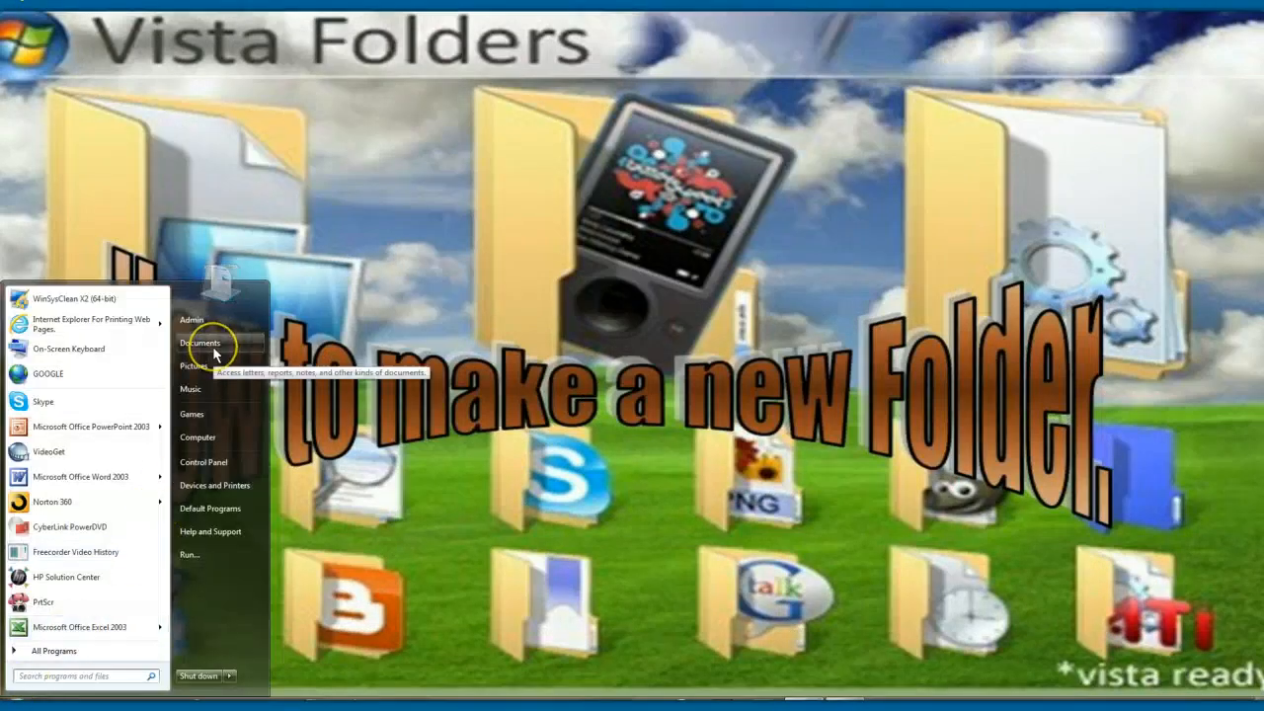
{"action": "left_click", "coordinate": [201, 343]}
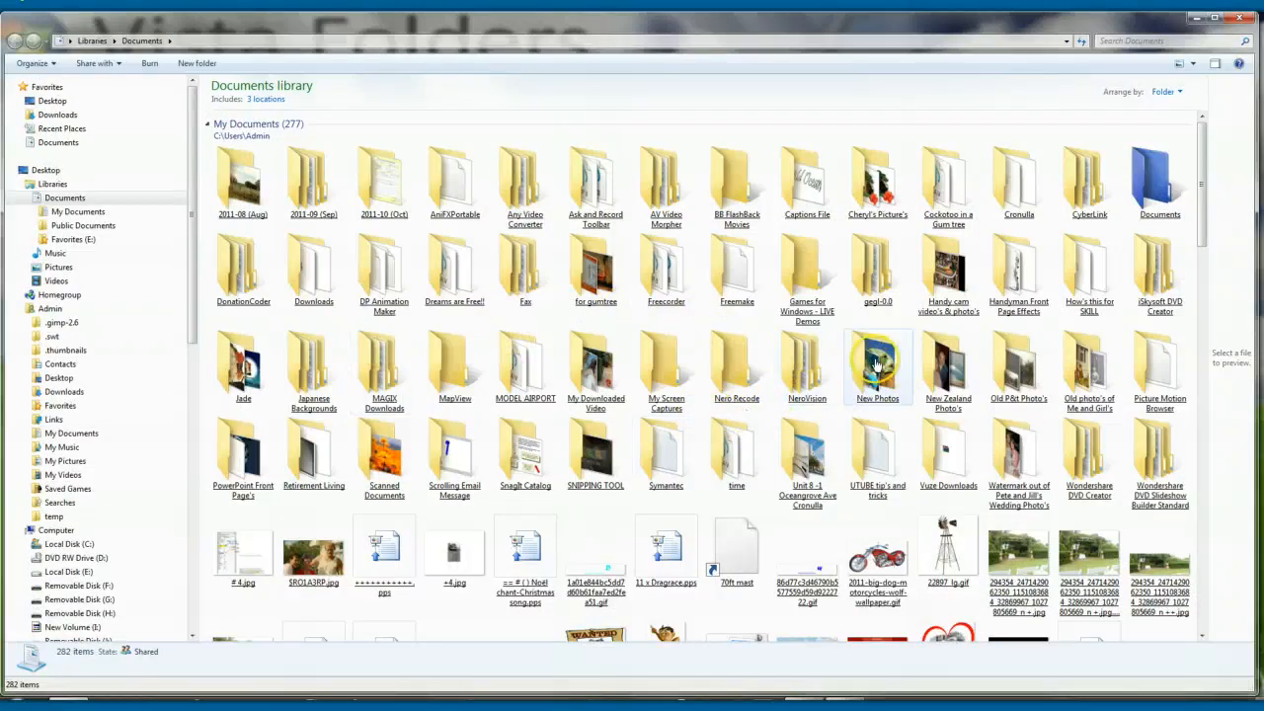
{"action": "left_click", "coordinate": [877, 365]}
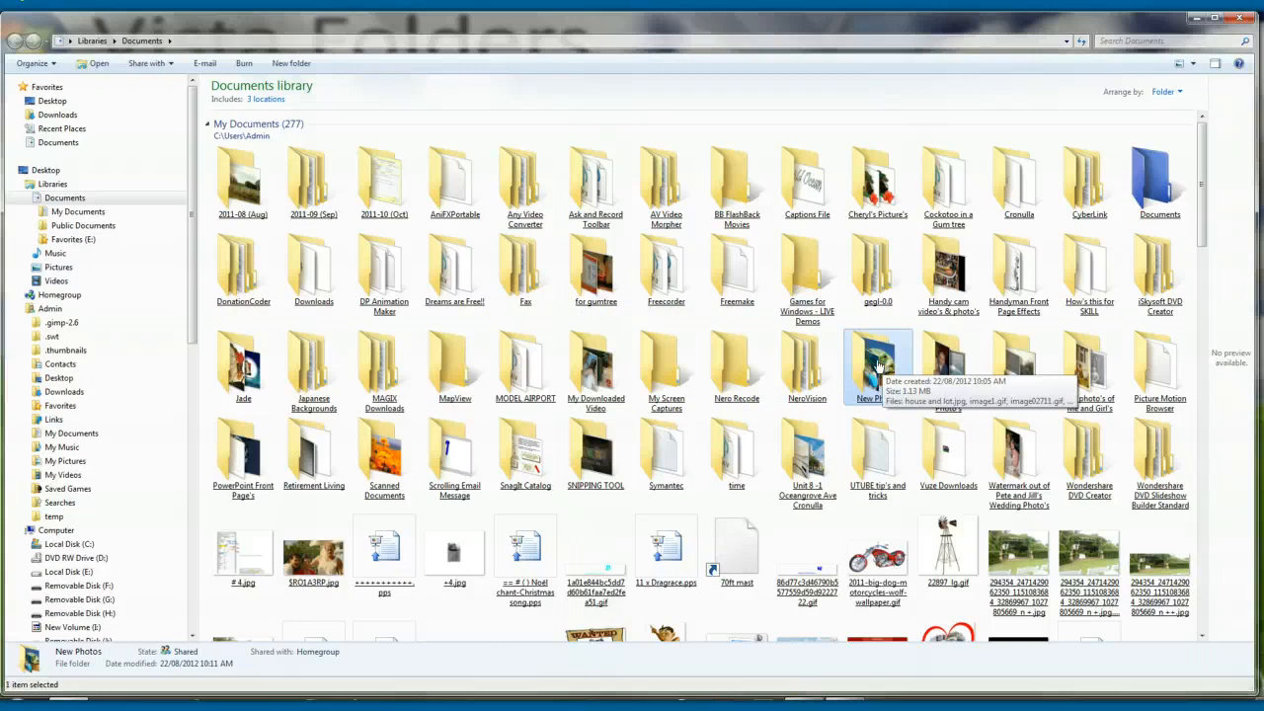
{"action": "left_click", "coordinate": [1090, 177]}
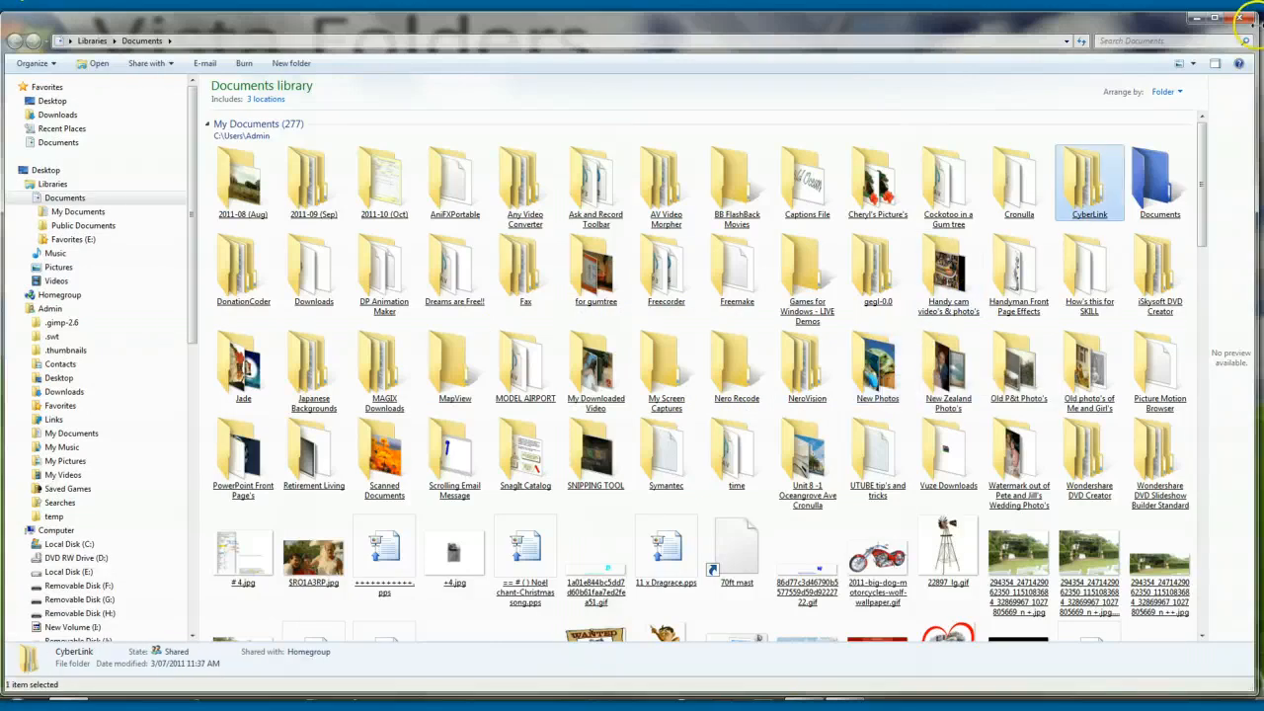